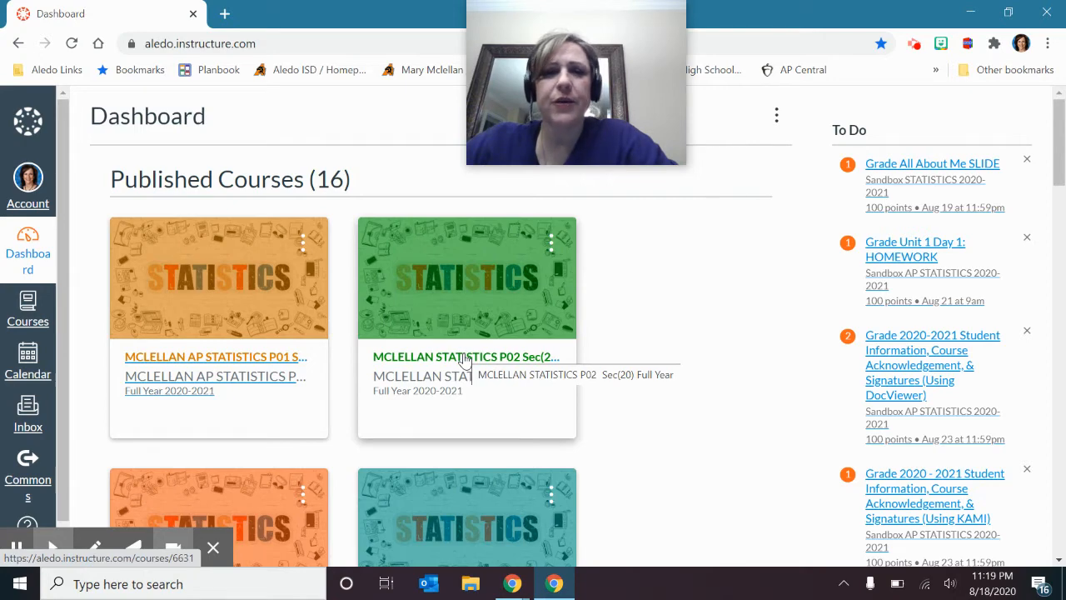
mouse_move(710, 269)
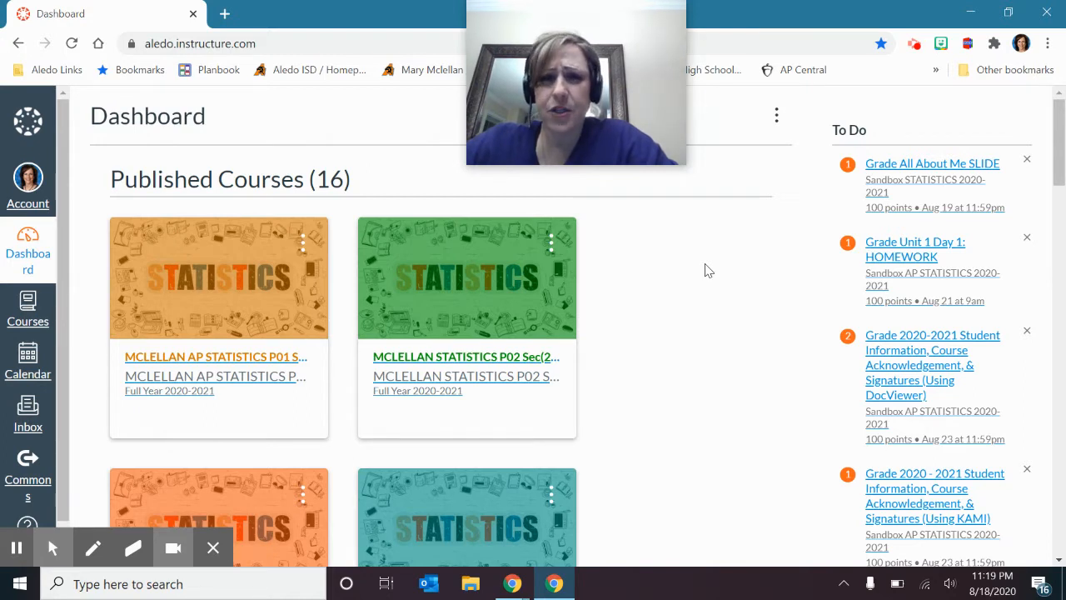
mouse_move(4, 280)
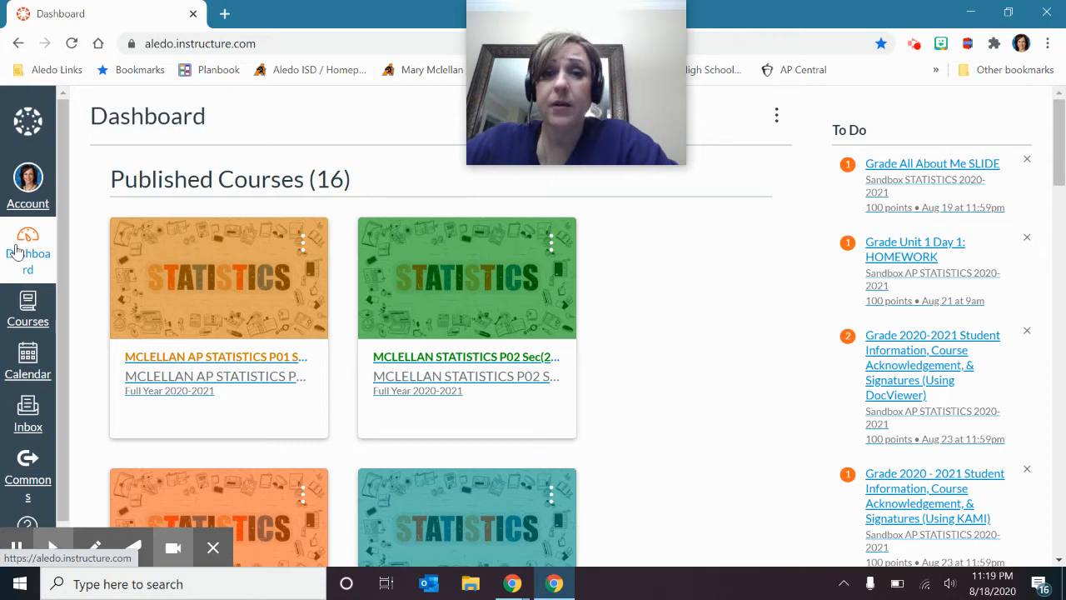
mouse_move(436, 251)
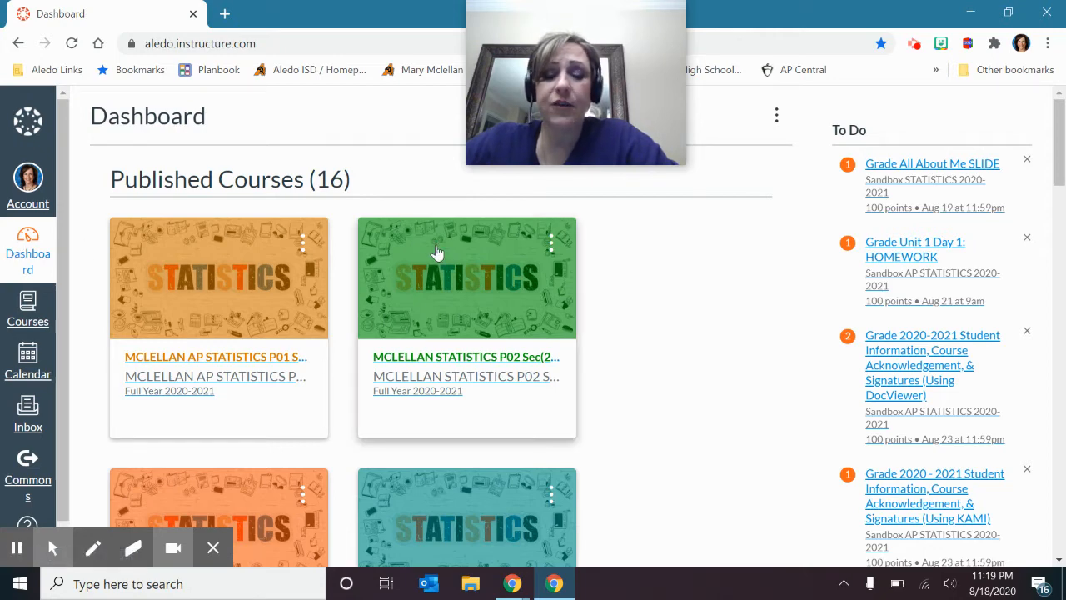
mouse_move(487, 290)
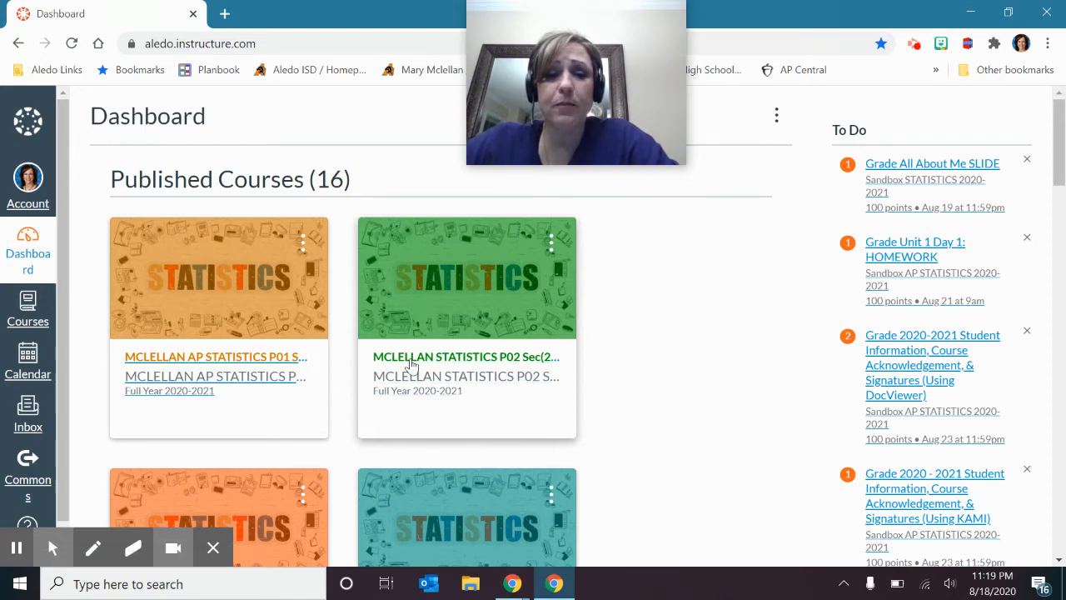
mouse_move(475, 364)
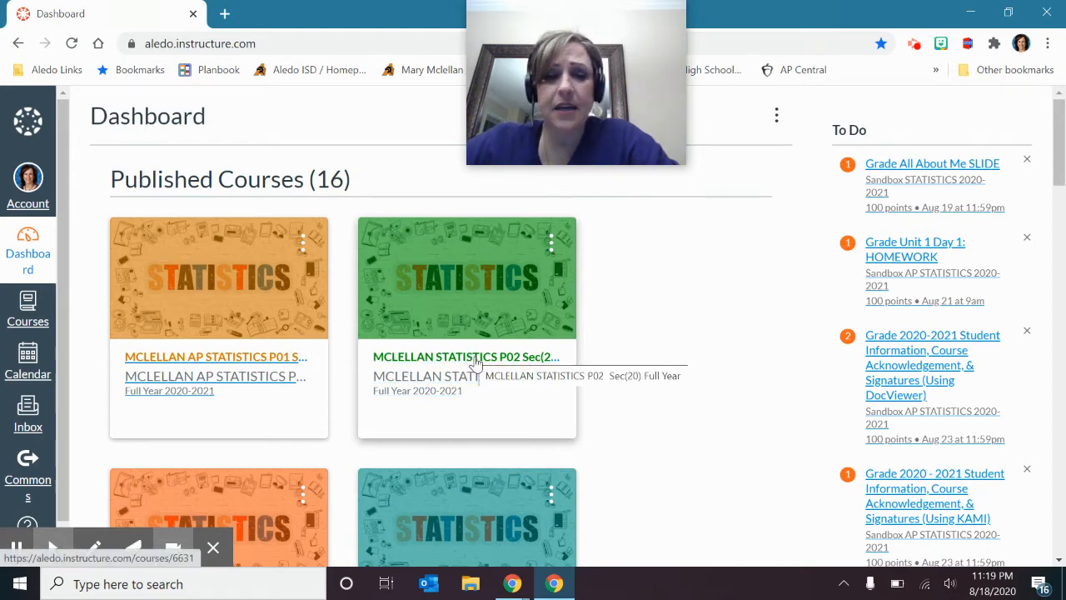
Open the STATISTICS P02 Sec(20) course card and start Student View from the sidebar
left_click(462, 357)
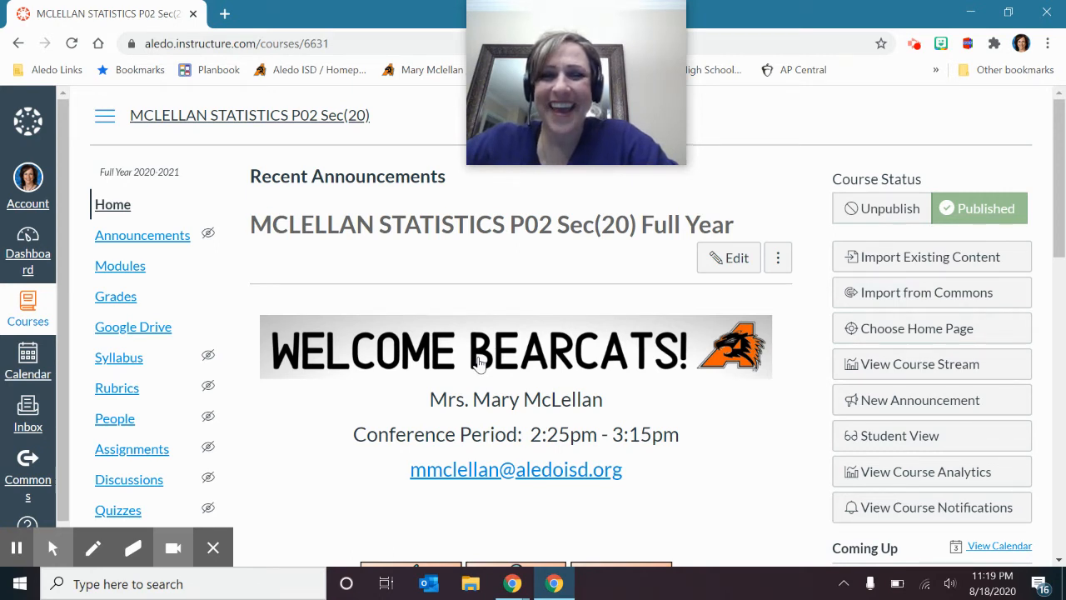
scroll("down", 3)
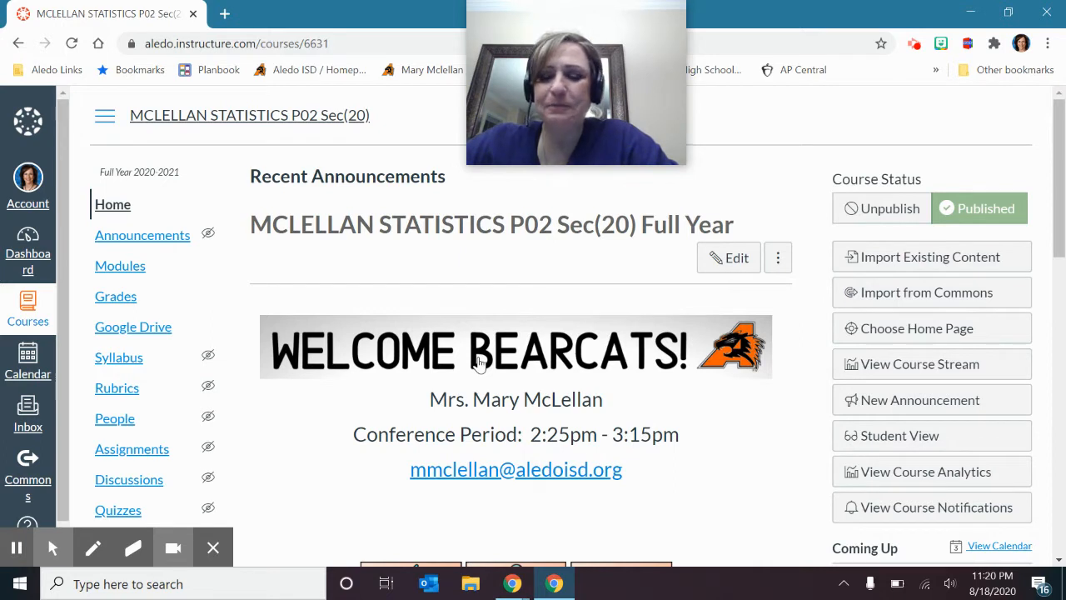
mouse_move(916, 435)
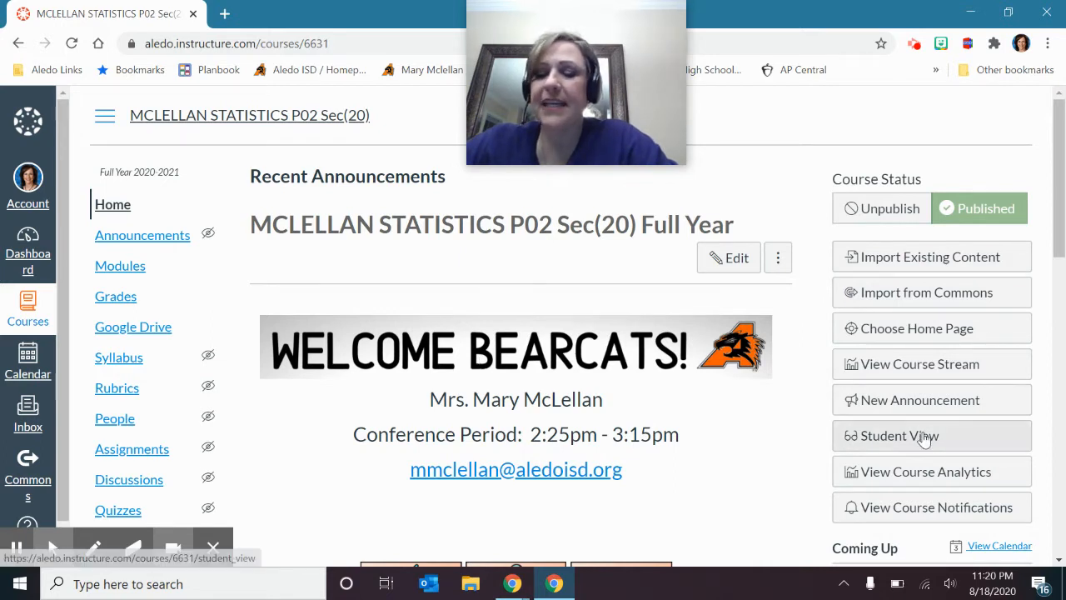
left_click(900, 435)
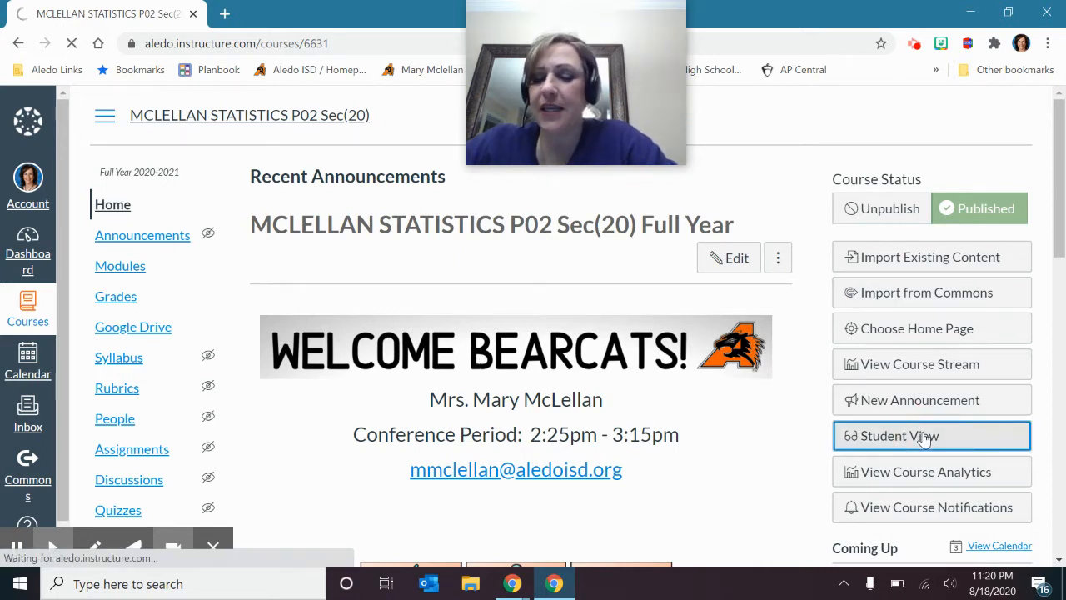
Enter Student View and read down the home page to the Modules, Course Information and Launchpad buttons
left_click(932, 435)
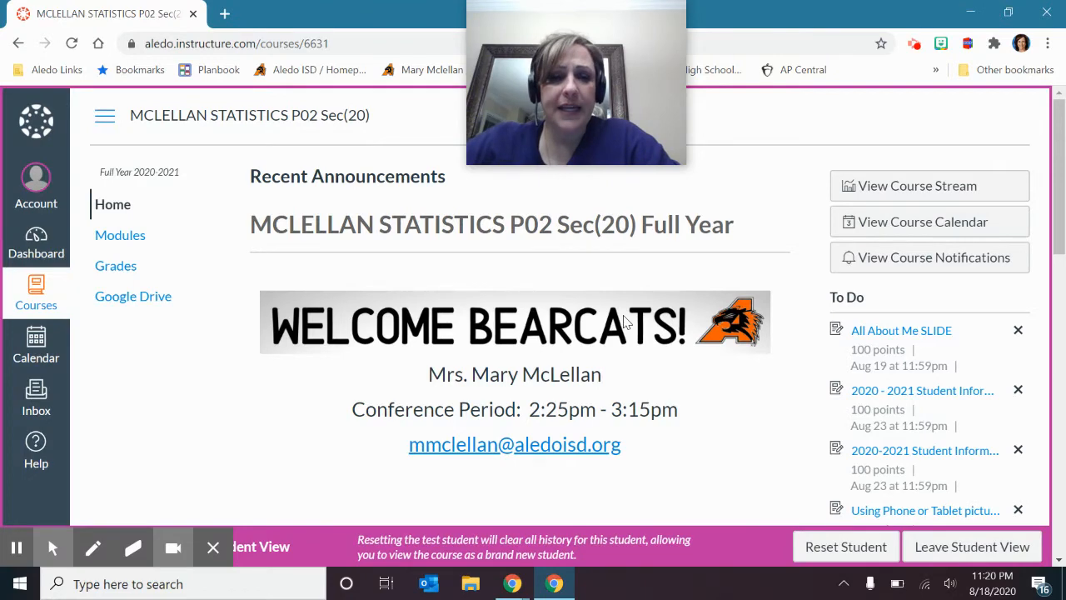
scroll("down", 3)
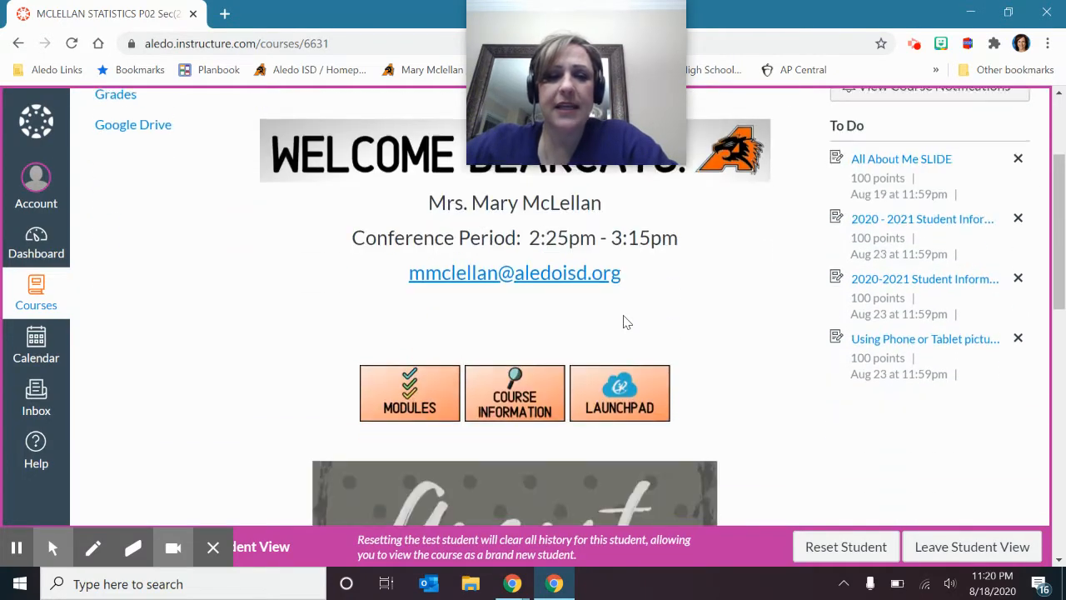
scroll("up", 3)
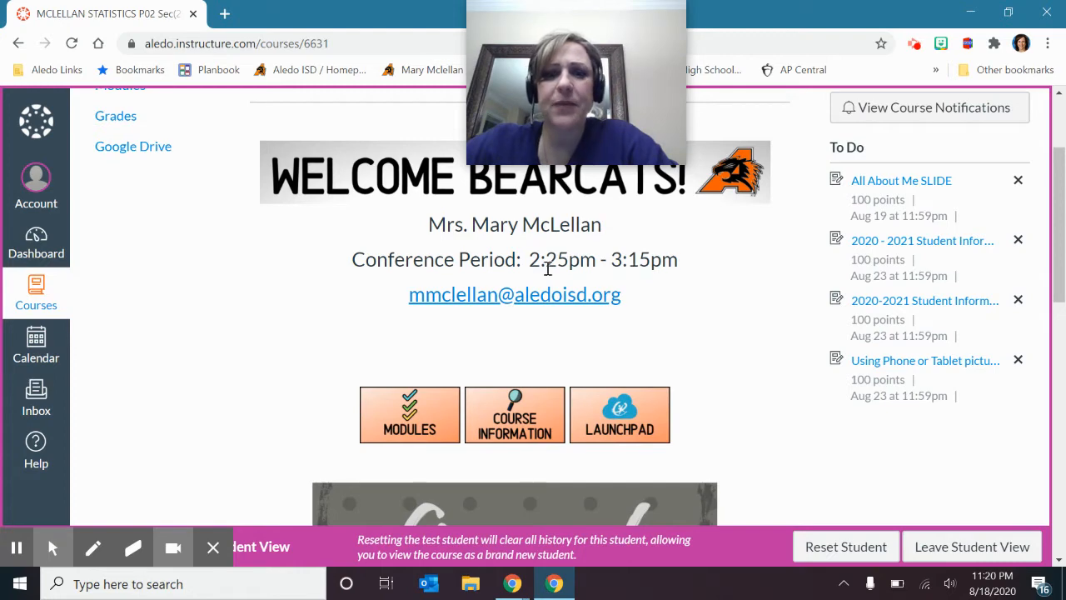
scroll("up", 3)
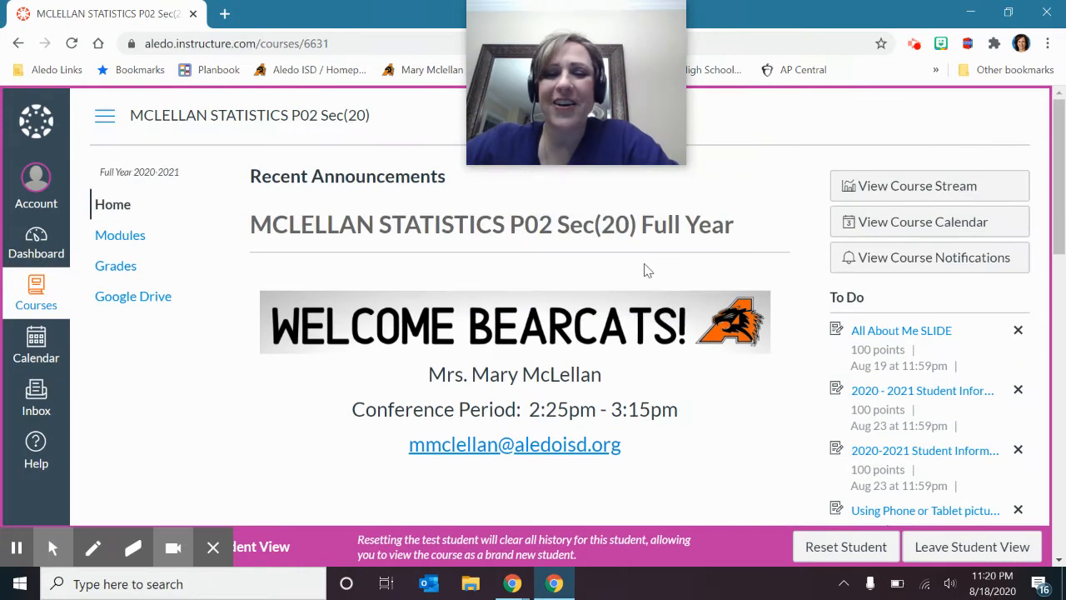
scroll("down", 3)
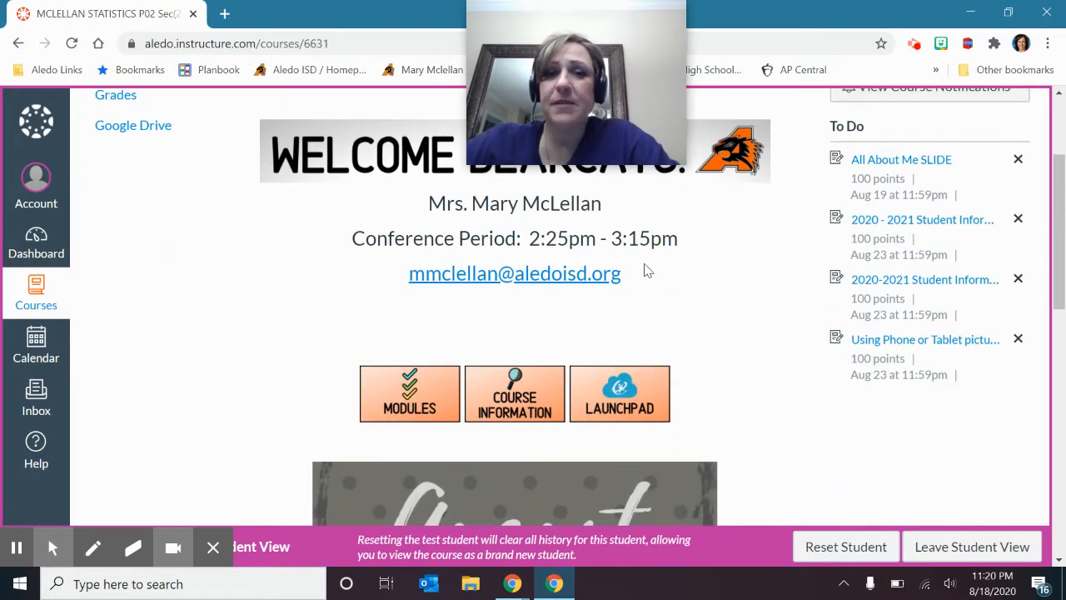
scroll("down", 3)
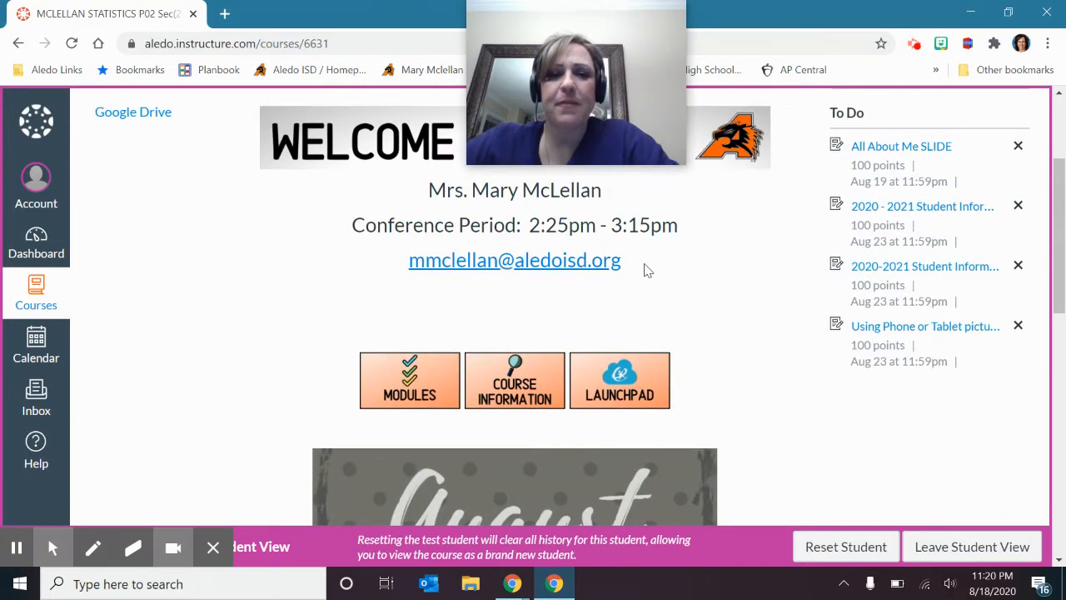
scroll("down", 3)
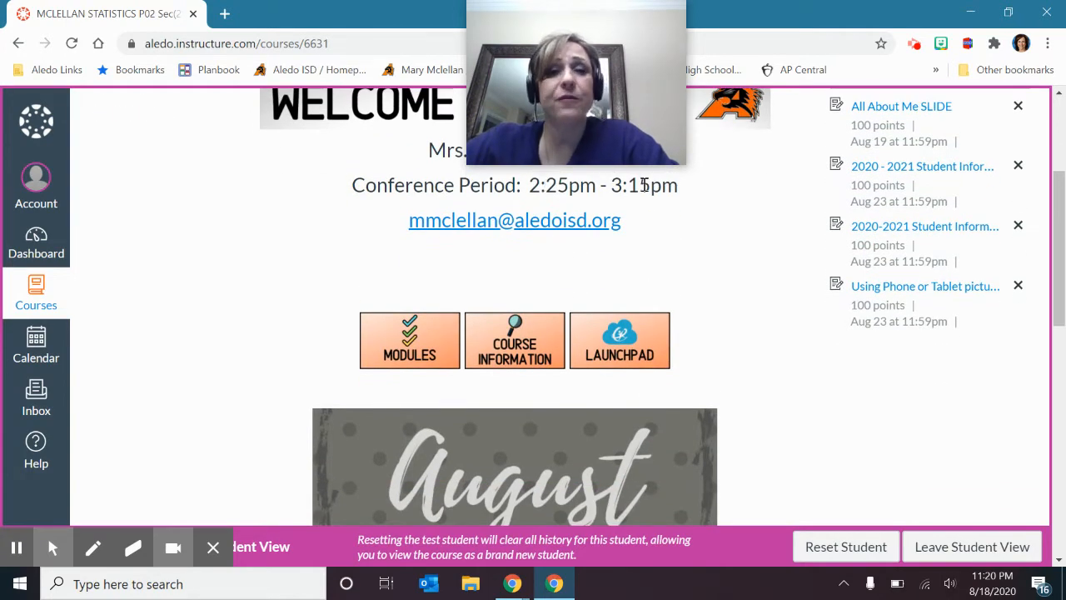
scroll("down", 3)
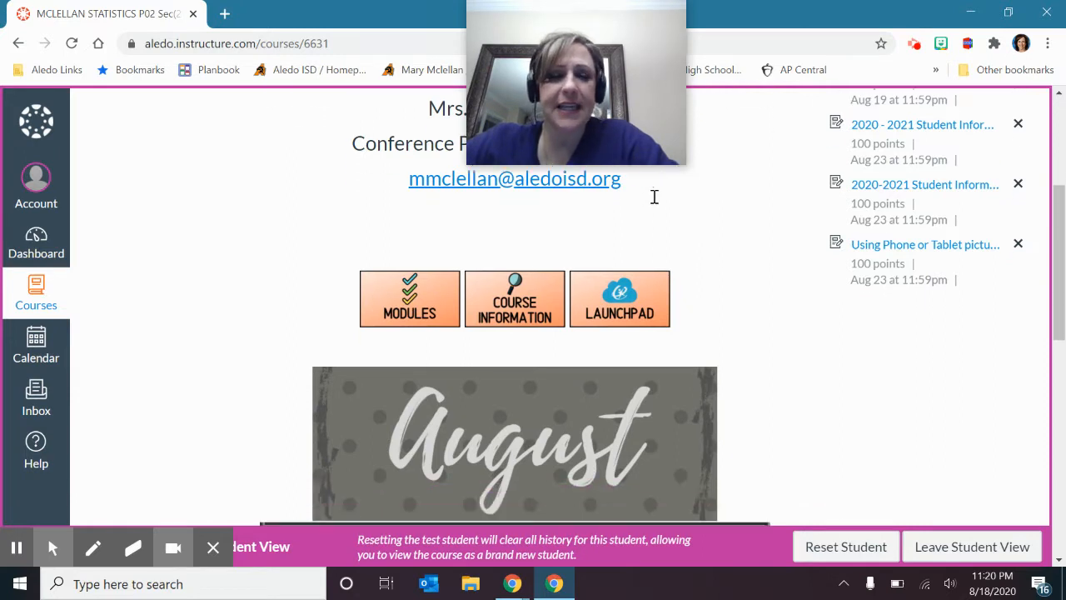
scroll("down", 3)
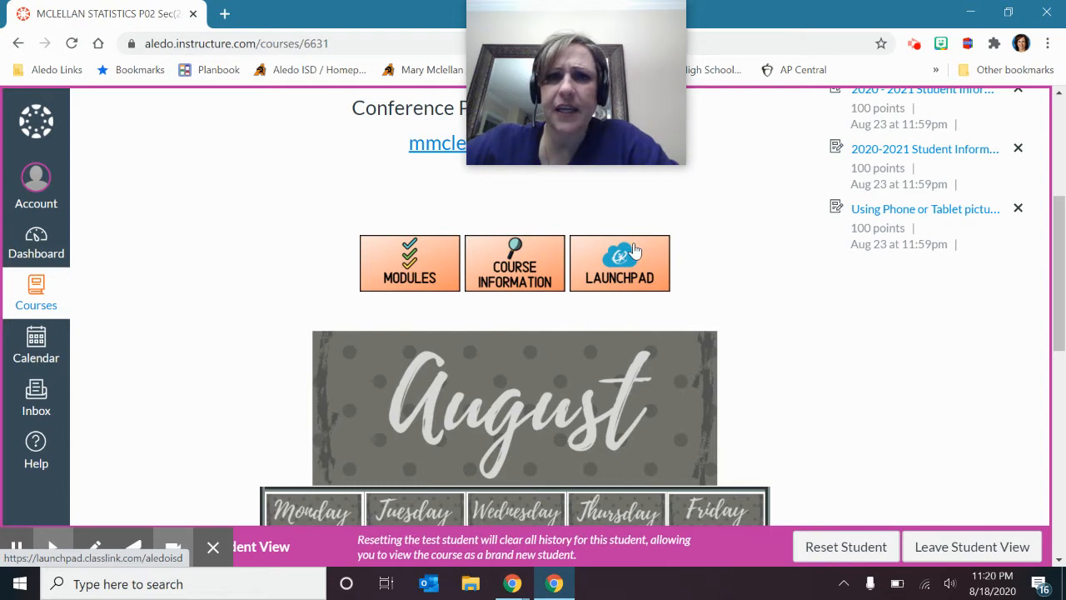
mouse_move(597, 284)
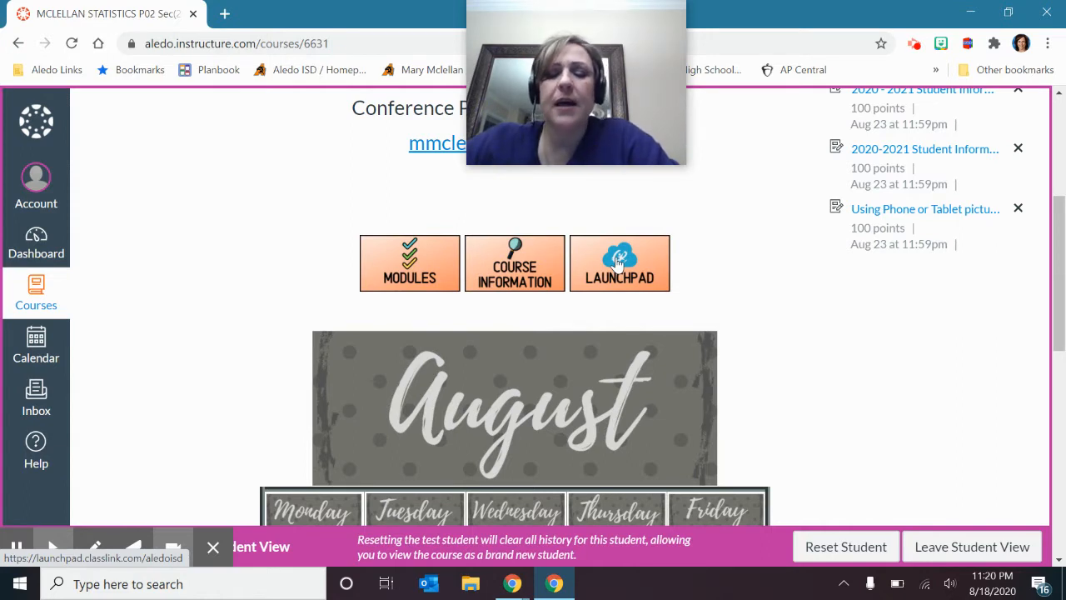
mouse_move(642, 270)
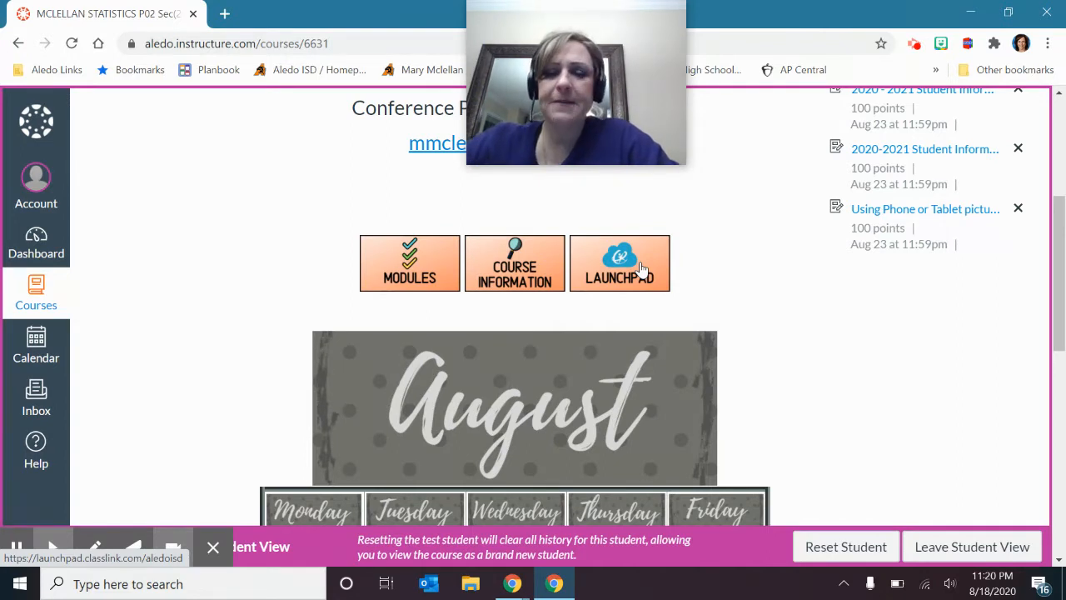
scroll("down", 3)
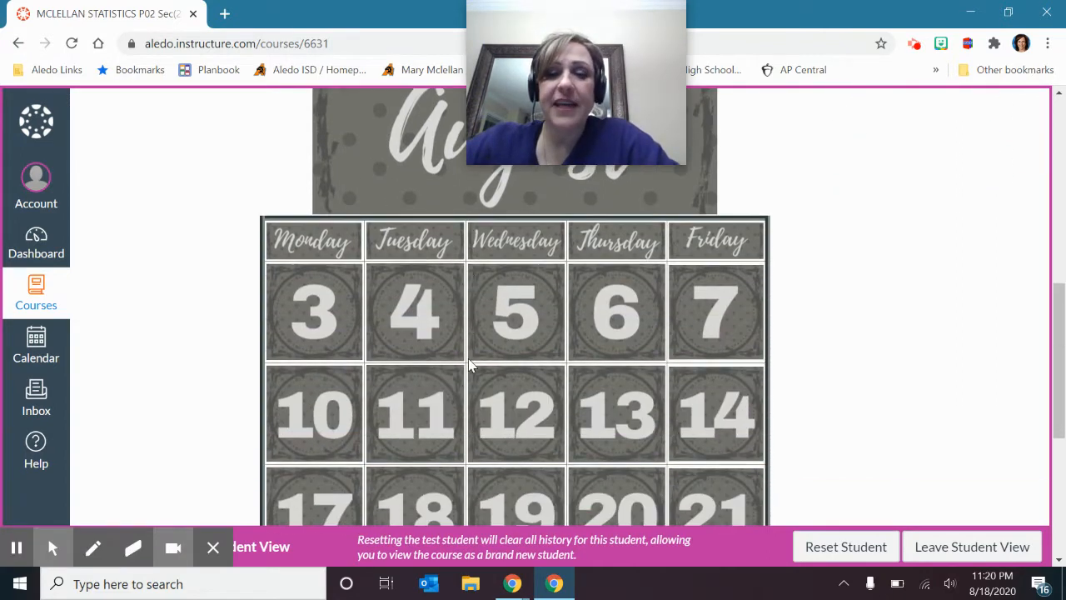
scroll("down", 3)
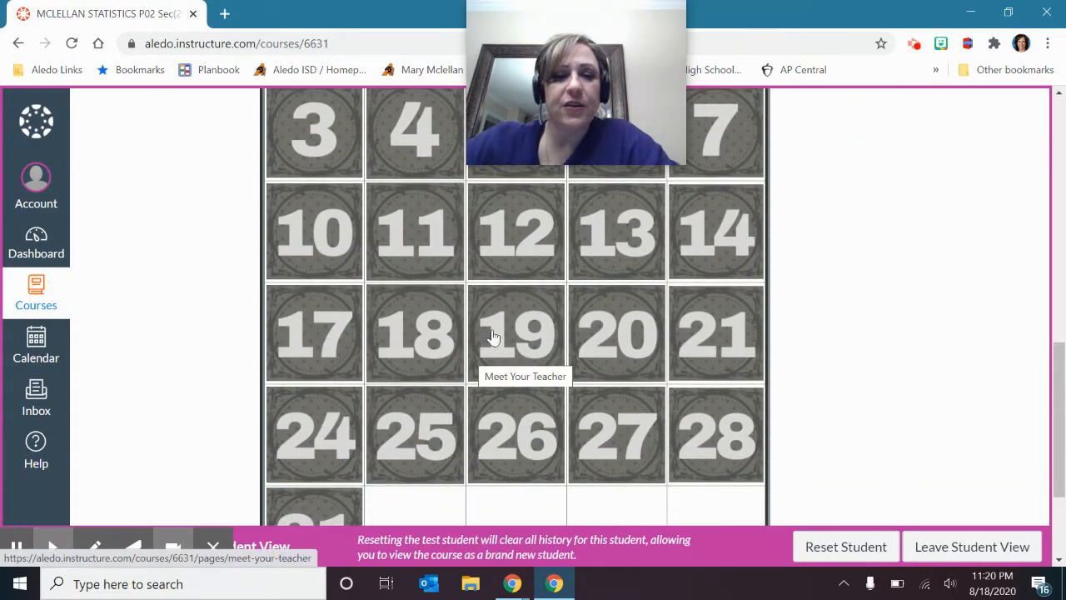
mouse_move(615, 345)
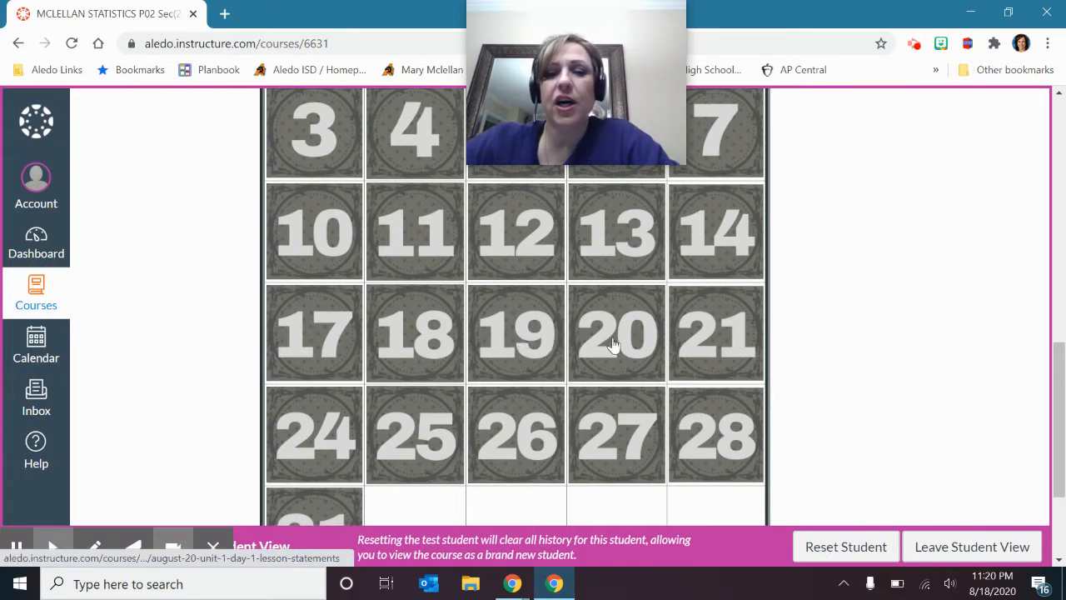
mouse_move(716, 341)
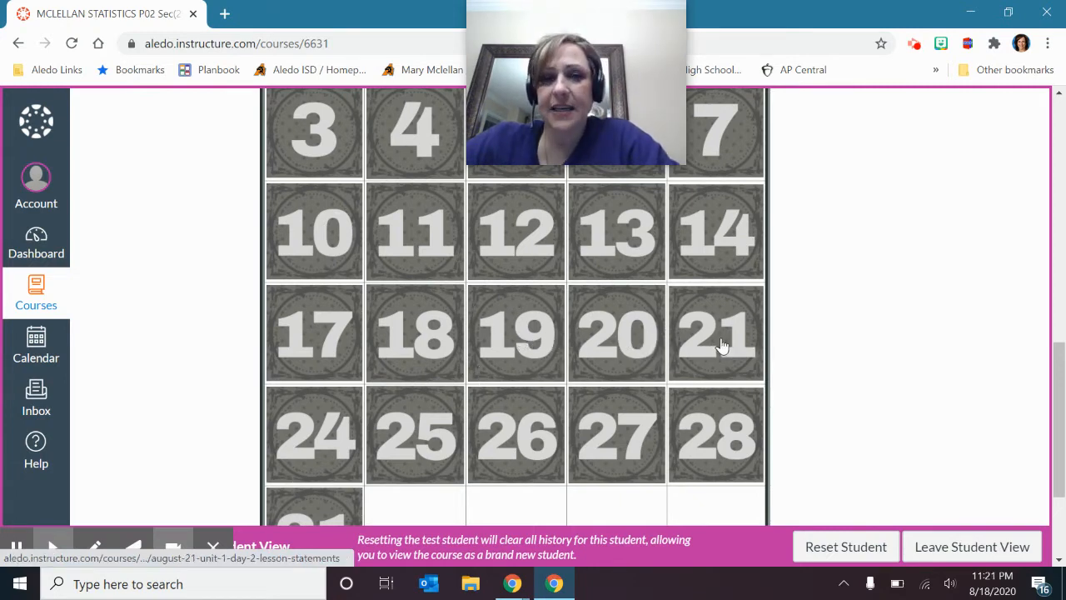
mouse_move(313, 435)
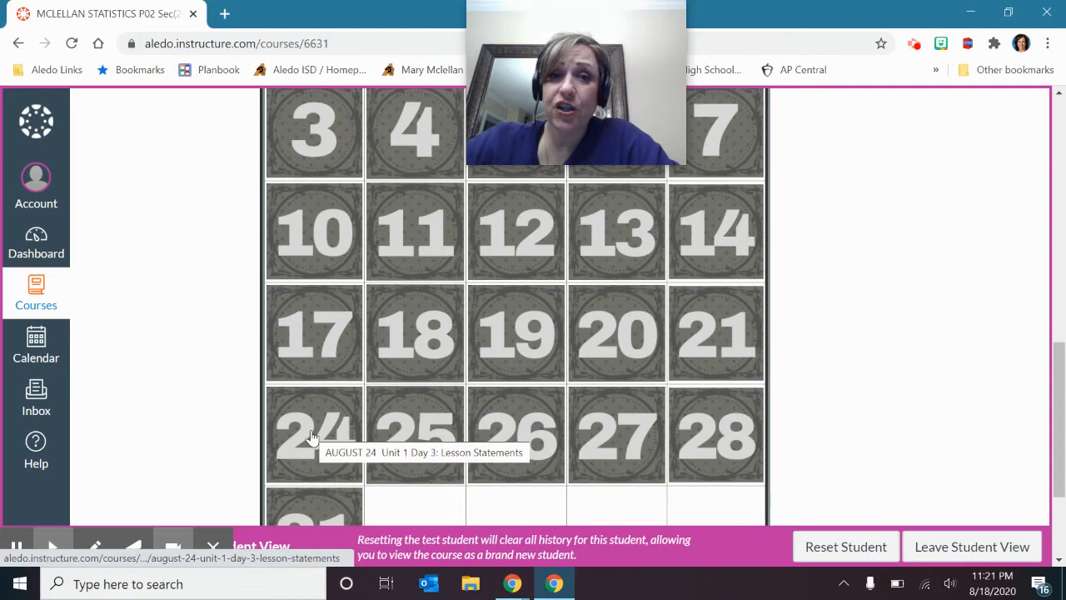
mouse_move(525, 442)
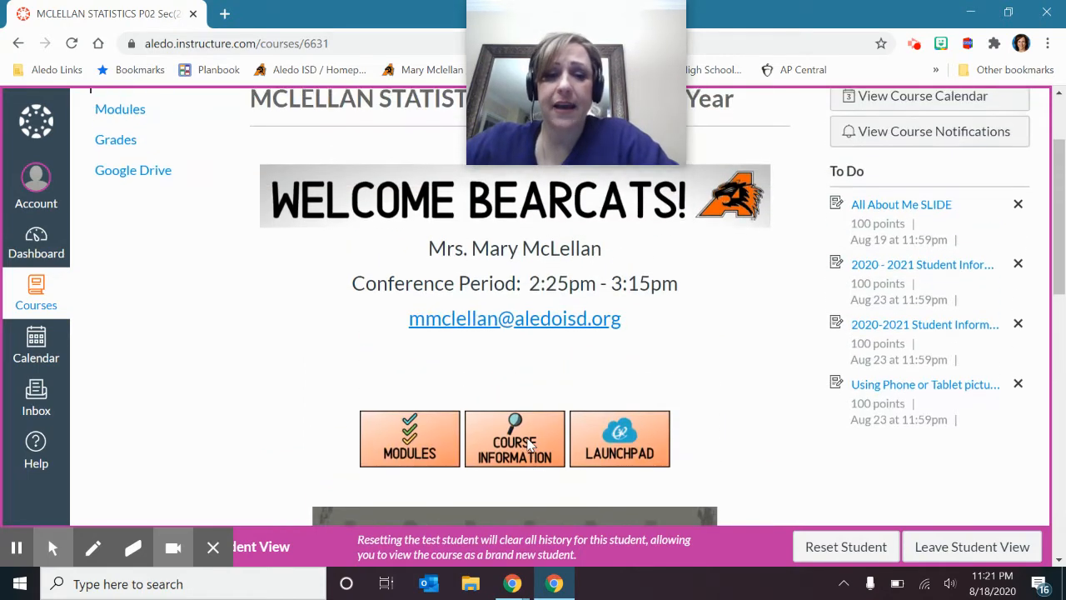
scroll("down", 3)
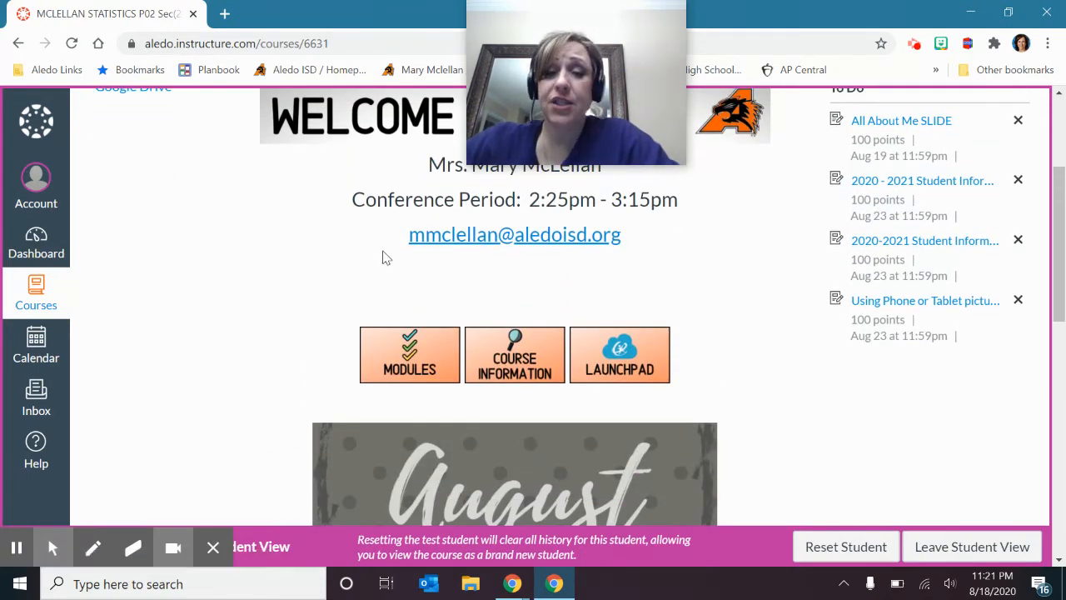
scroll("up", 3)
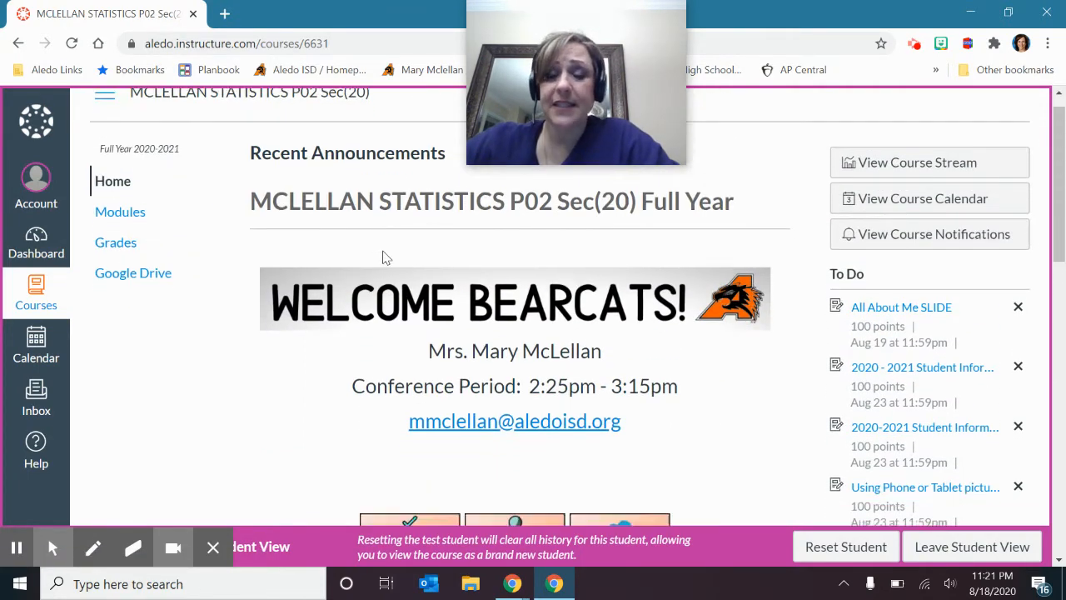
scroll("down", 3)
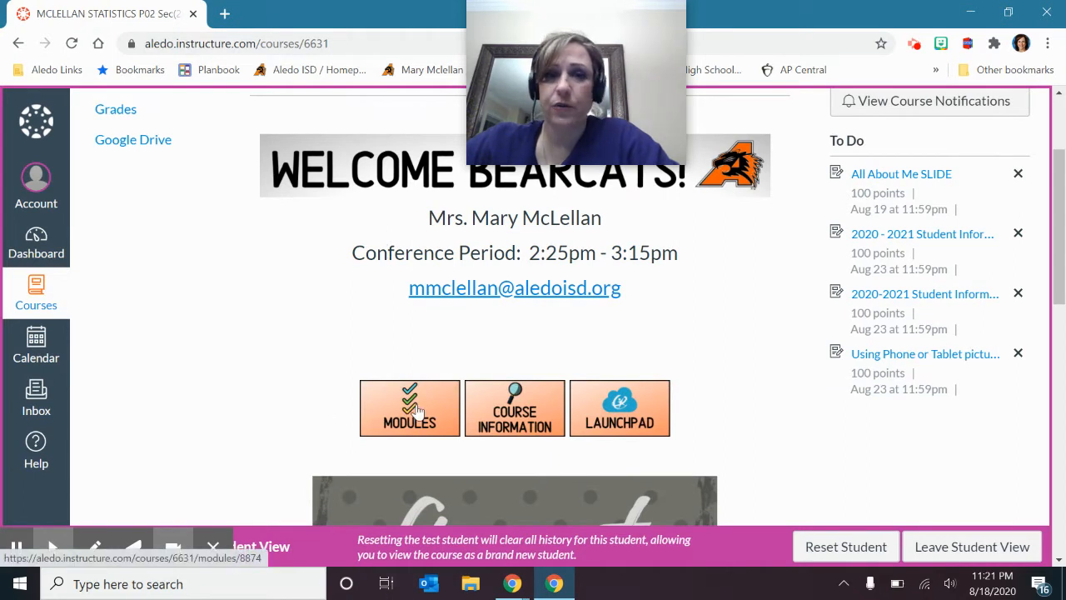
Open the Modules page and choose Course Information from the Start Here section
left_click(410, 408)
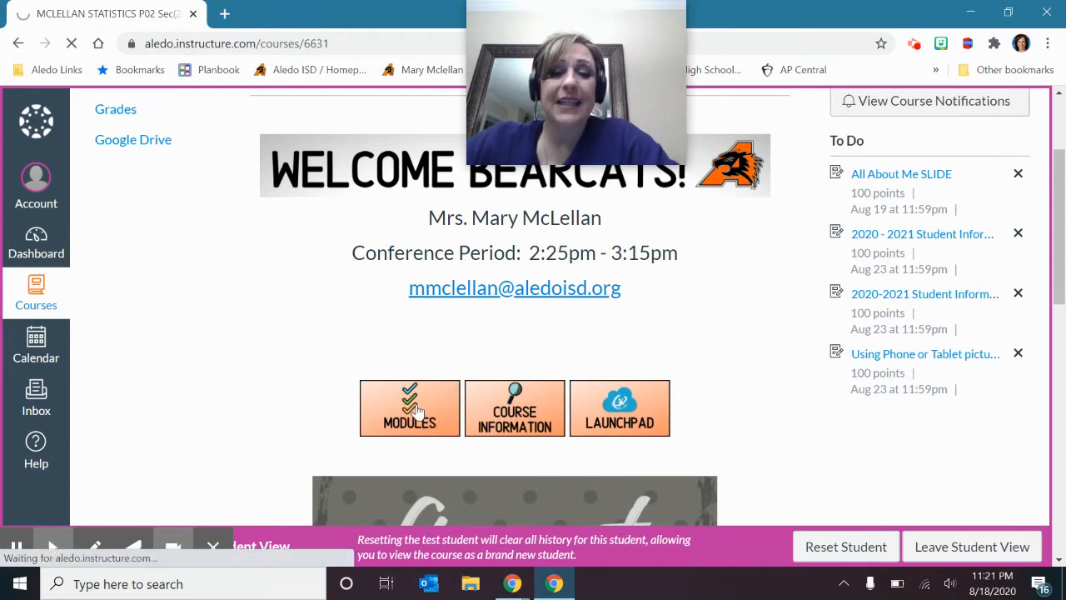
left_click(410, 408)
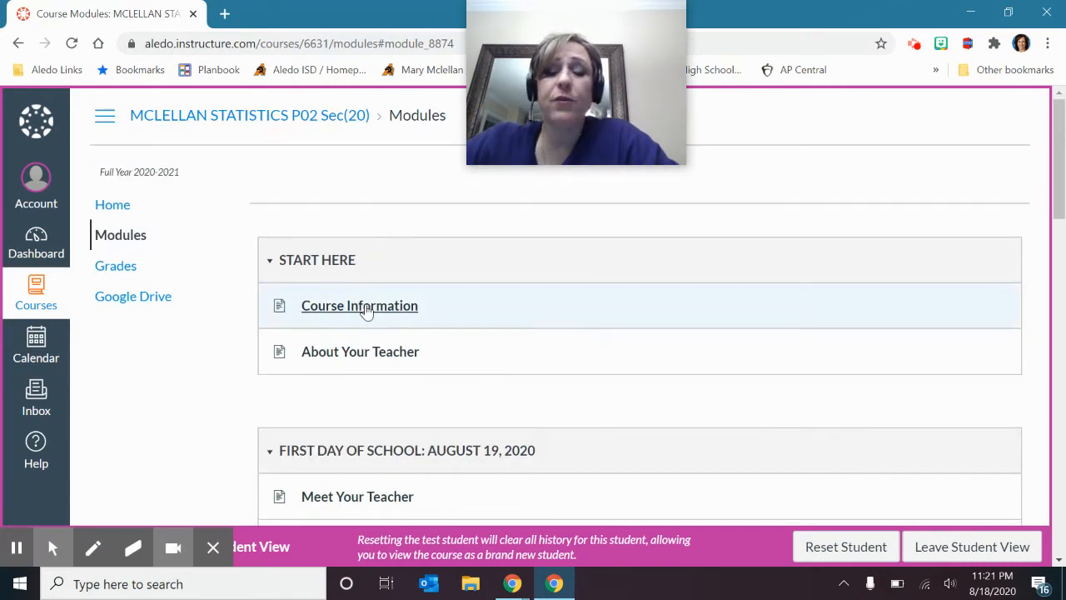
left_click(360, 307)
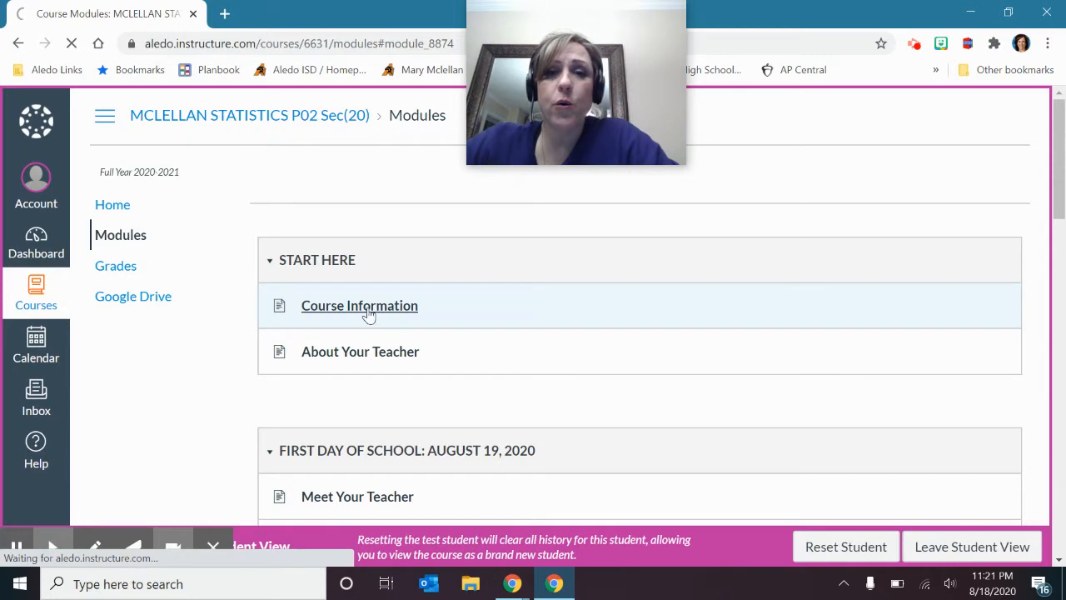
Open Course Information with the rules PDF, supplies PDF and Remind text code
left_click(360, 305)
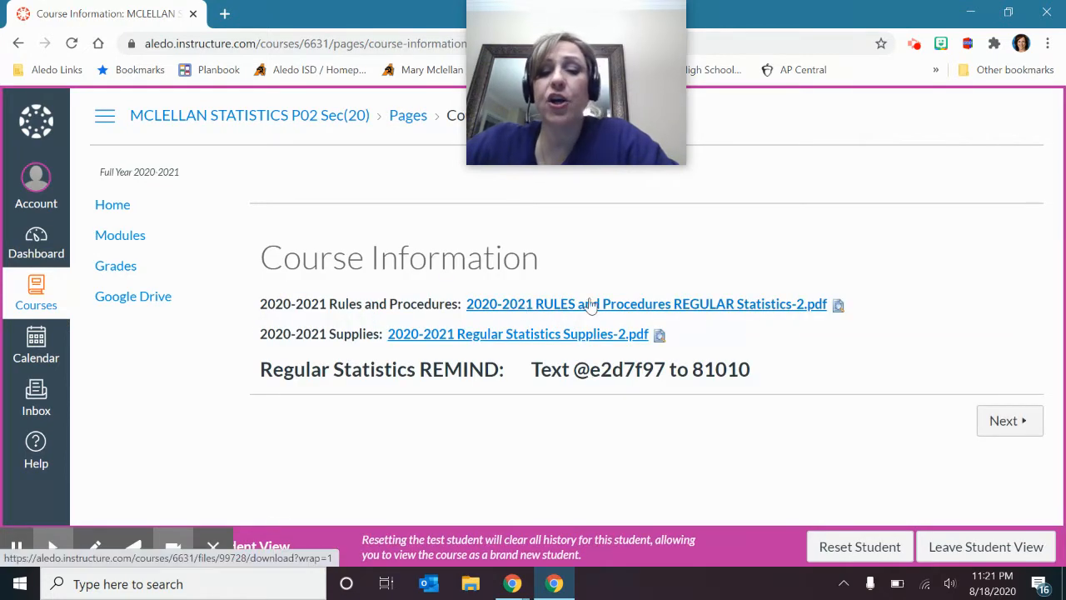
mouse_move(575, 313)
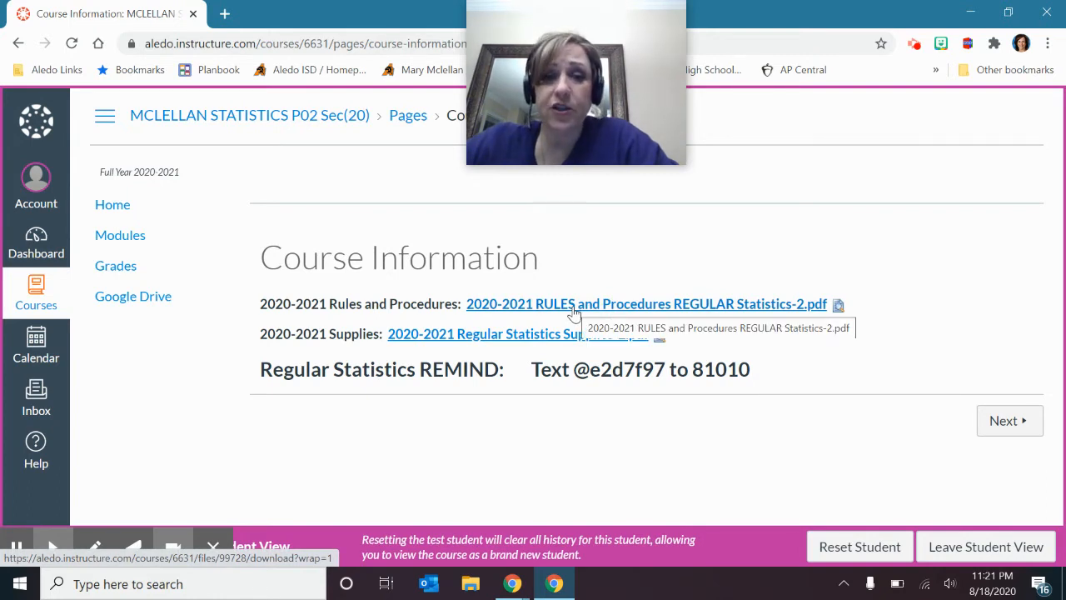
mouse_move(463, 333)
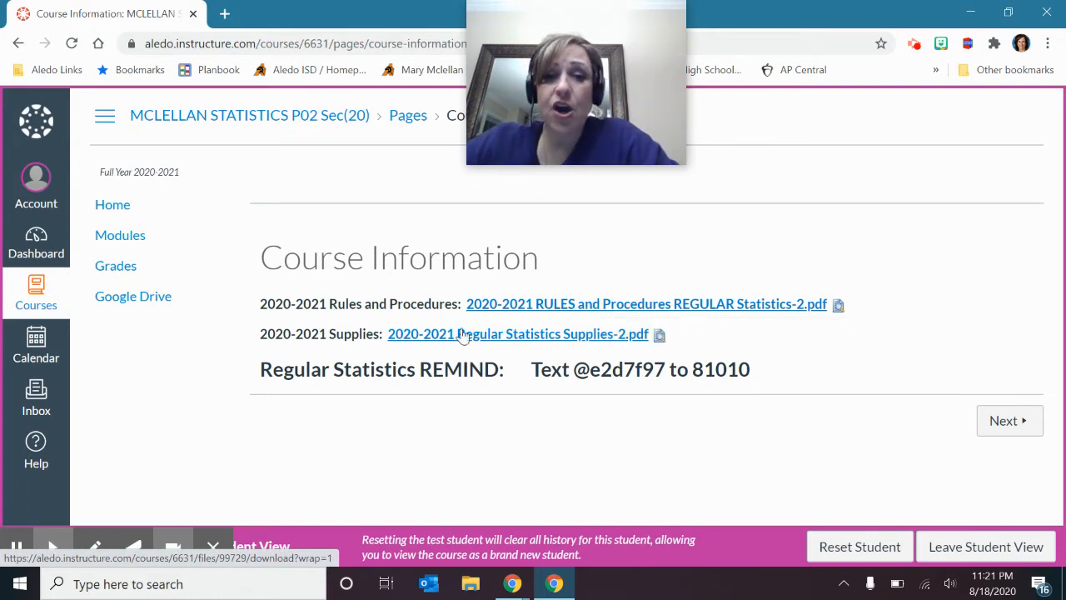
mouse_move(550, 341)
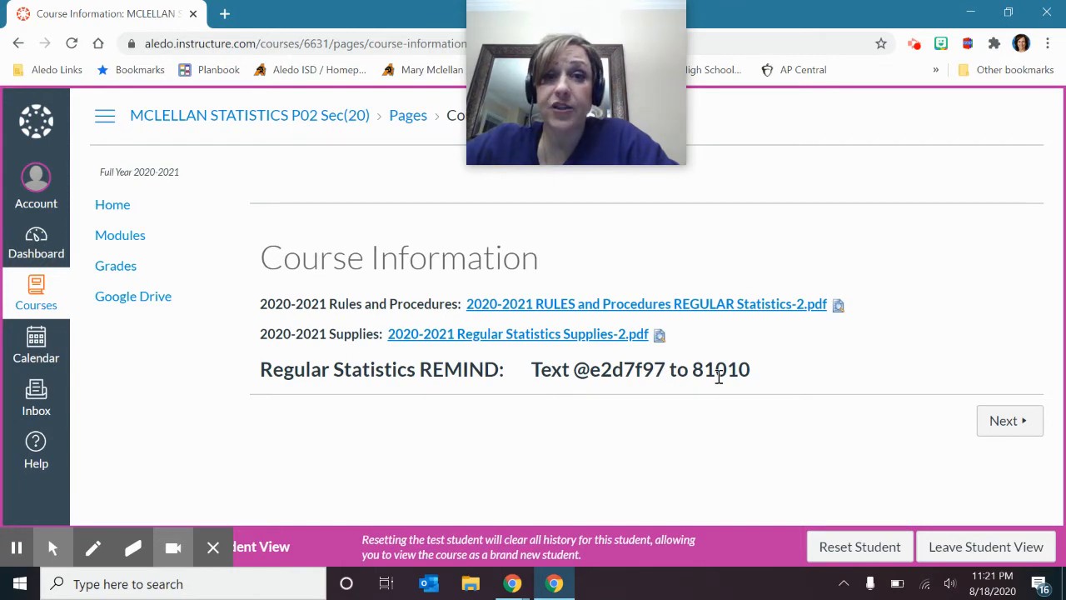
mouse_move(691, 390)
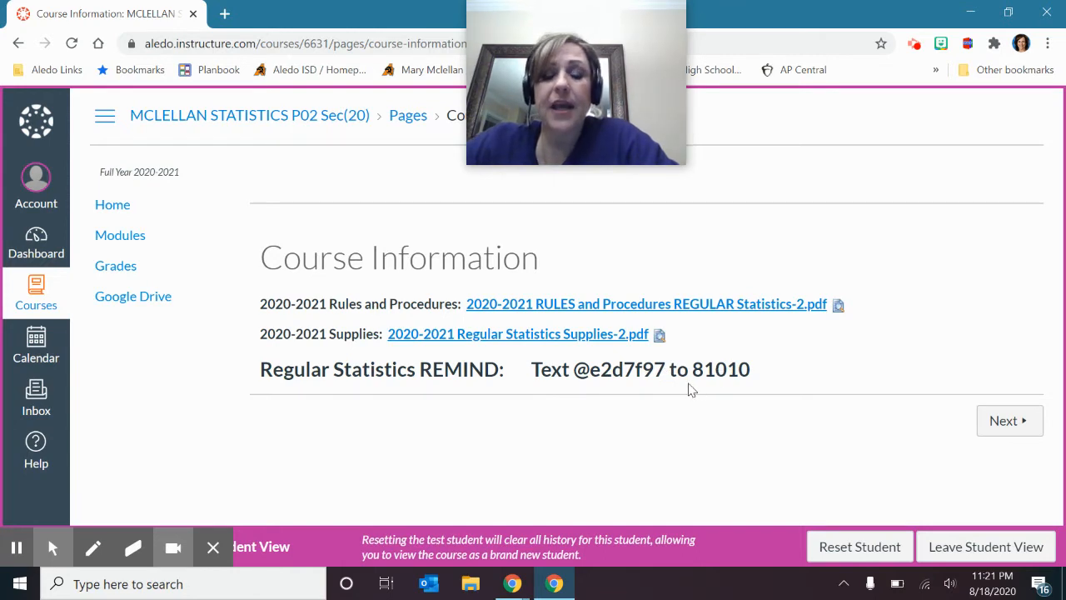
mouse_move(680, 373)
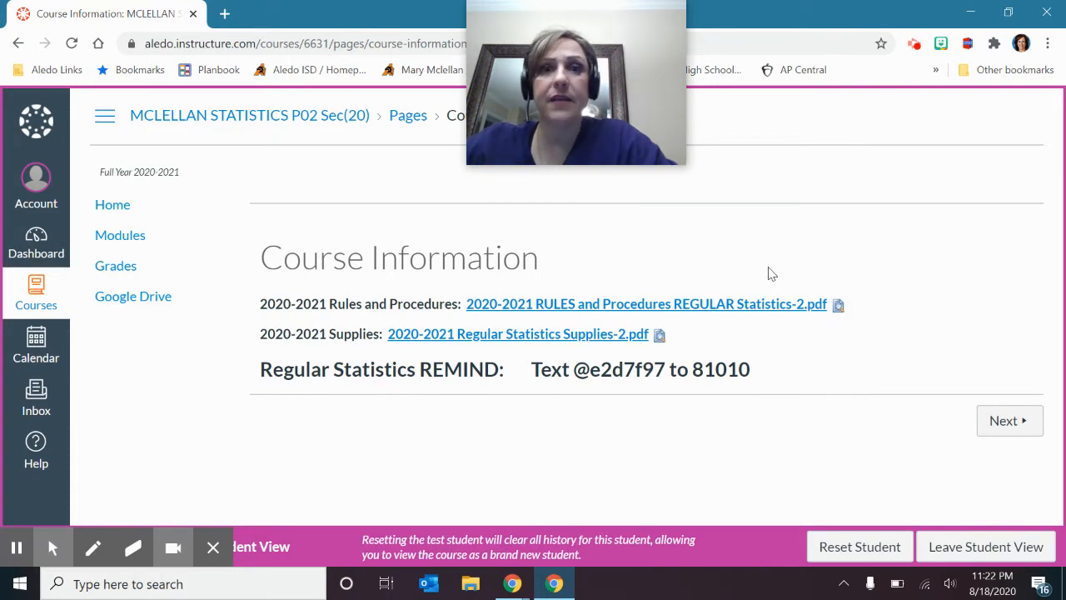
mouse_move(1010, 420)
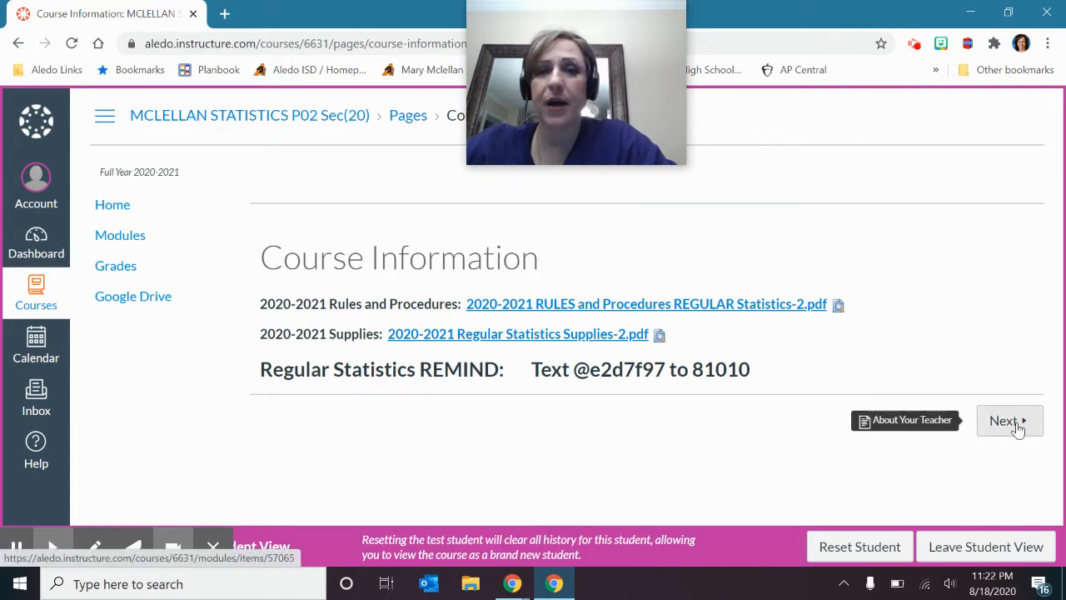
Go Next to About Your Teacher, read the webpage, email, biography and photos, then continue onward
left_click(1006, 420)
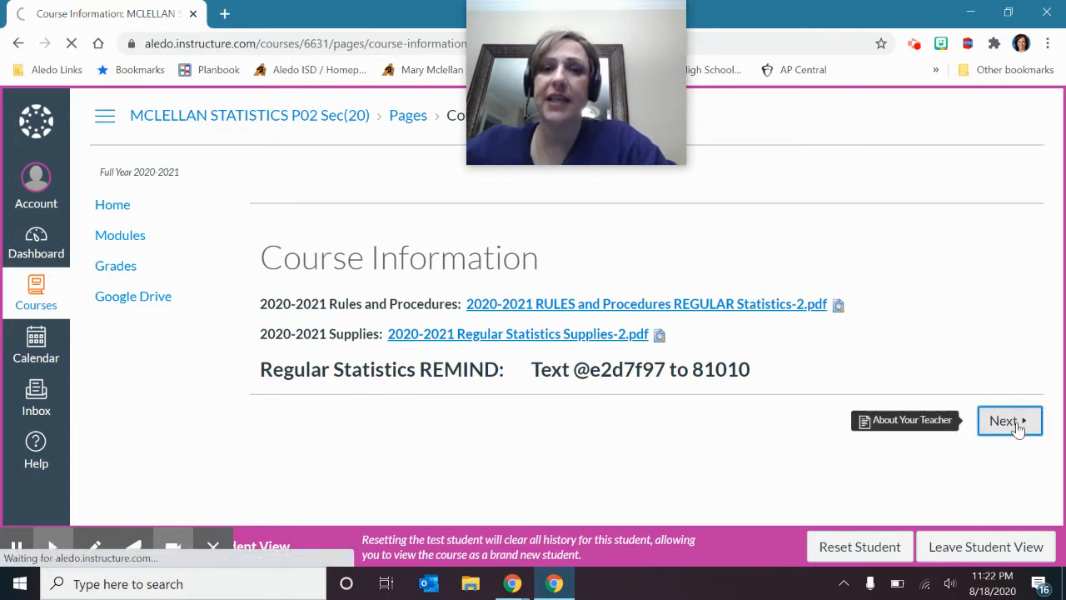
left_click(1008, 420)
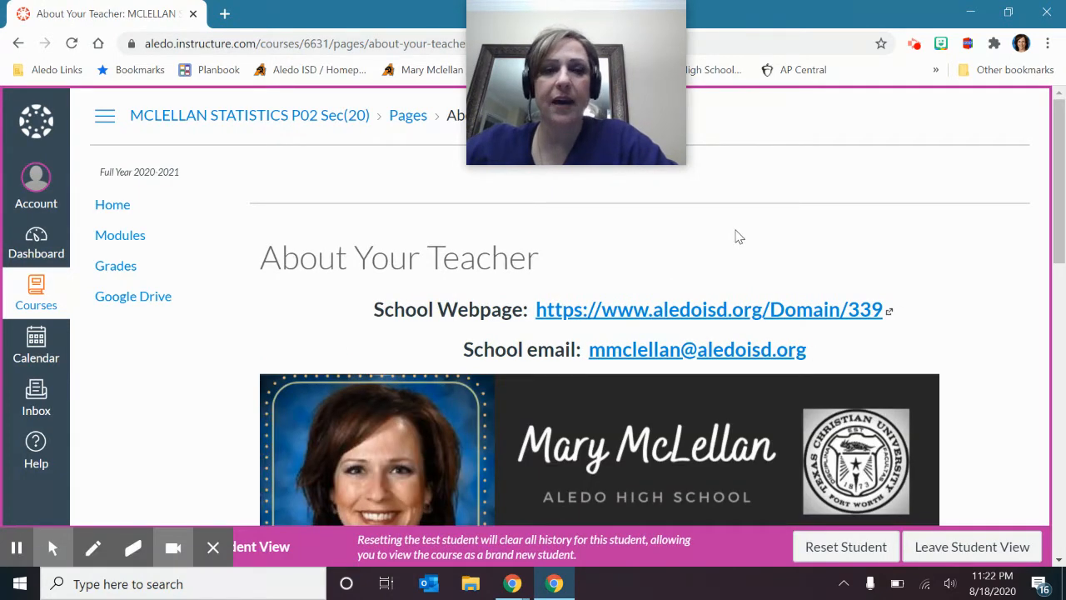
mouse_move(684, 270)
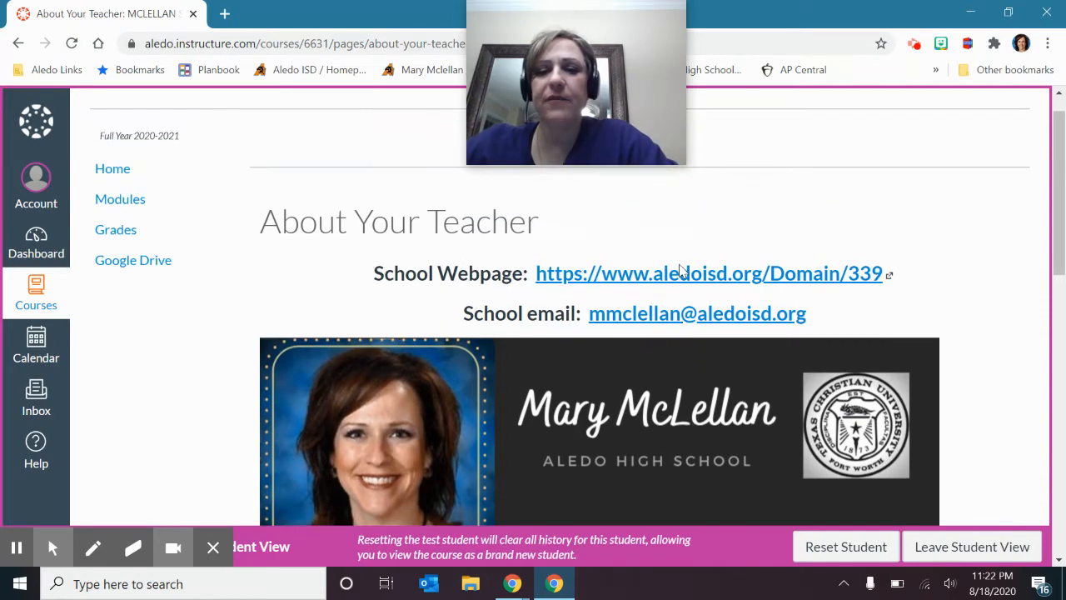
scroll("down", 3)
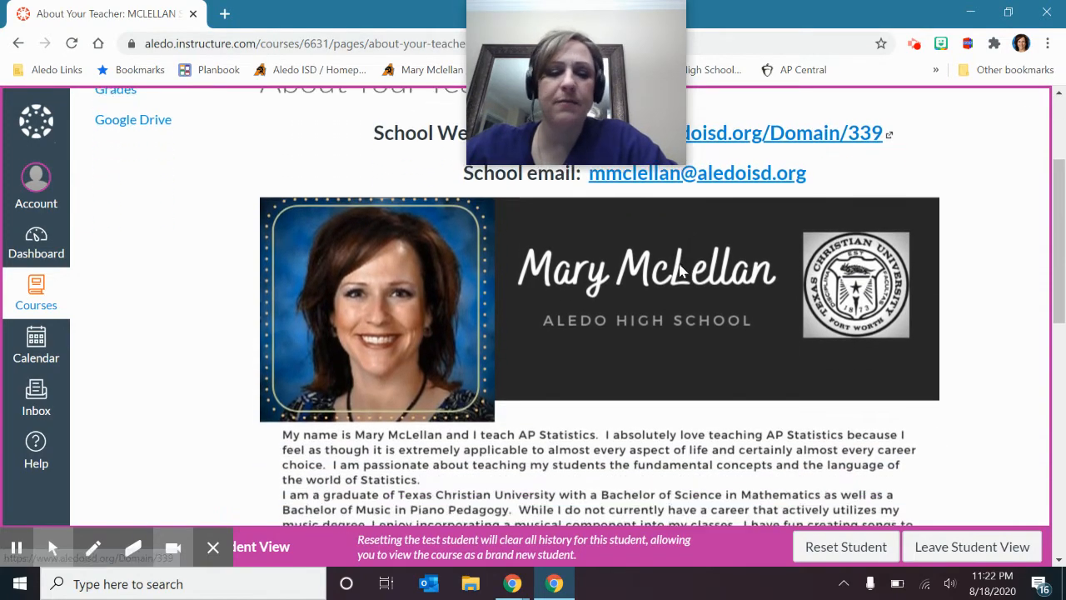
scroll("down", 3)
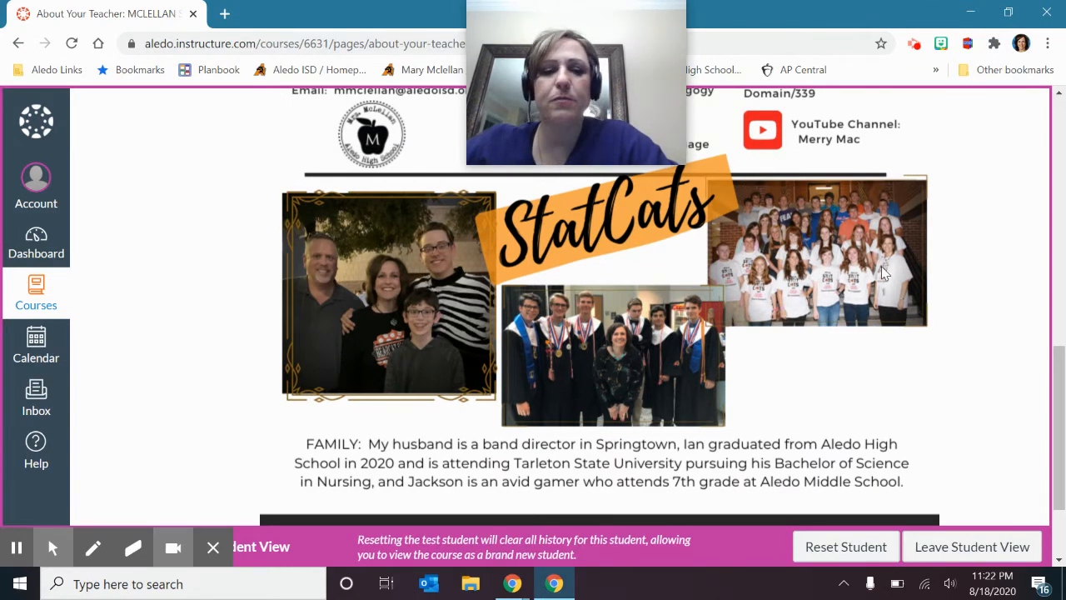
scroll("down", 3)
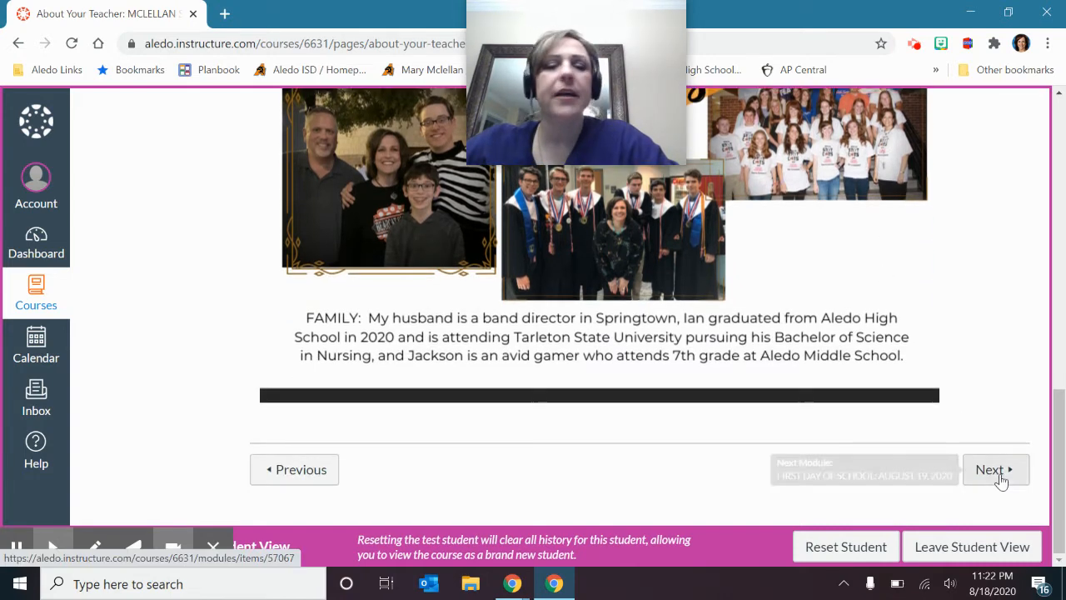
left_click(997, 469)
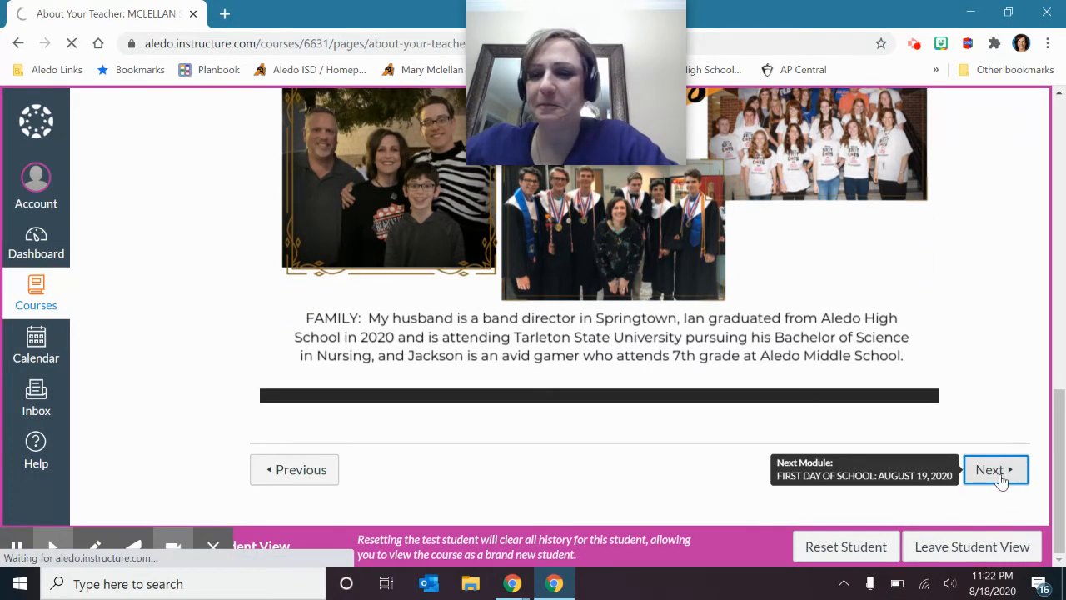
Read the Meet Your Teacher page to the bottom and continue to Statistics Course Expectations
left_click(993, 470)
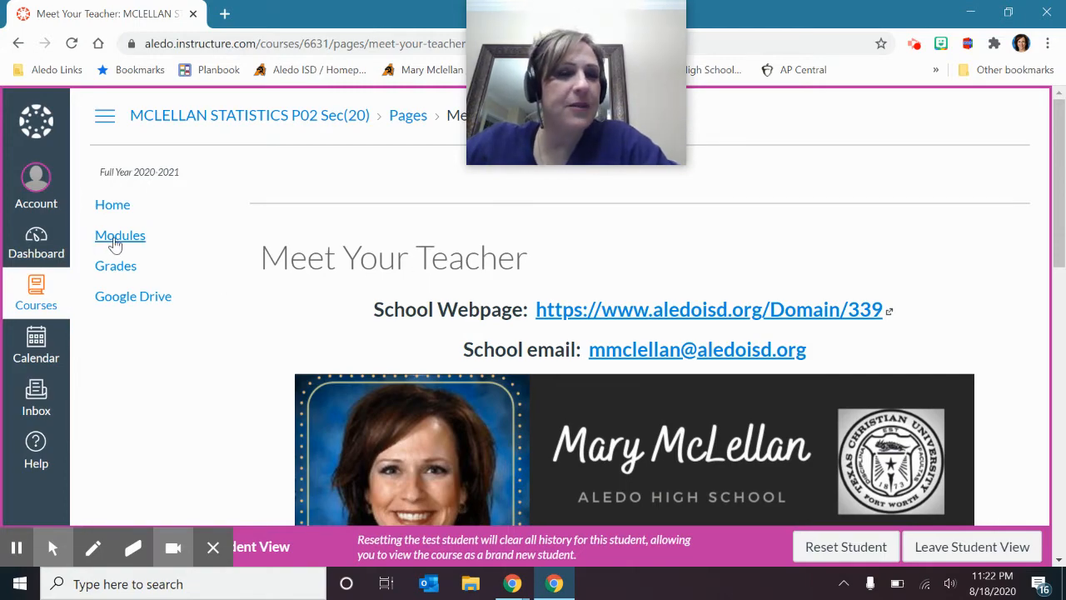
mouse_move(730, 236)
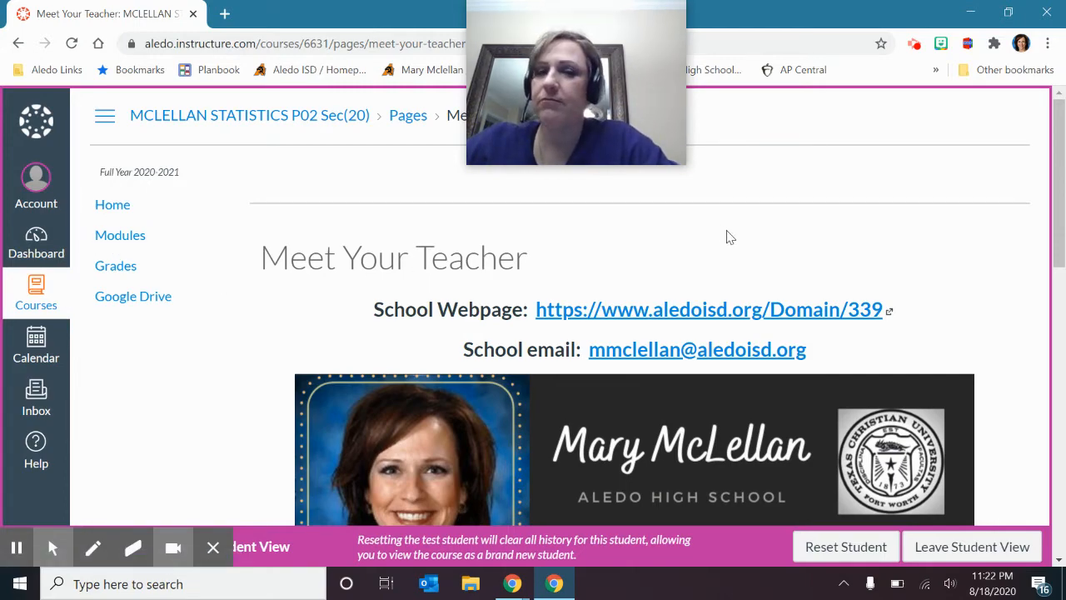
scroll("down", 3)
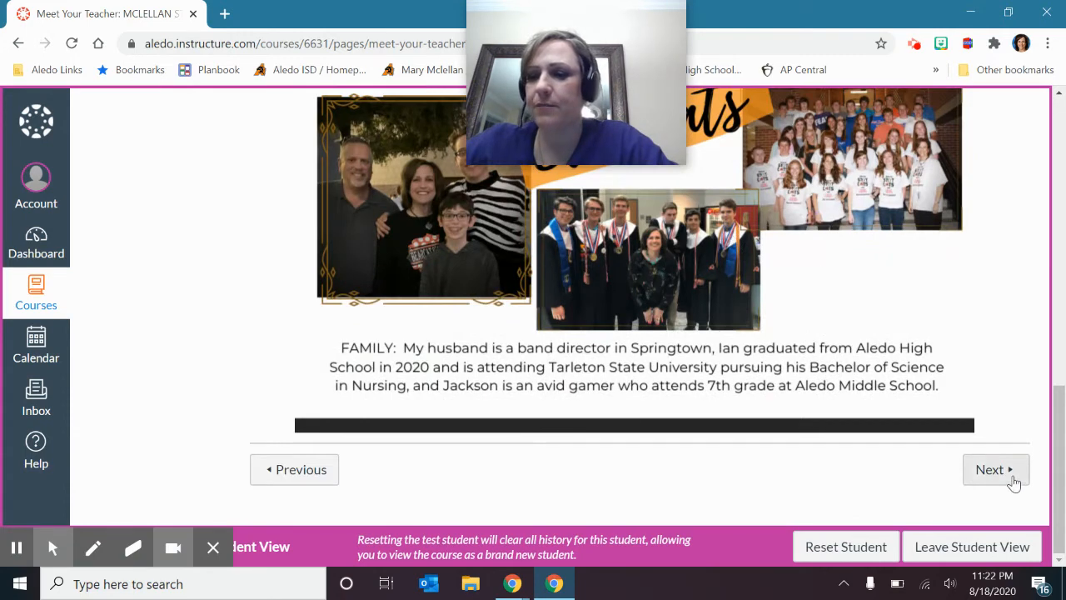
left_click(996, 470)
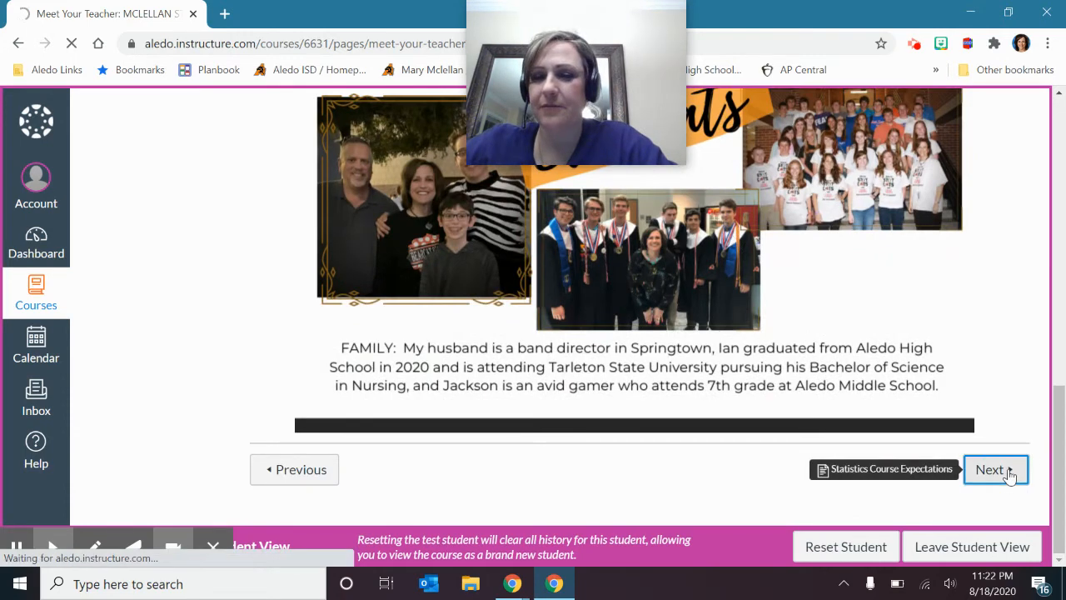
left_click(990, 470)
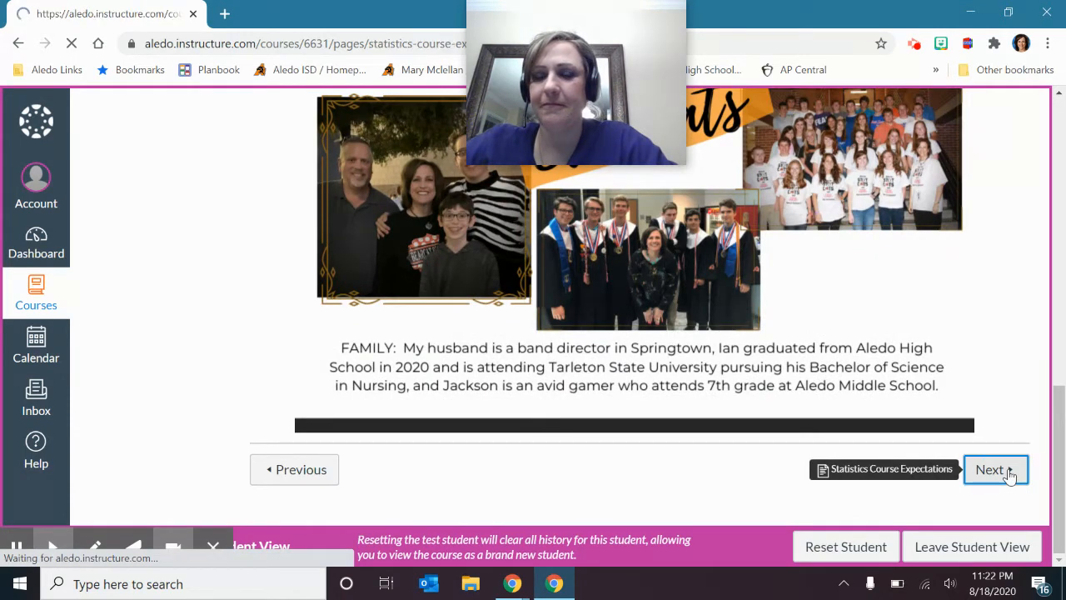
Read the expectations page through textbook, 15-unit content, homework and grading policies
left_click(997, 470)
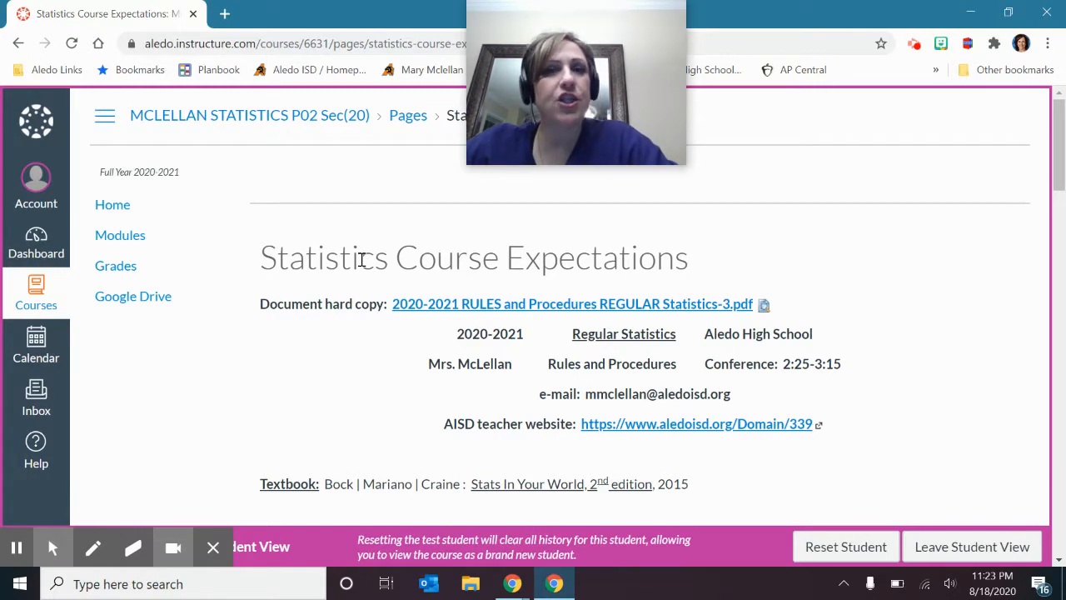
mouse_move(641, 273)
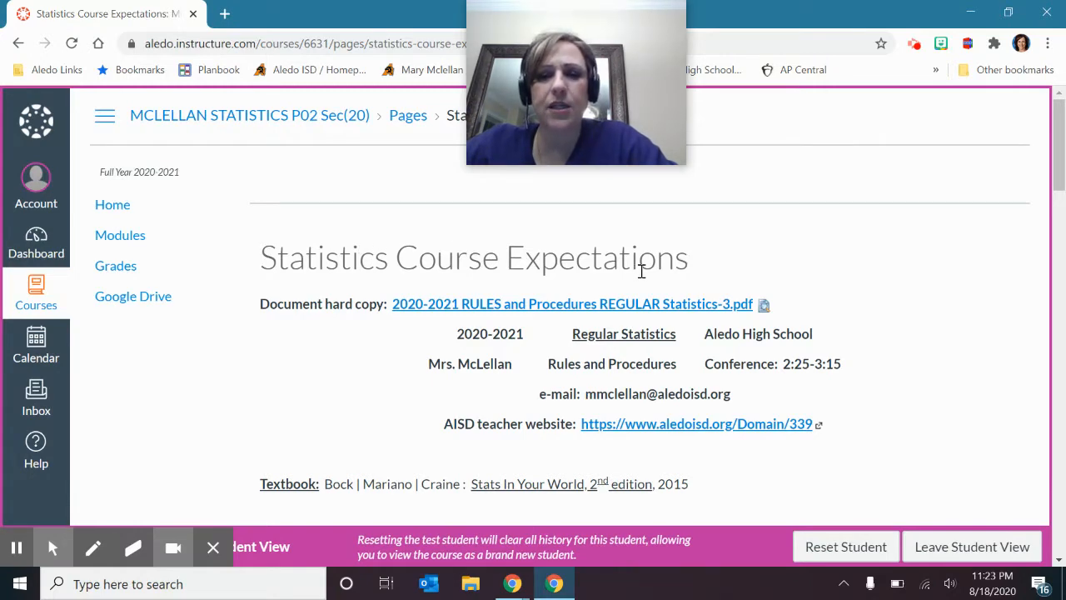
scroll("down", 3)
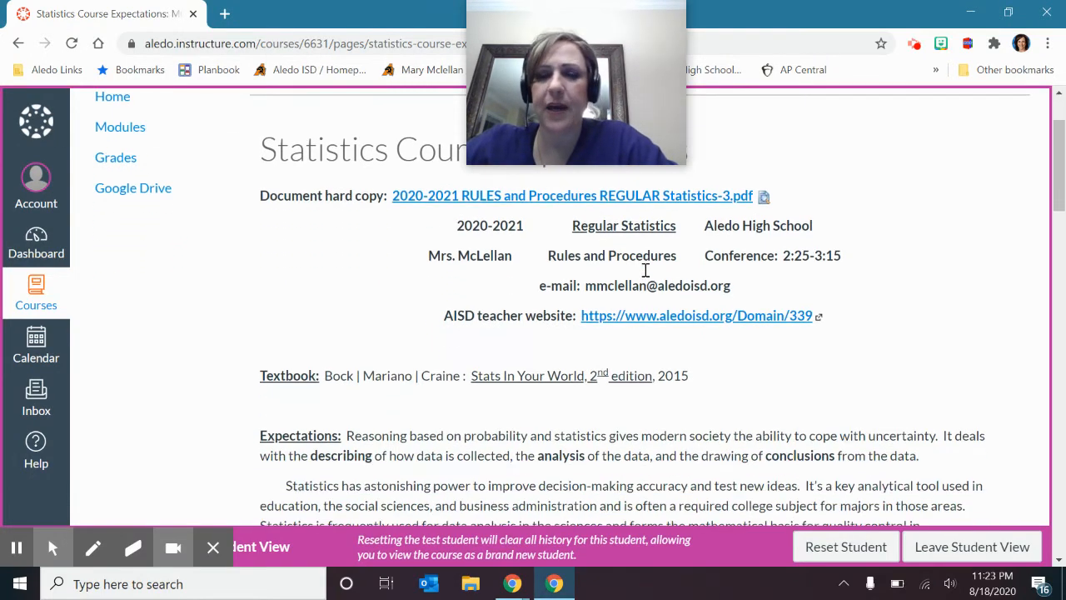
scroll("down", 3)
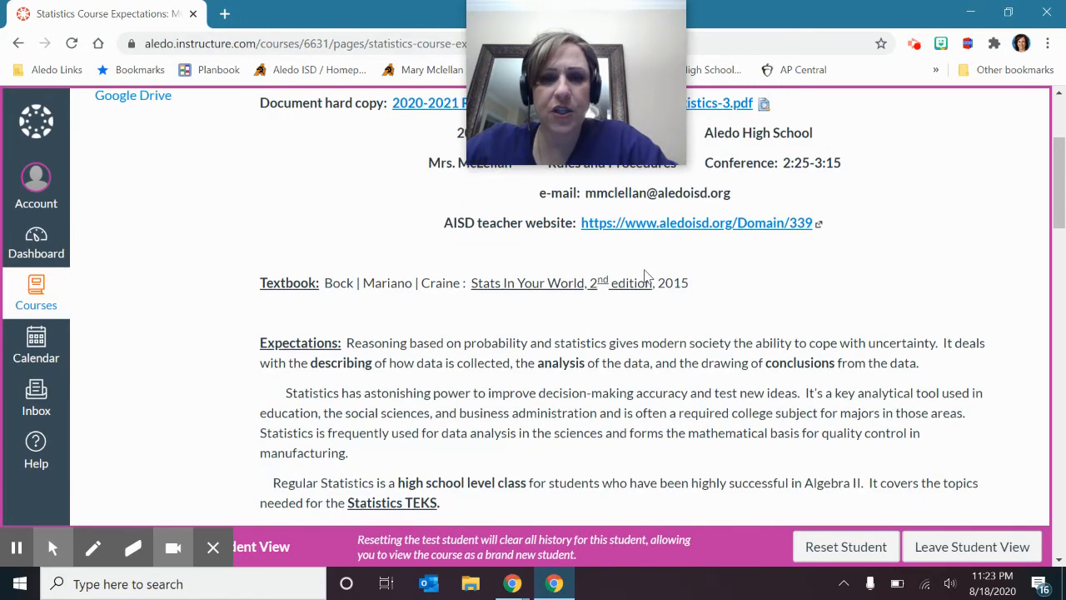
scroll("up", 3)
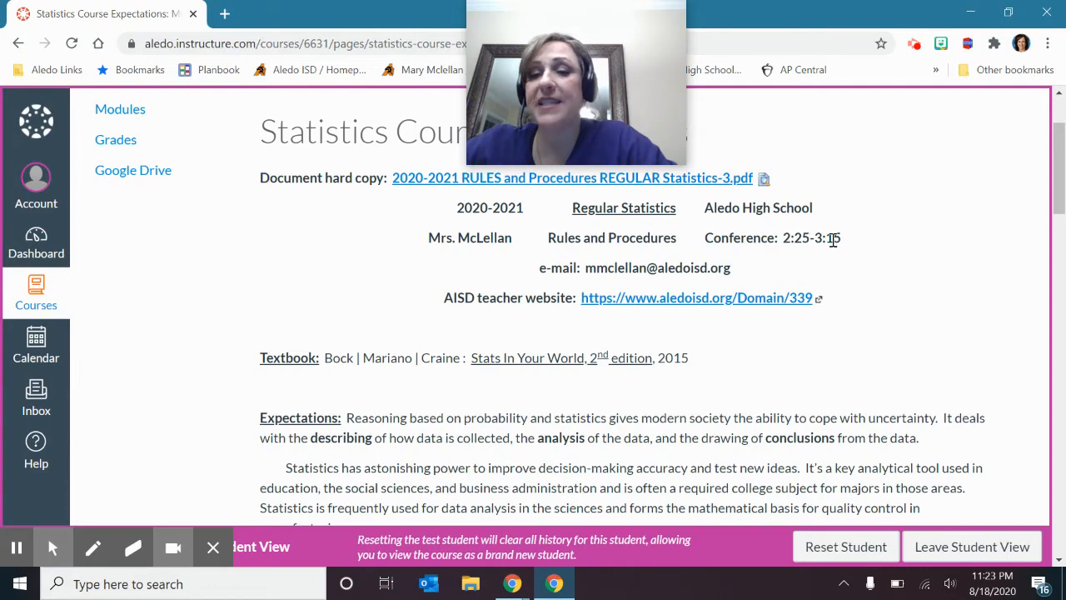
scroll("down", 3)
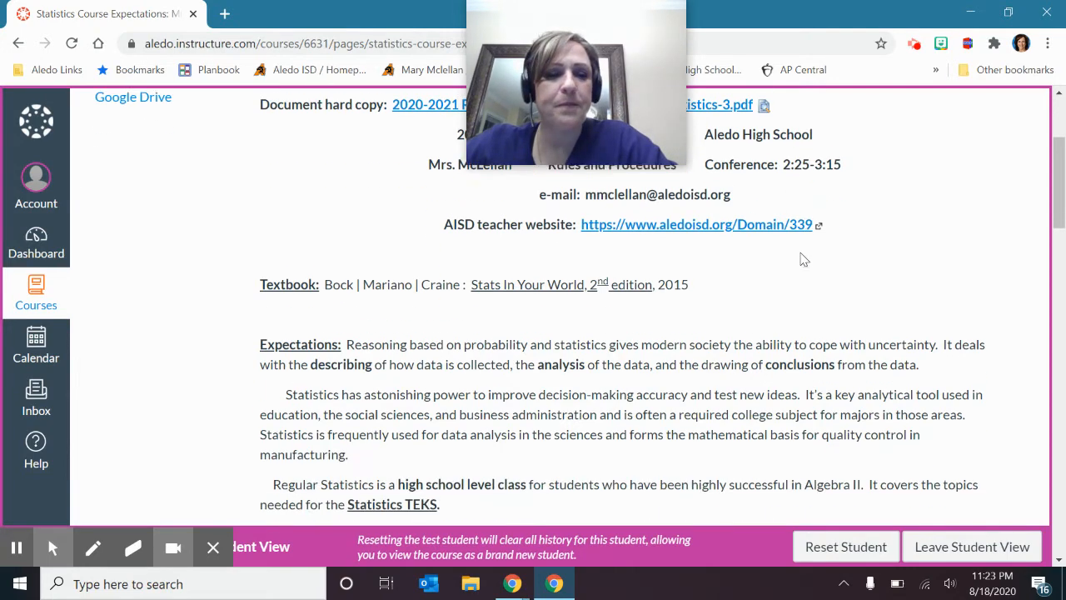
scroll("down", 3)
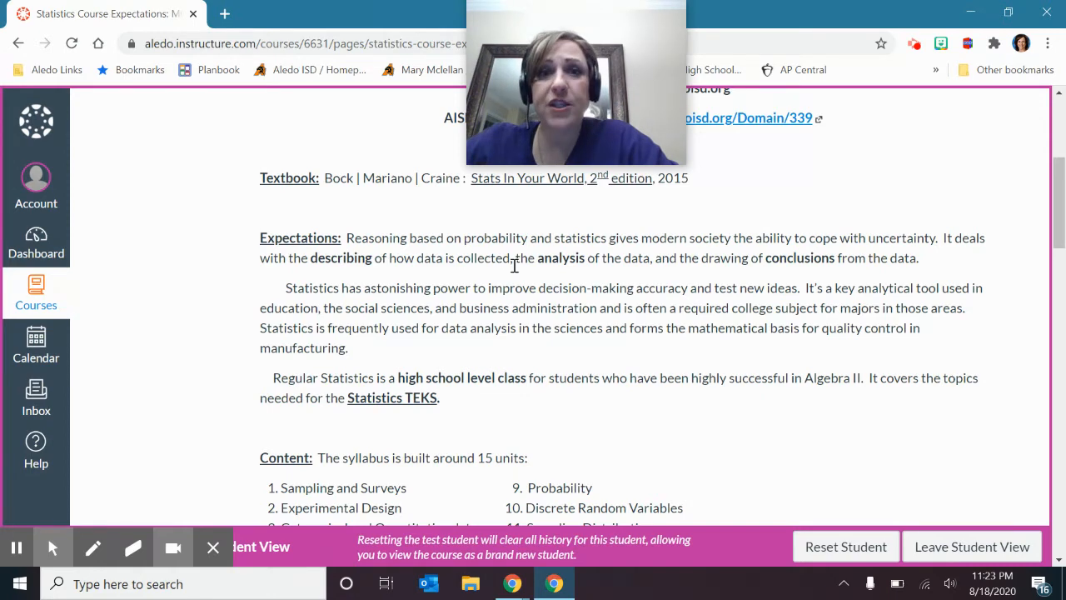
scroll("down", 3)
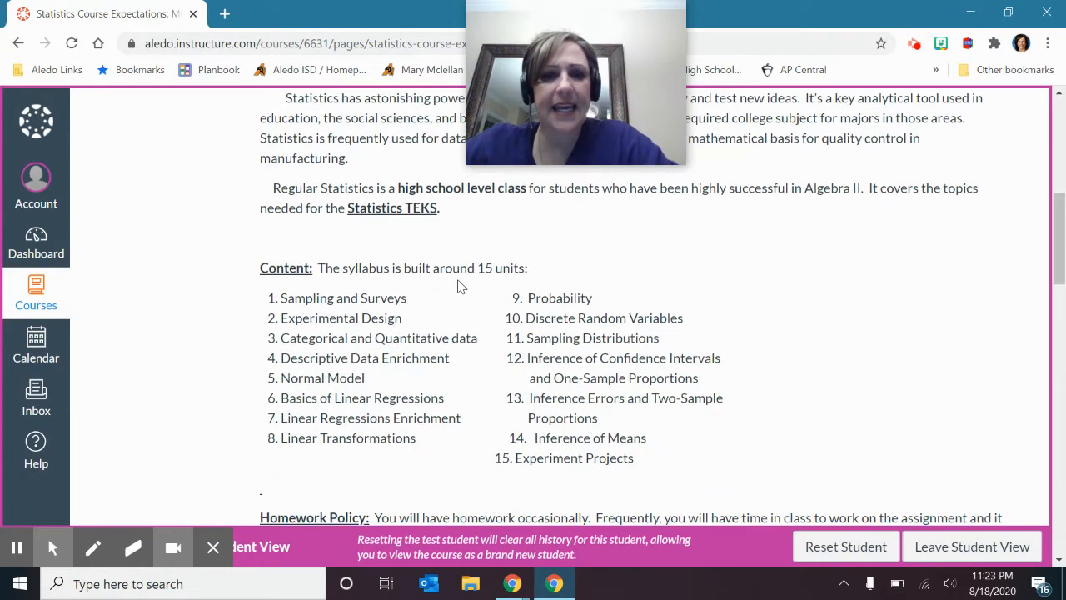
mouse_move(460, 416)
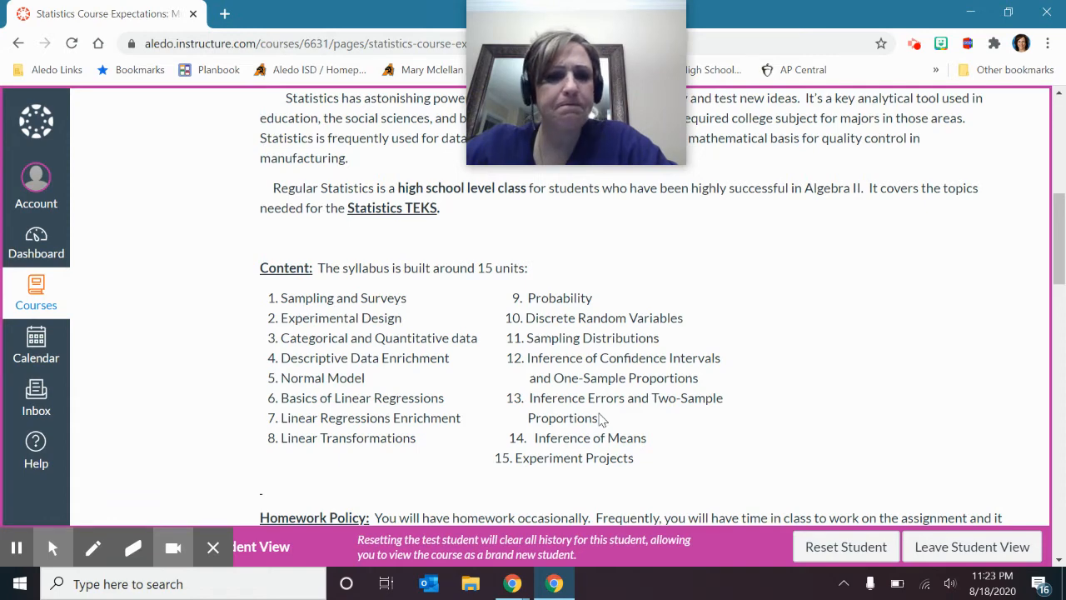
scroll("down", 3)
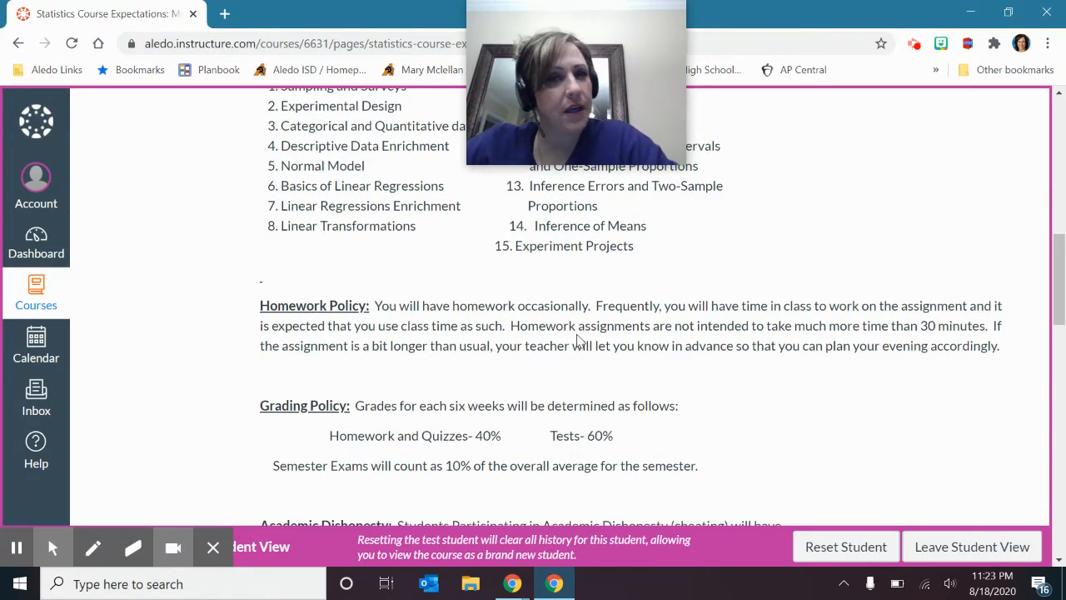
Scroll the expectations page to academic dishonesty and the Reteach / Redo / ReTesting rules
scroll("down", 3)
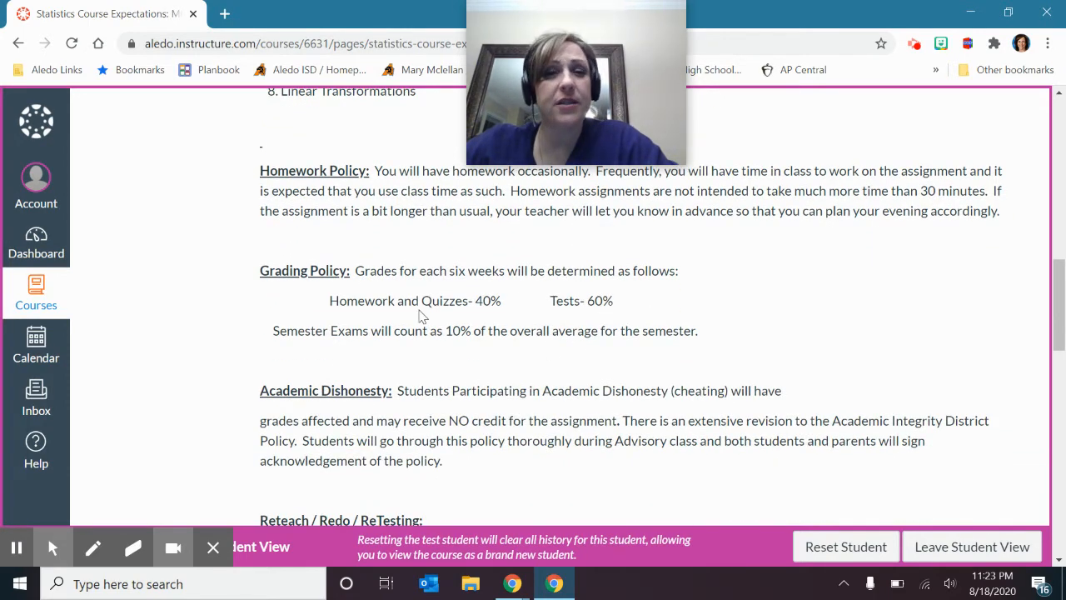
scroll("down", 3)
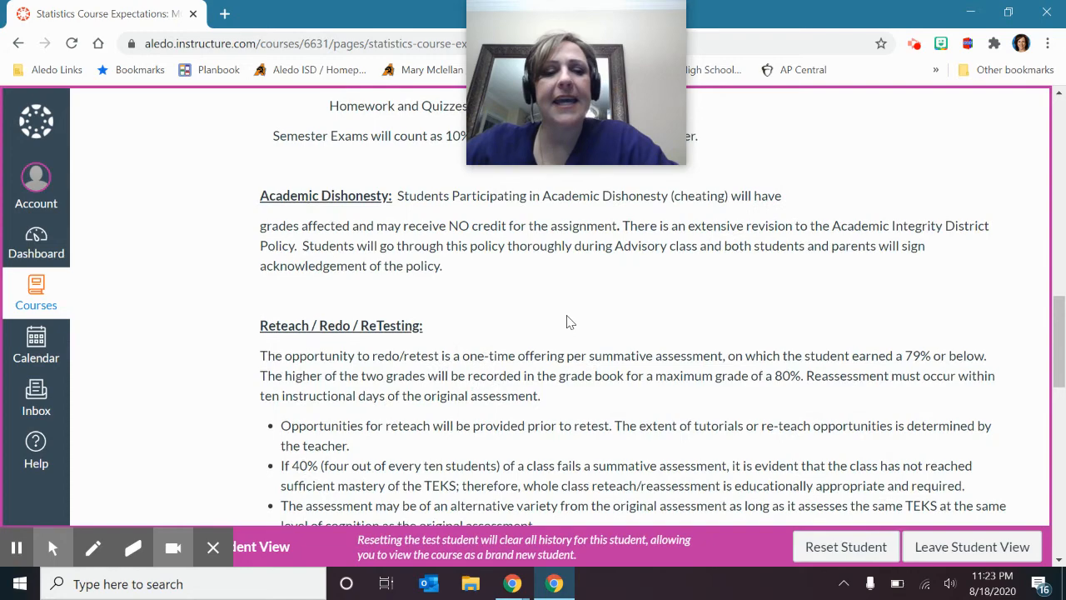
scroll("down", 3)
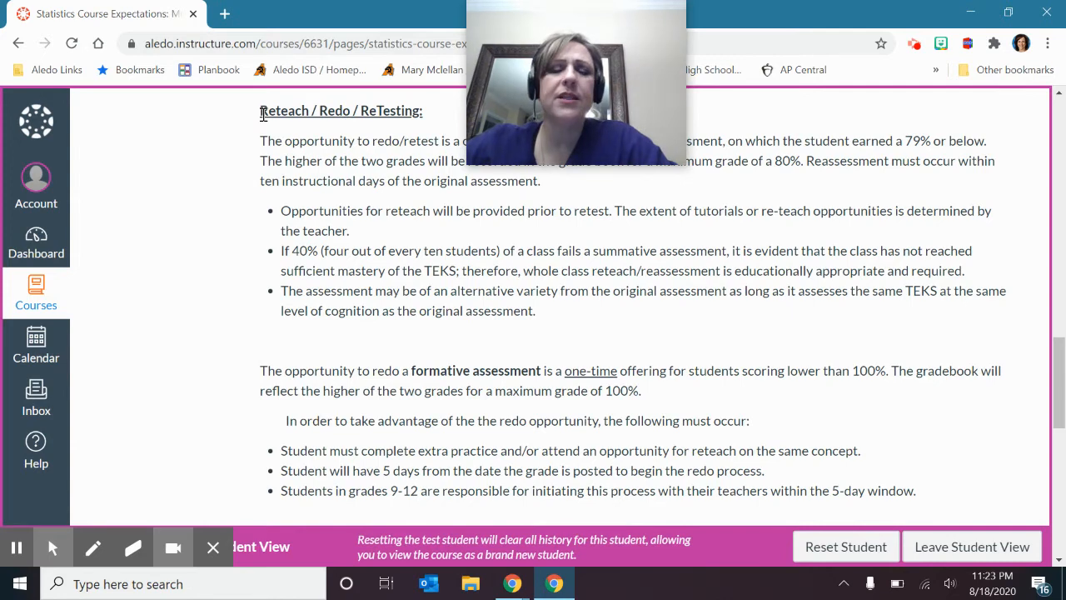
mouse_move(208, 163)
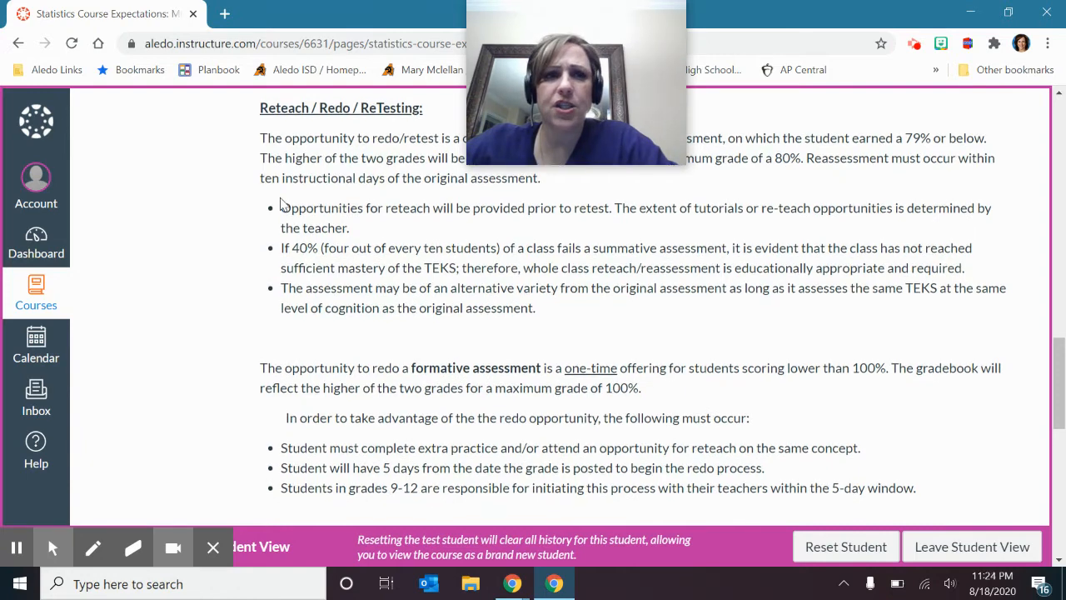
scroll("up", 3)
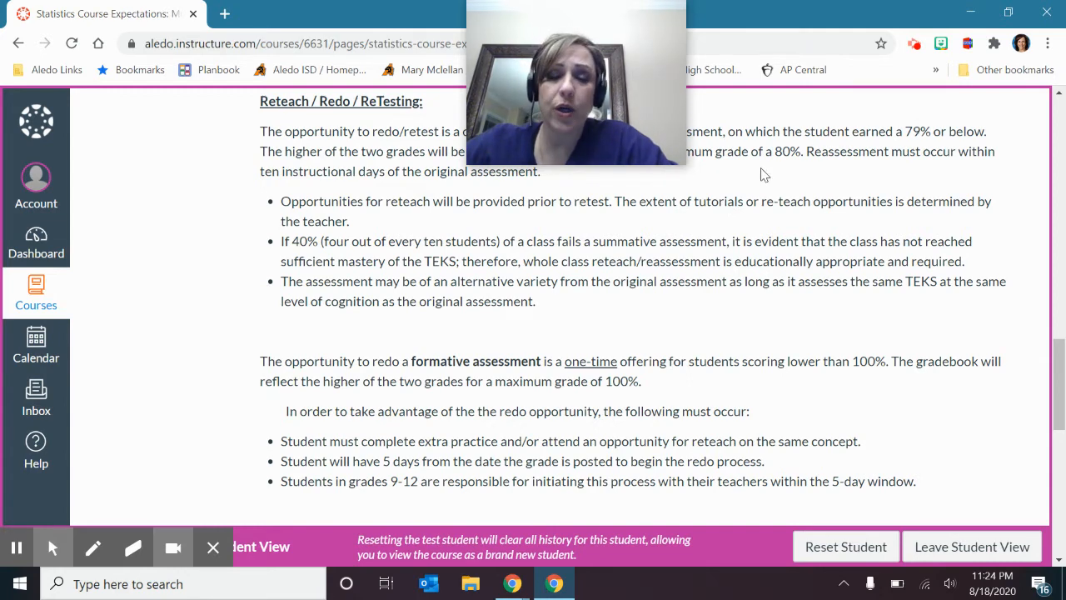
mouse_move(220, 166)
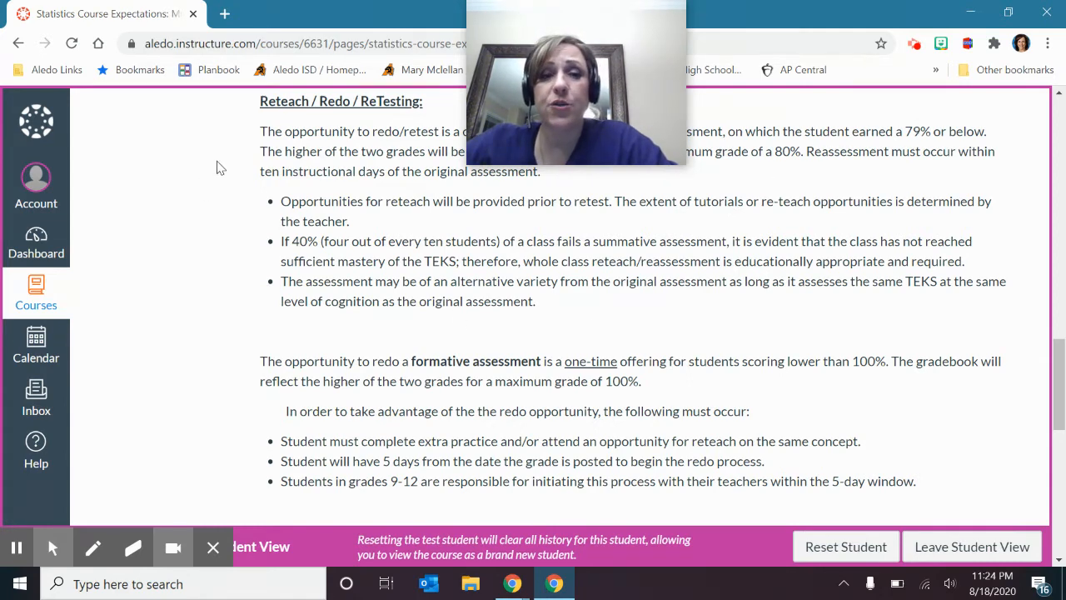
mouse_move(215, 290)
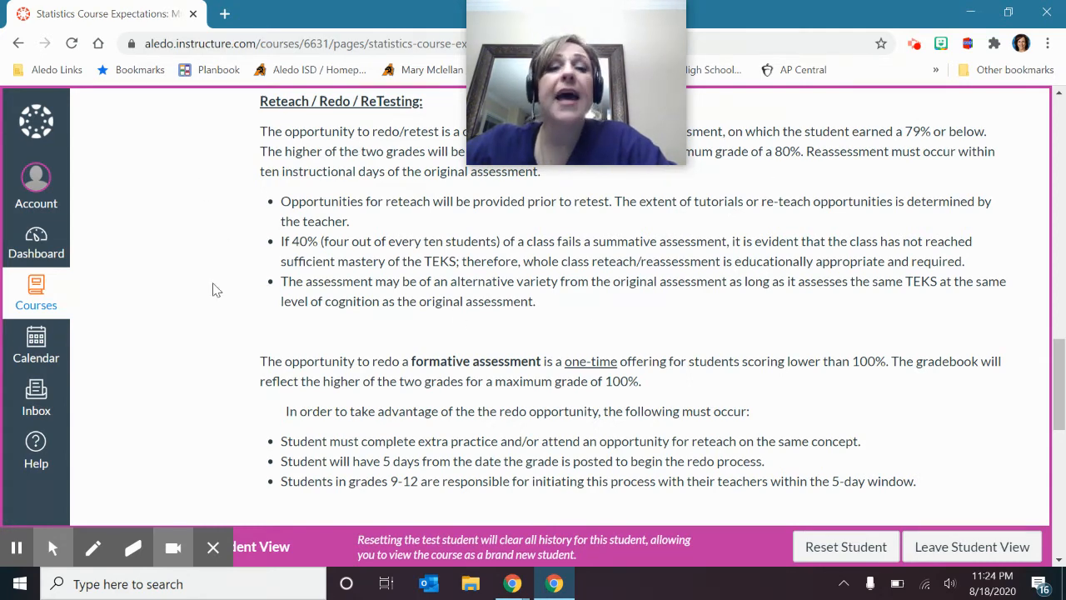
mouse_move(323, 358)
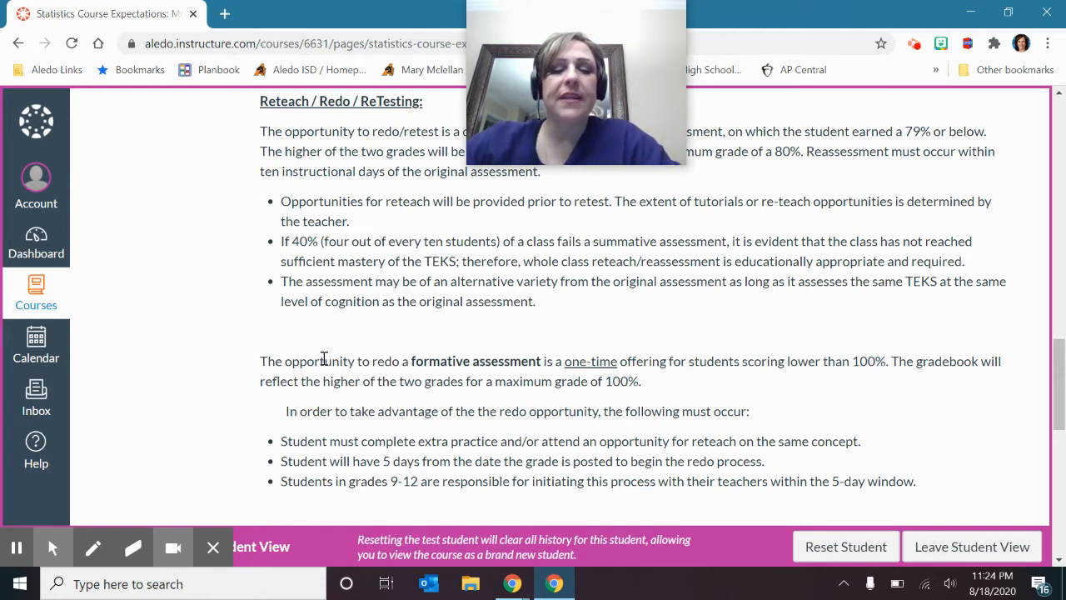
mouse_move(546, 375)
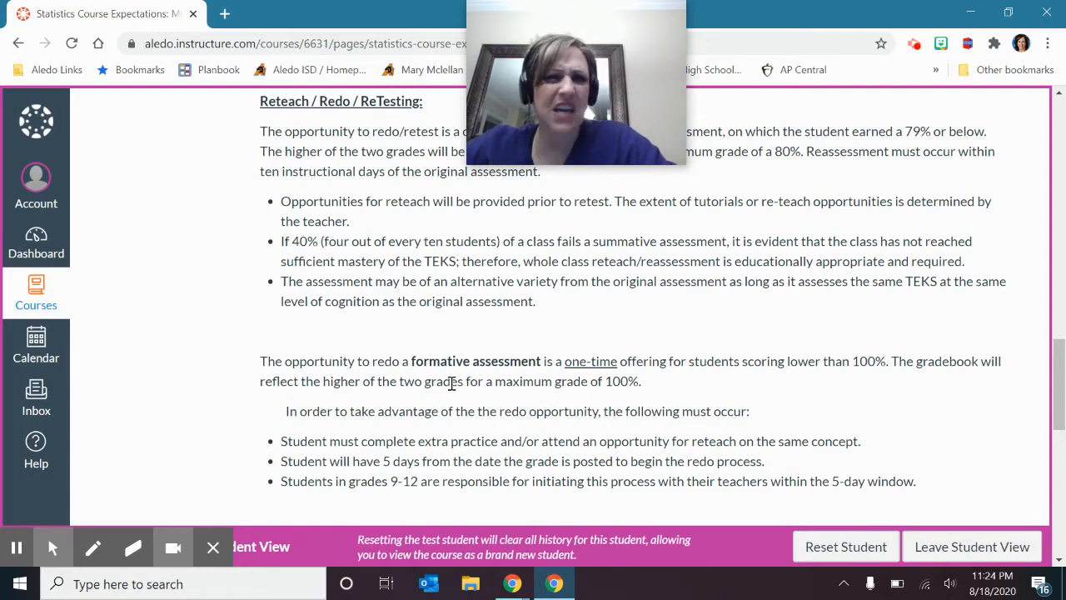
mouse_move(724, 387)
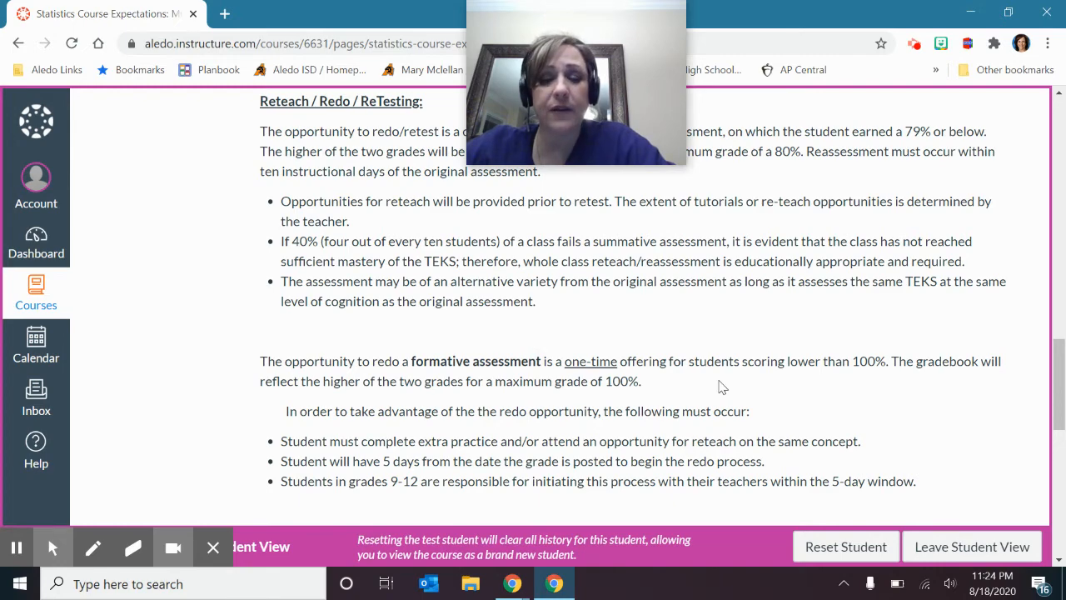
Reach the make-up and late work policies and go Next to Statistics SUPPLIES
scroll("down", 3)
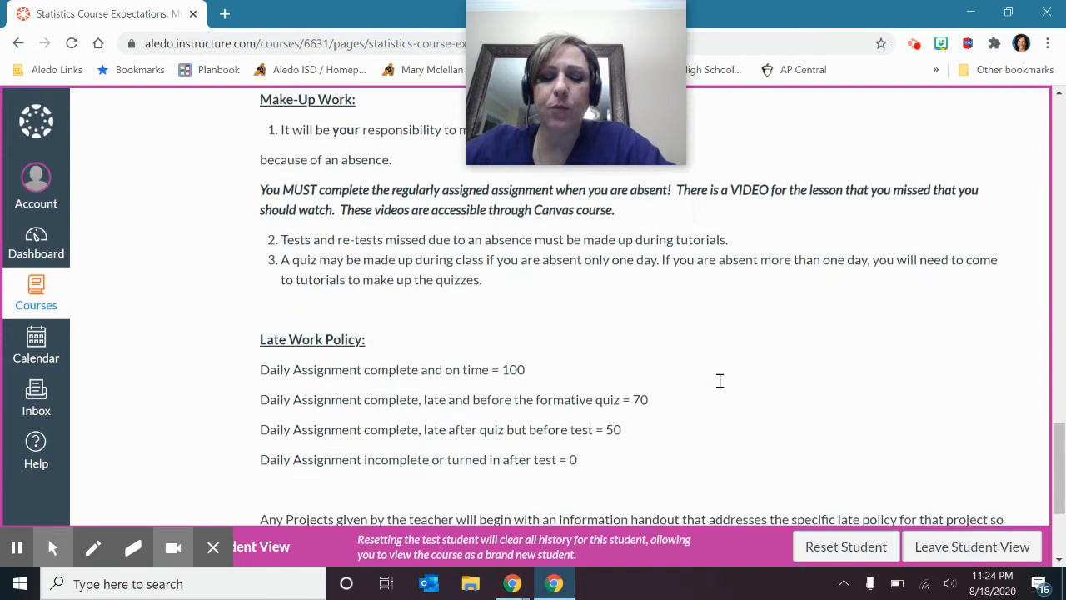
scroll("down", 3)
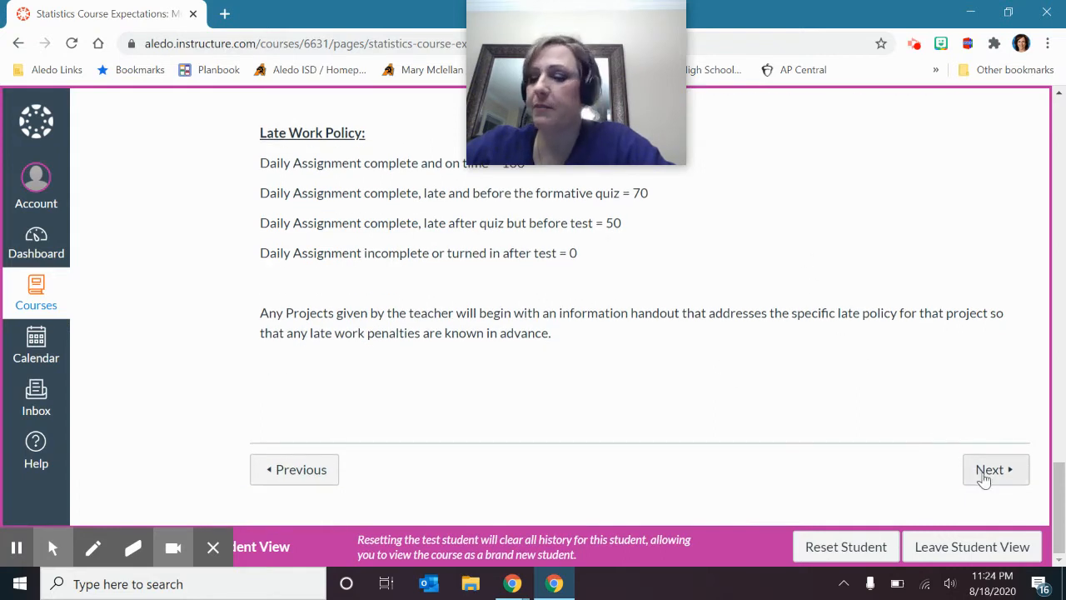
left_click(996, 470)
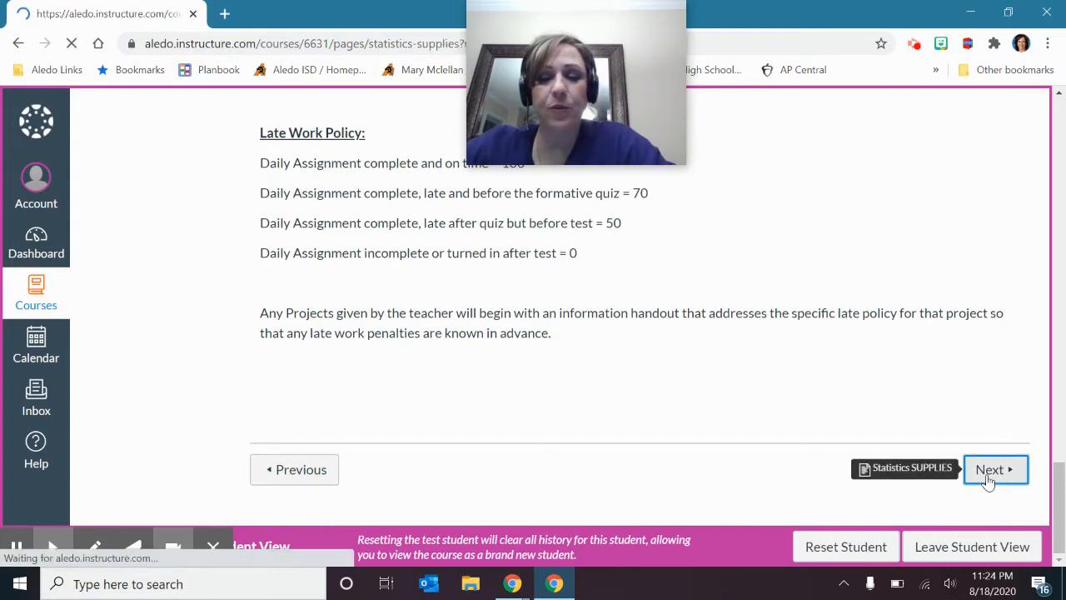
left_click(990, 470)
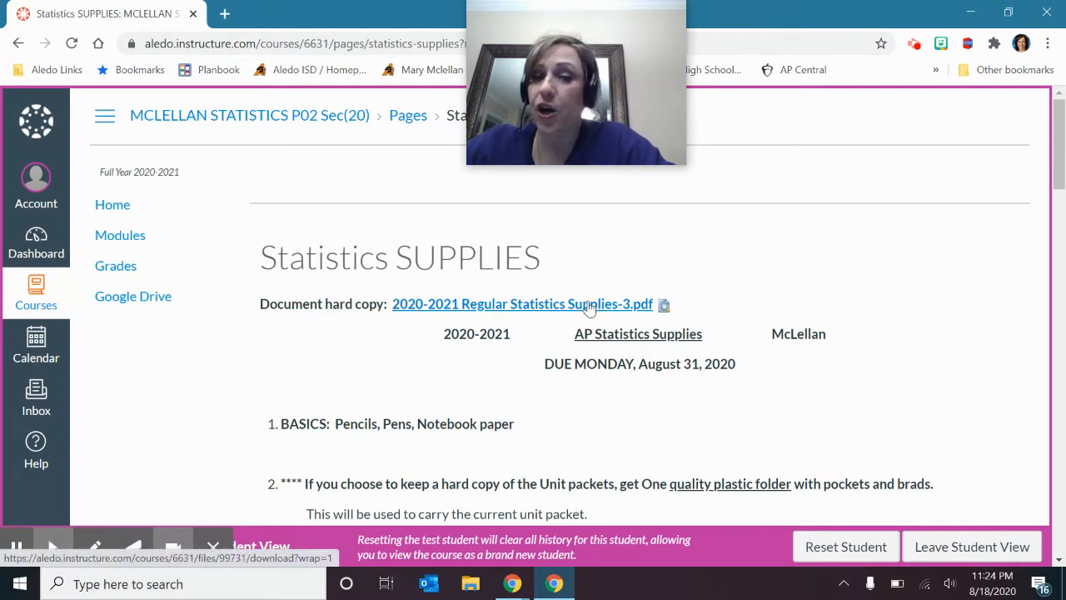
scroll("down", 3)
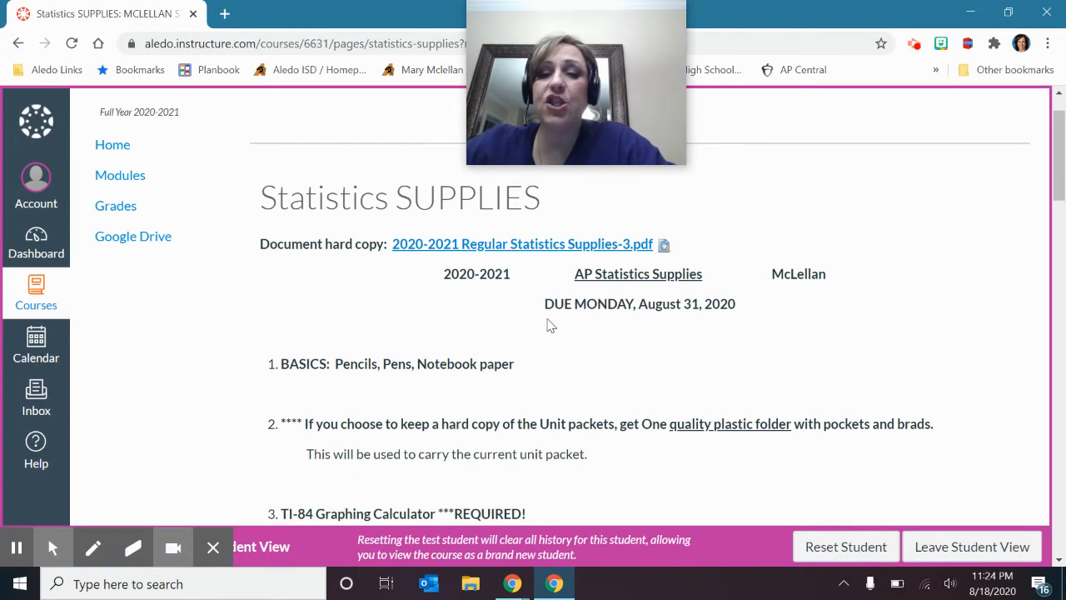
mouse_move(740, 315)
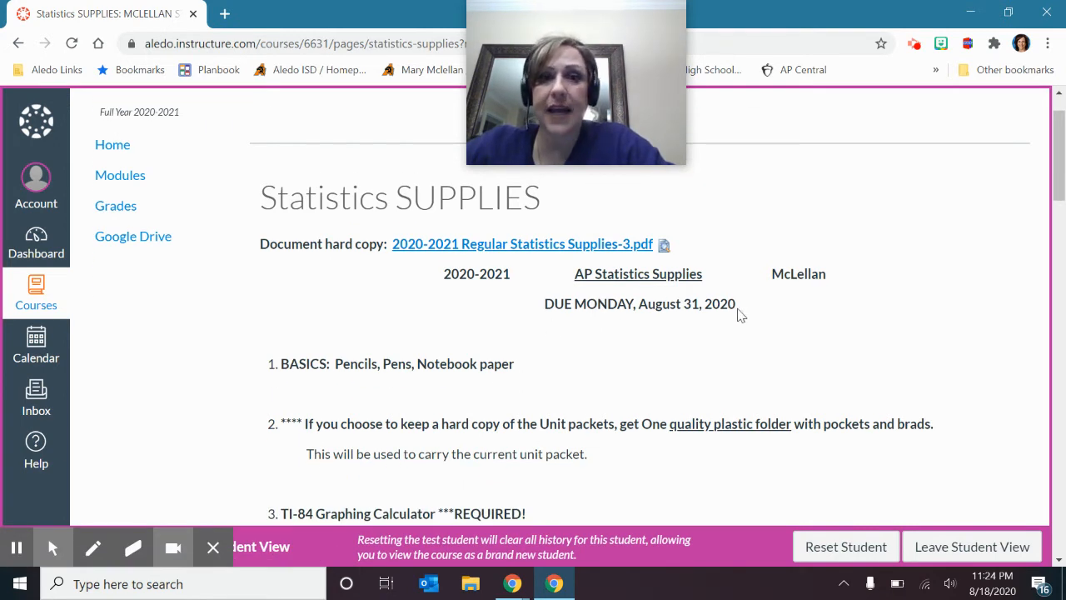
scroll("down", 3)
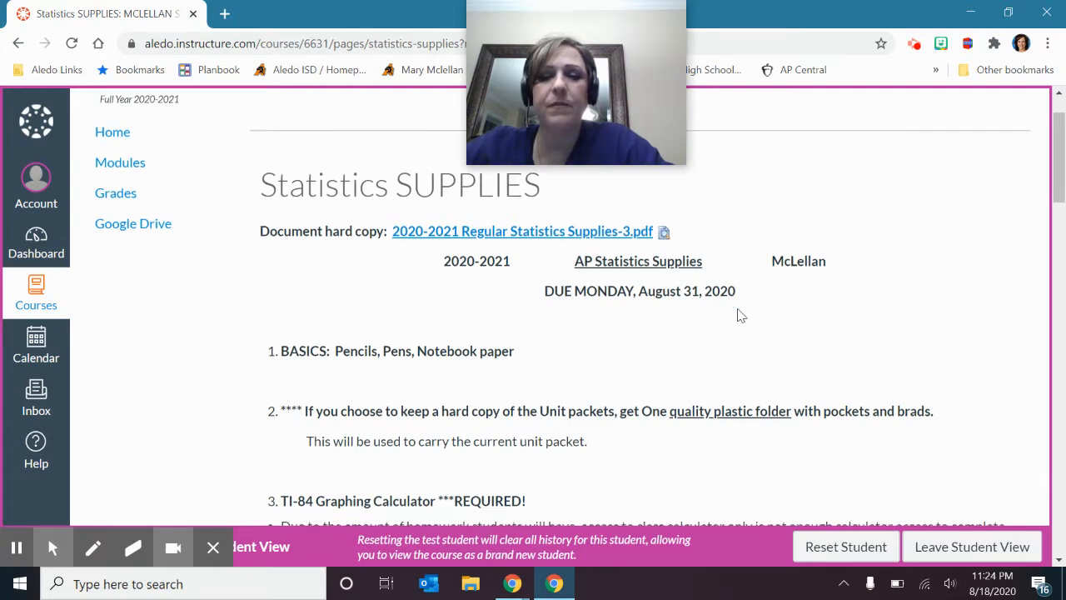
scroll("down", 3)
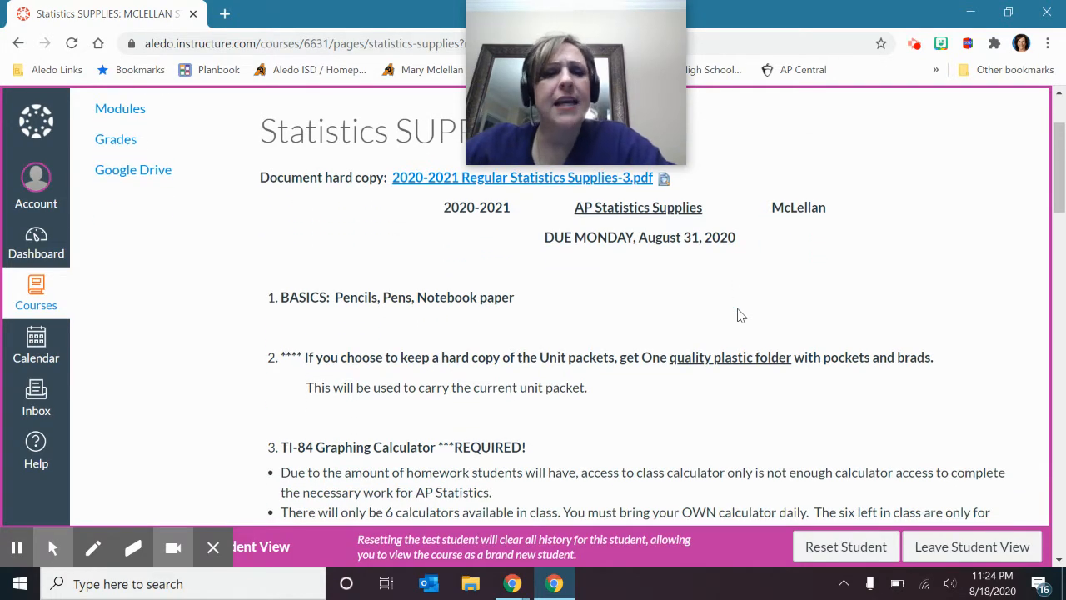
scroll("down", 3)
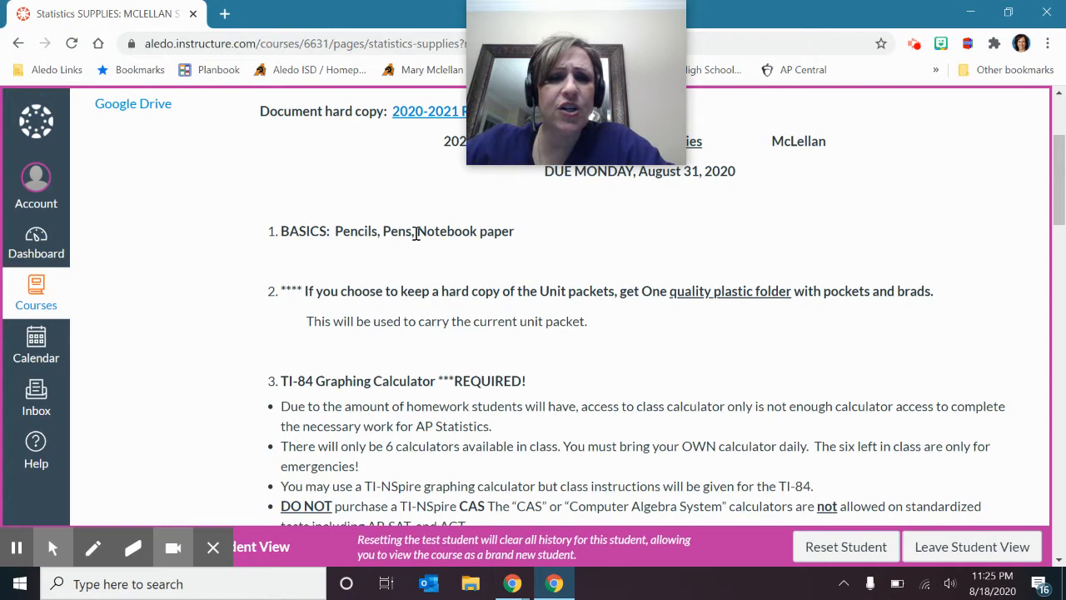
scroll("down", 3)
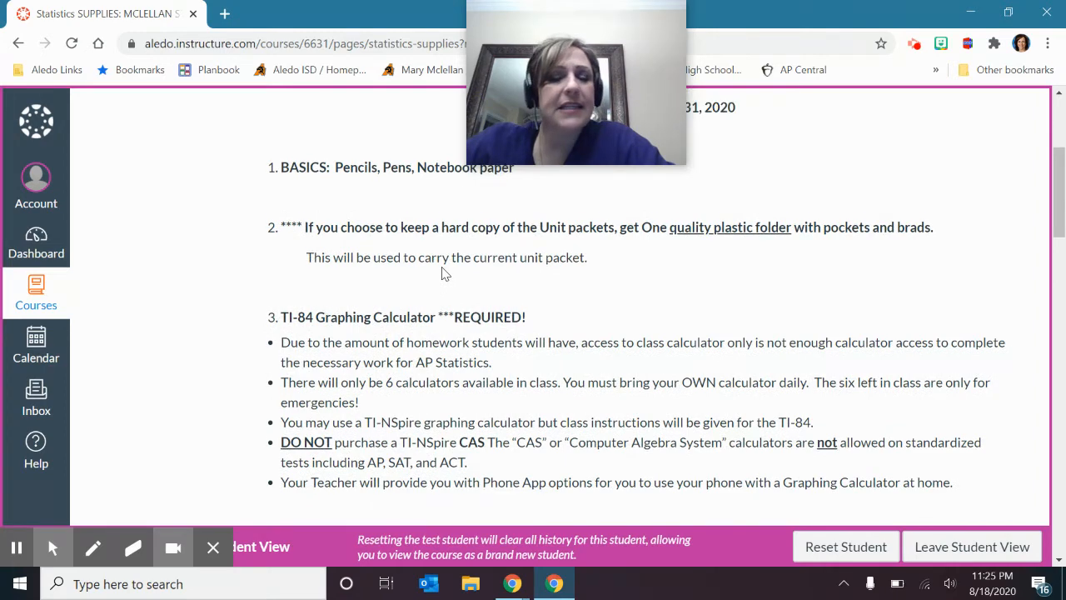
scroll("down", 3)
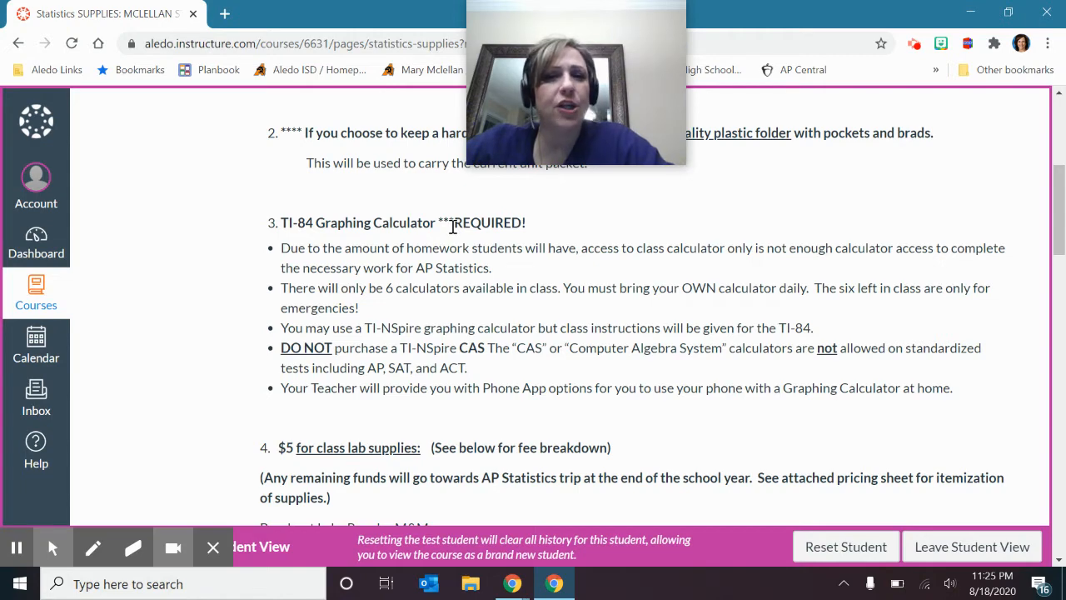
mouse_move(384, 305)
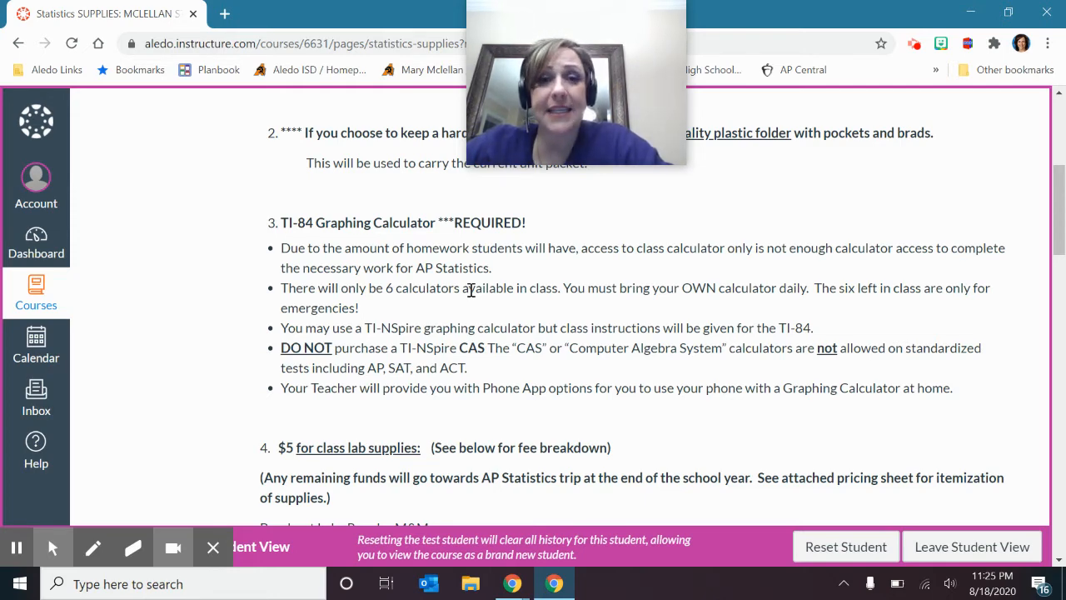
scroll("down", 3)
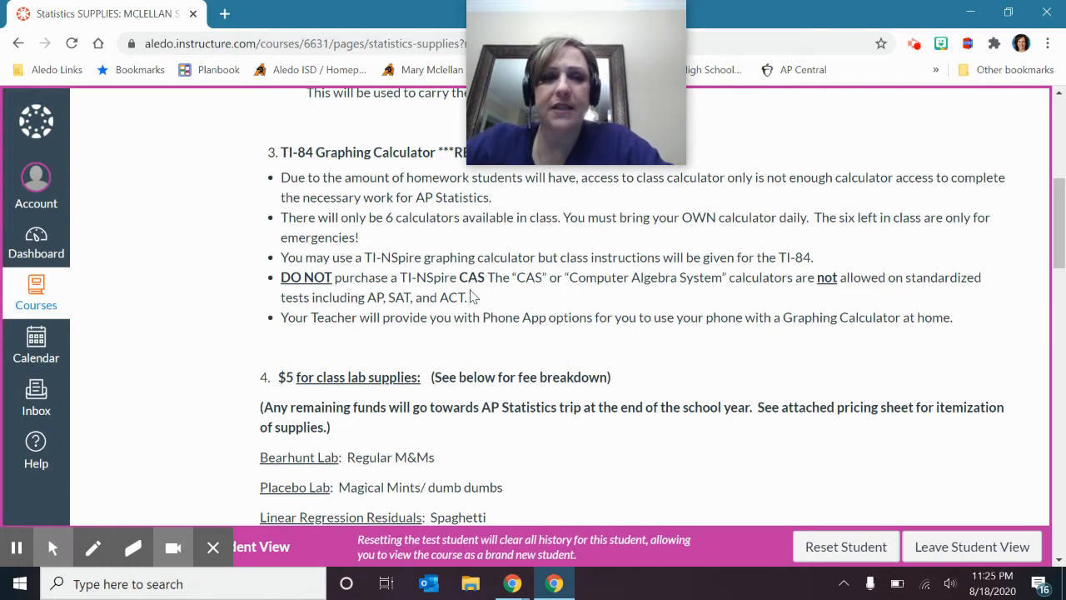
mouse_move(286, 335)
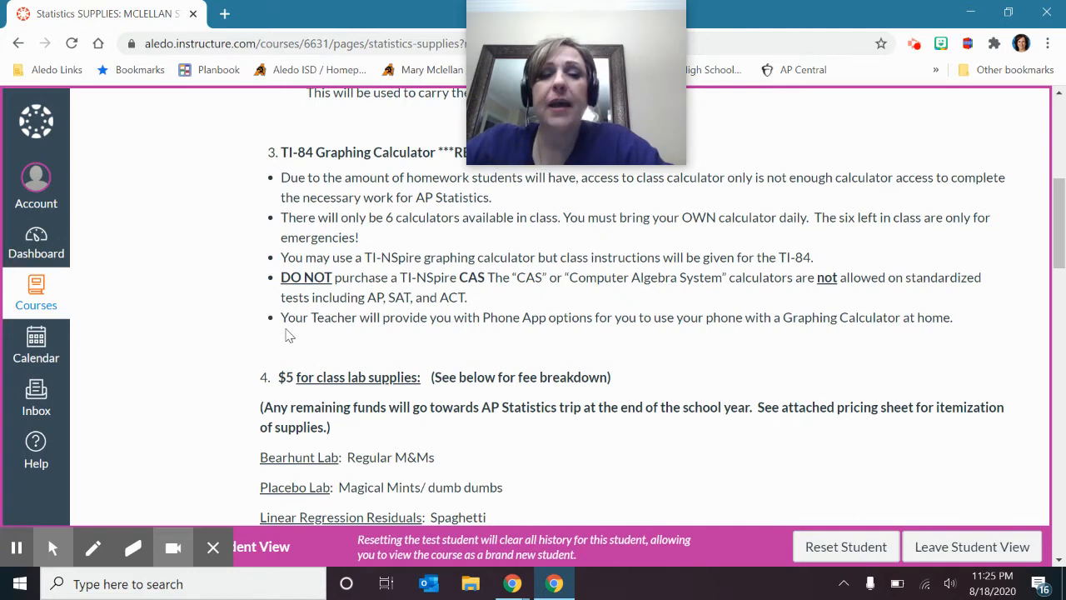
mouse_move(333, 325)
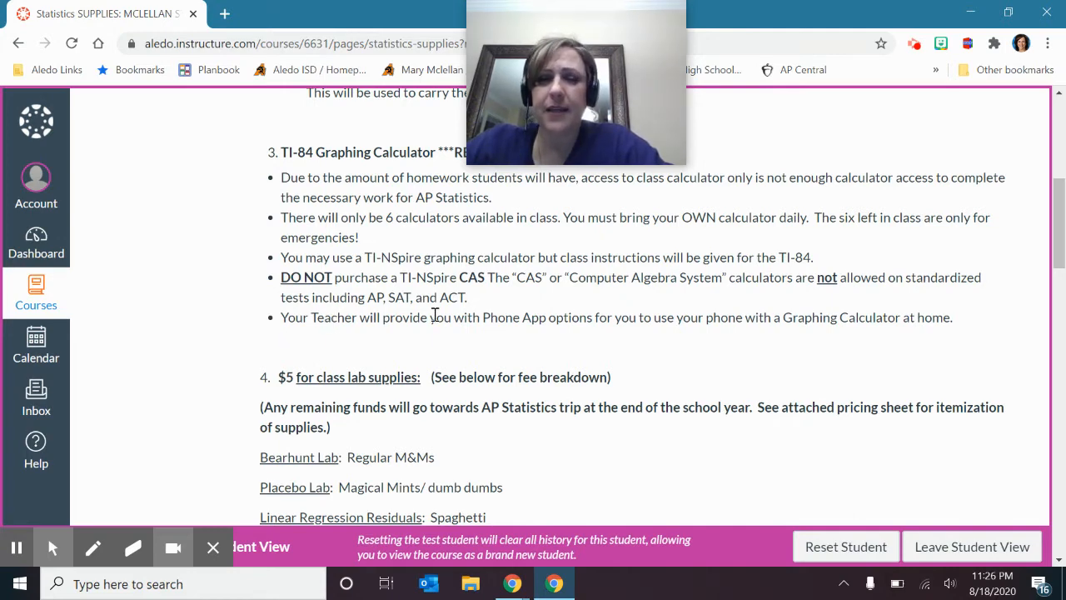
mouse_move(477, 316)
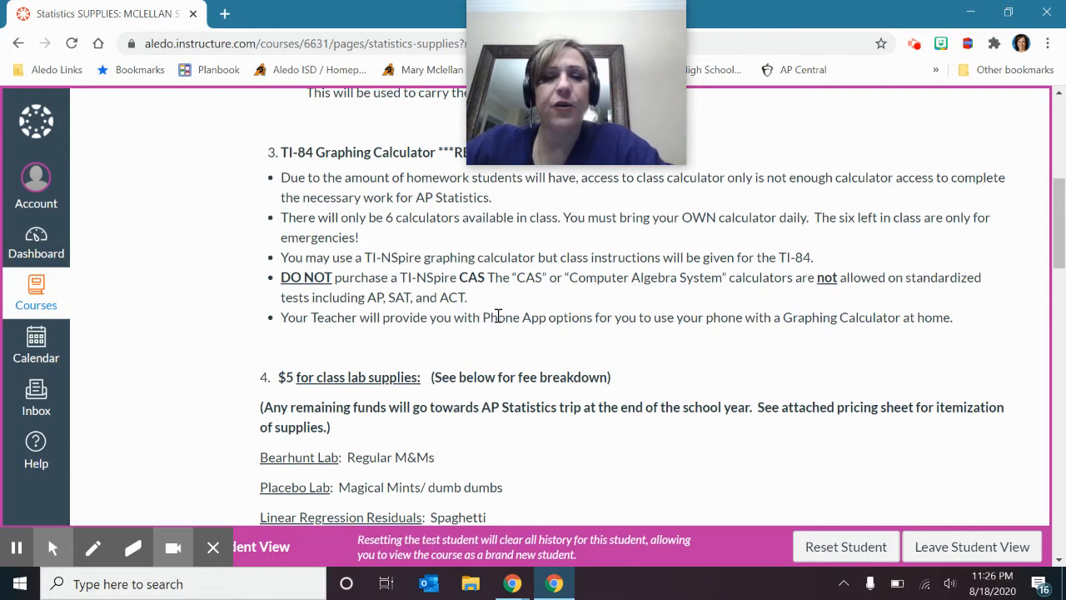
mouse_move(480, 317)
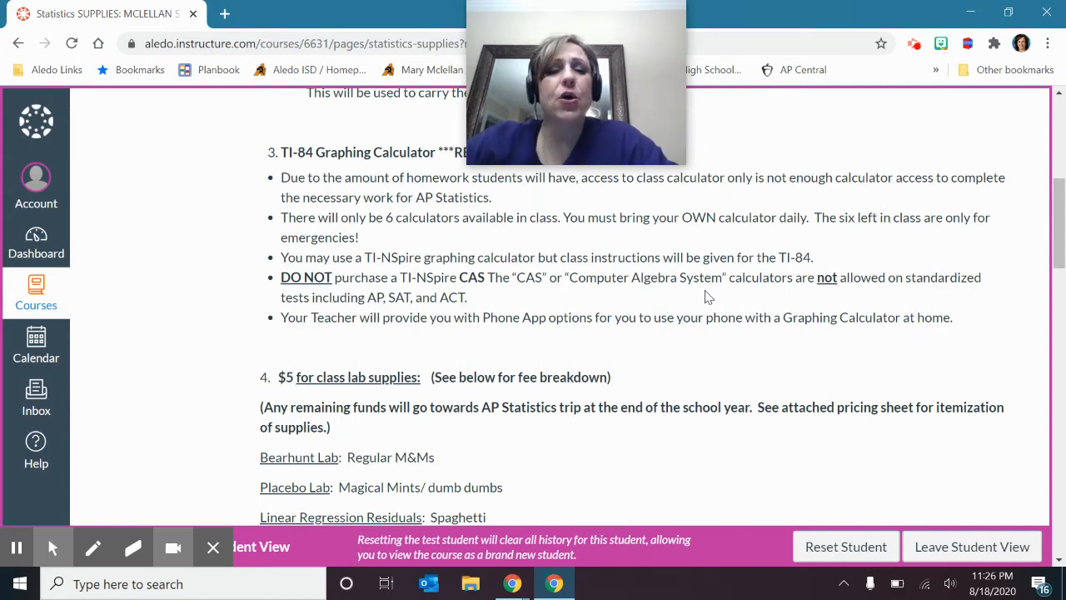
mouse_move(533, 260)
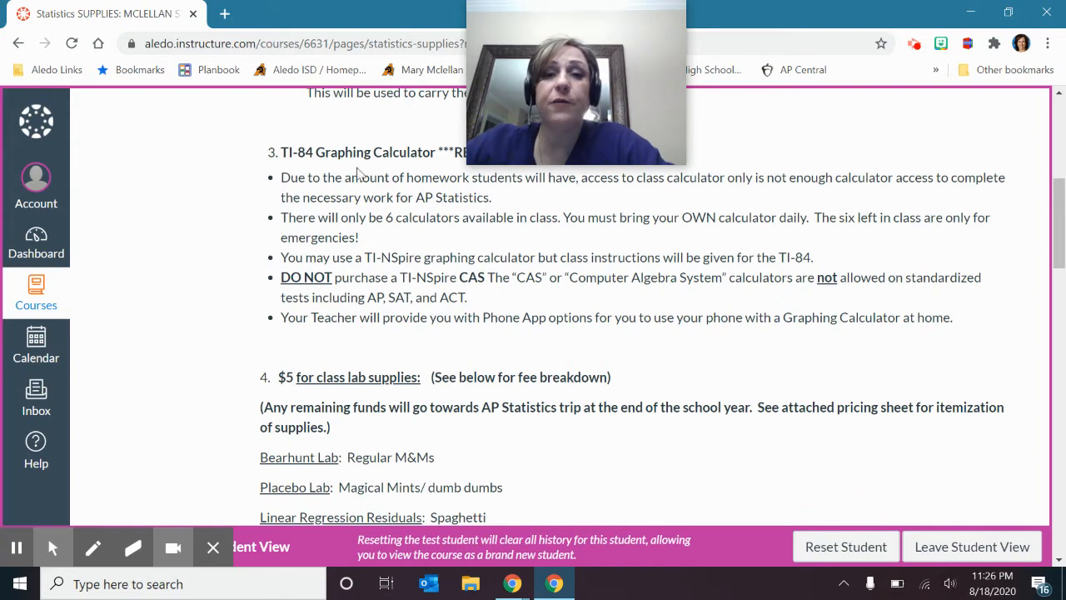
mouse_move(373, 234)
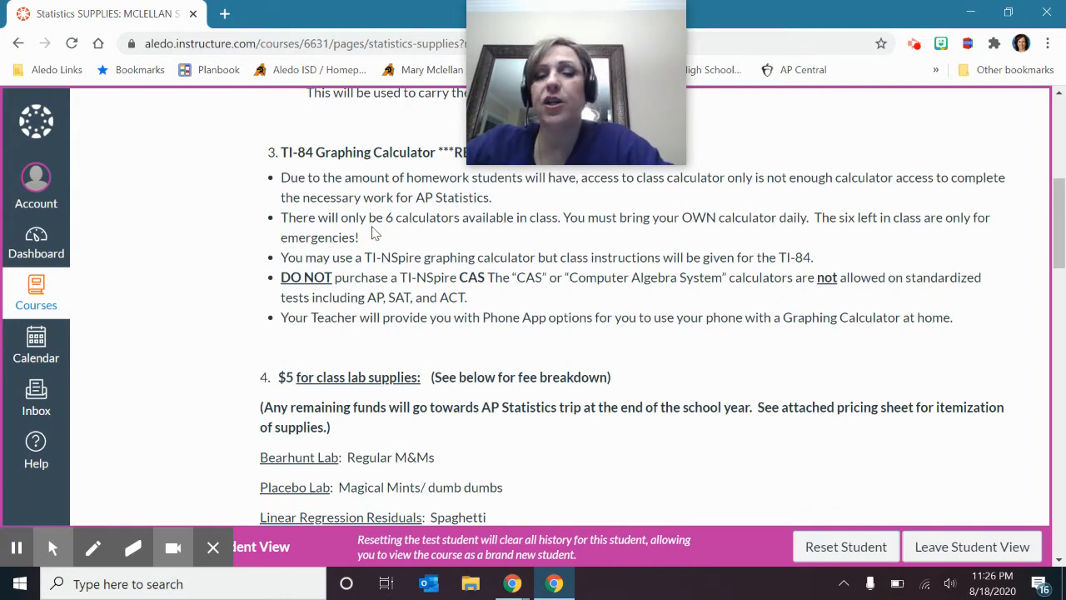
Scroll the Supplies page through the lab supply fee list to Classroom Materials by period
scroll("down", 3)
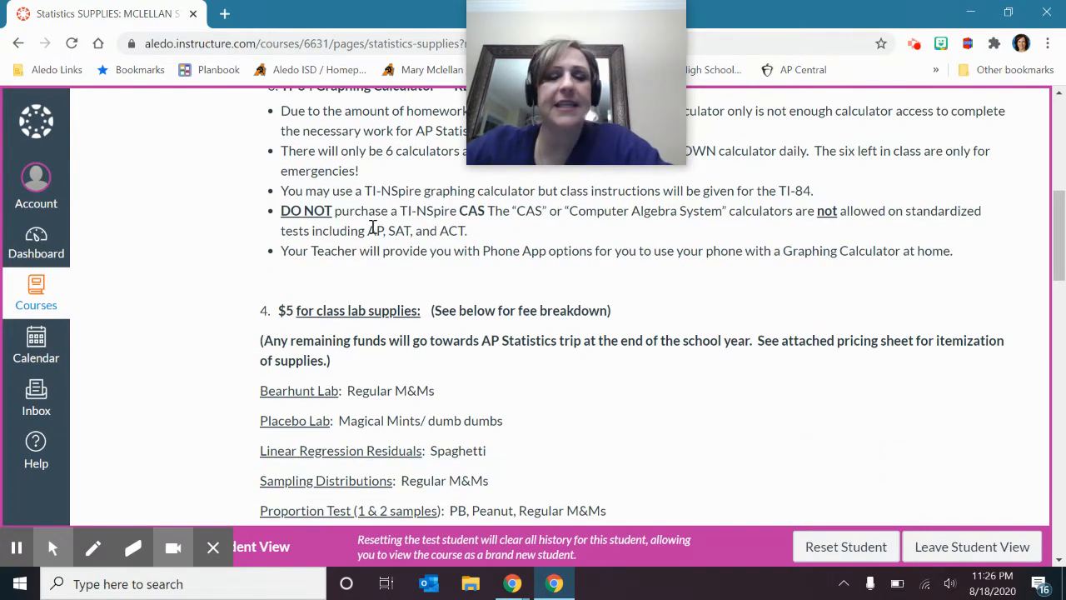
scroll("up", 3)
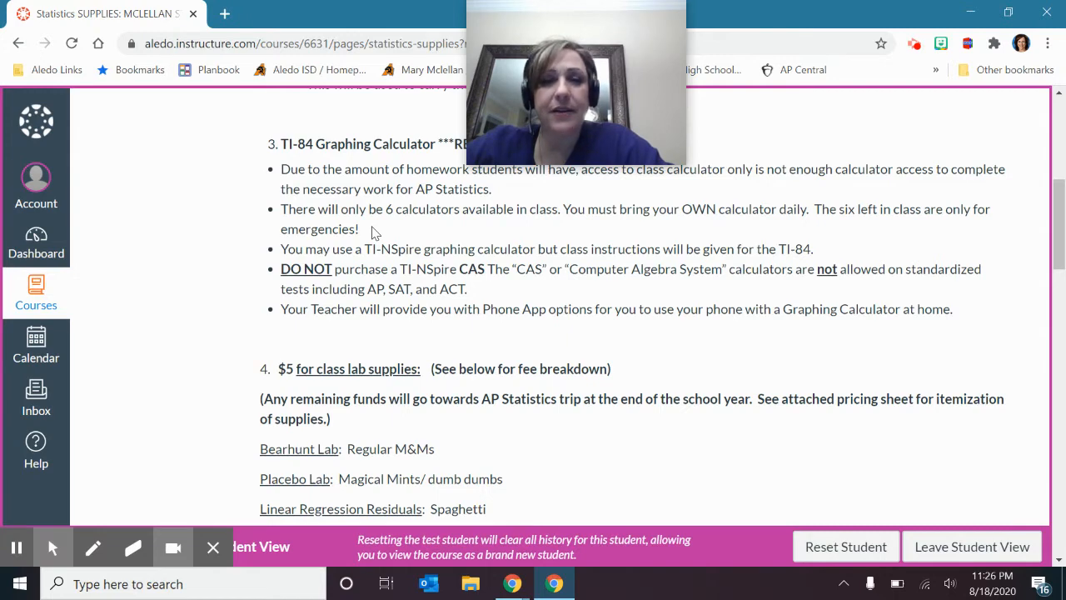
scroll("down", 3)
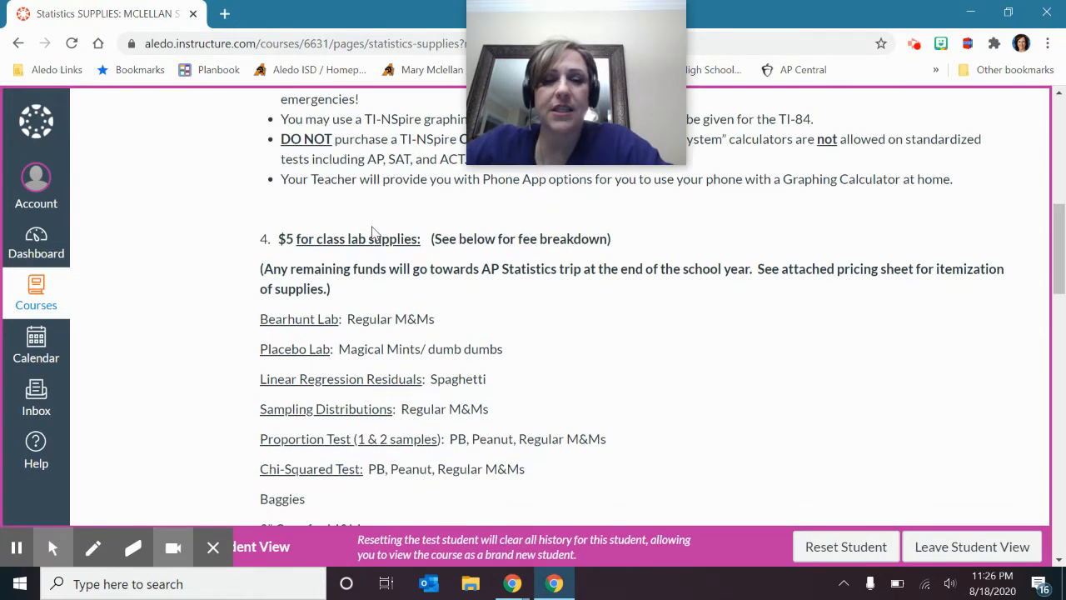
scroll("down", 3)
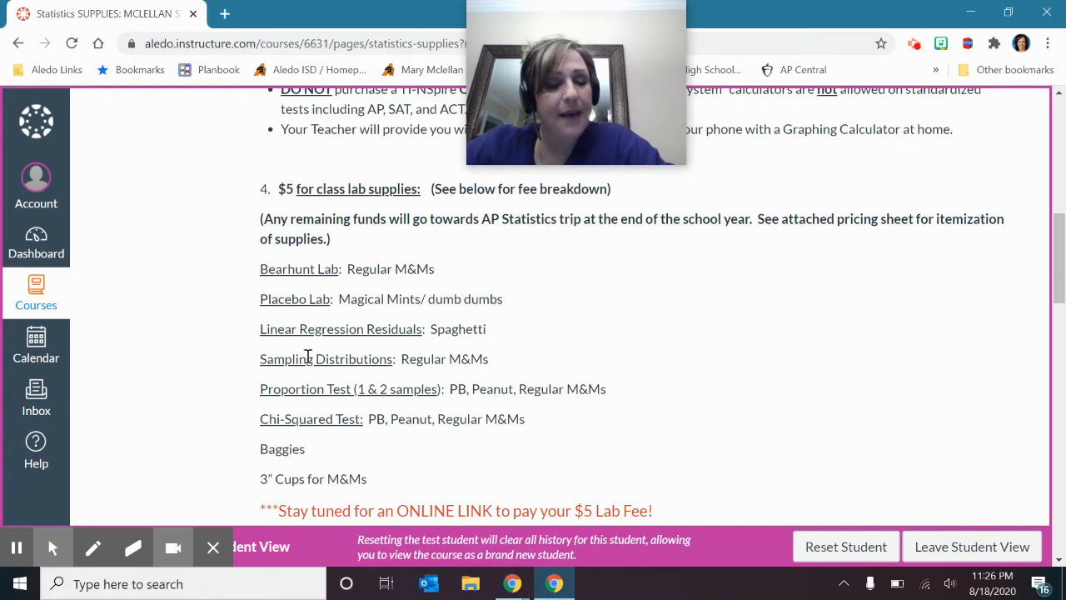
mouse_move(340, 423)
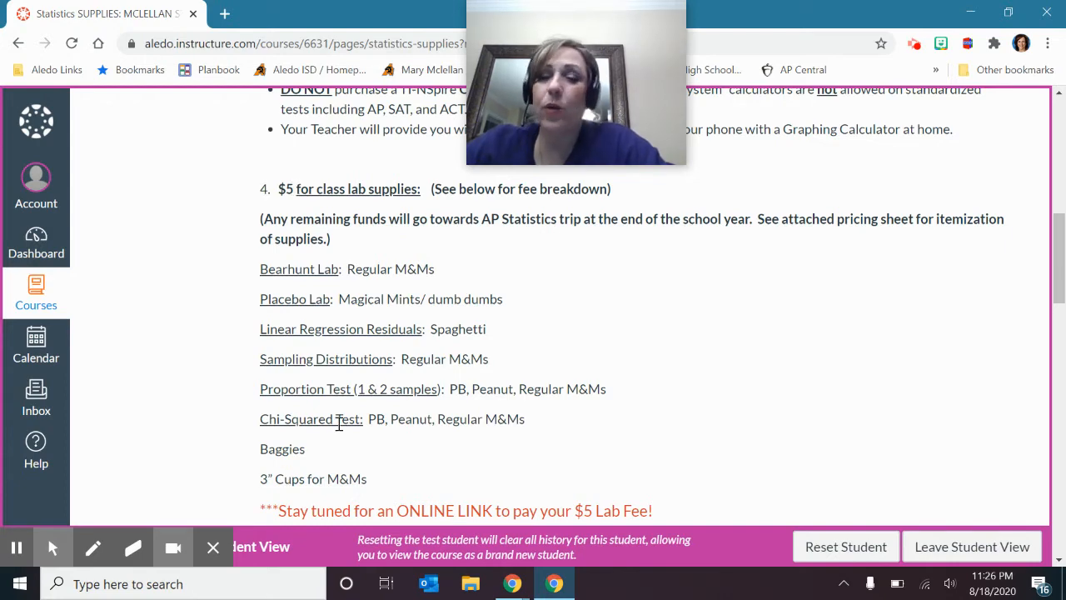
scroll("down", 3)
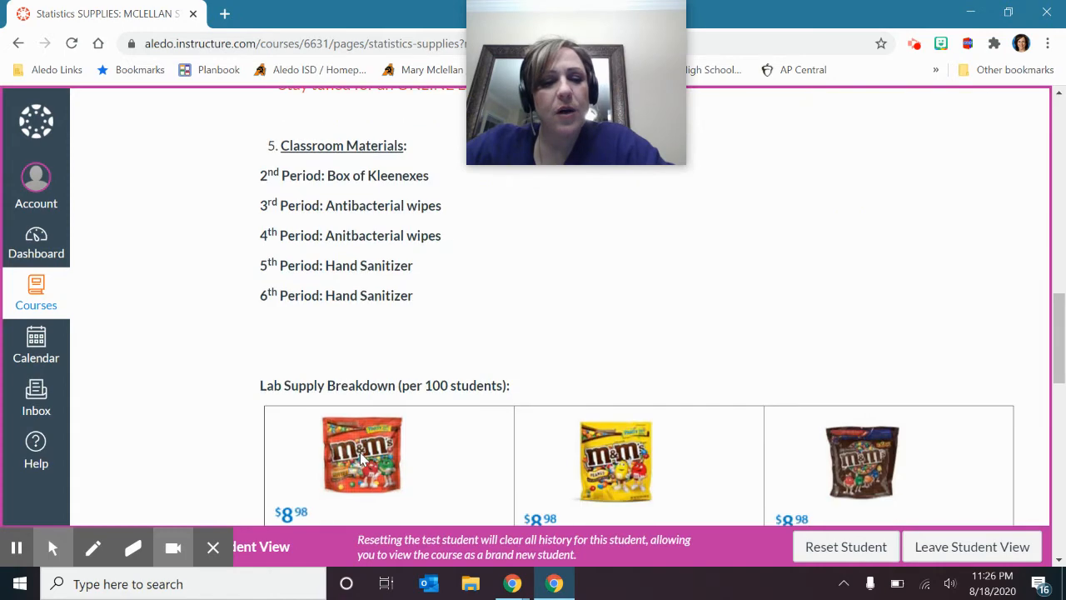
scroll("down", 3)
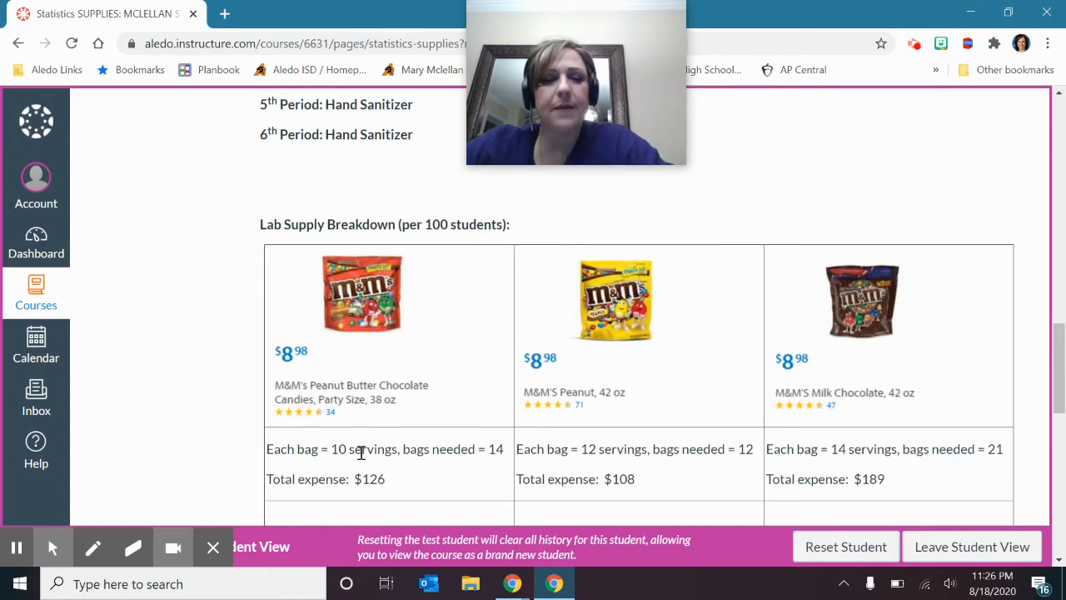
scroll("up", 3)
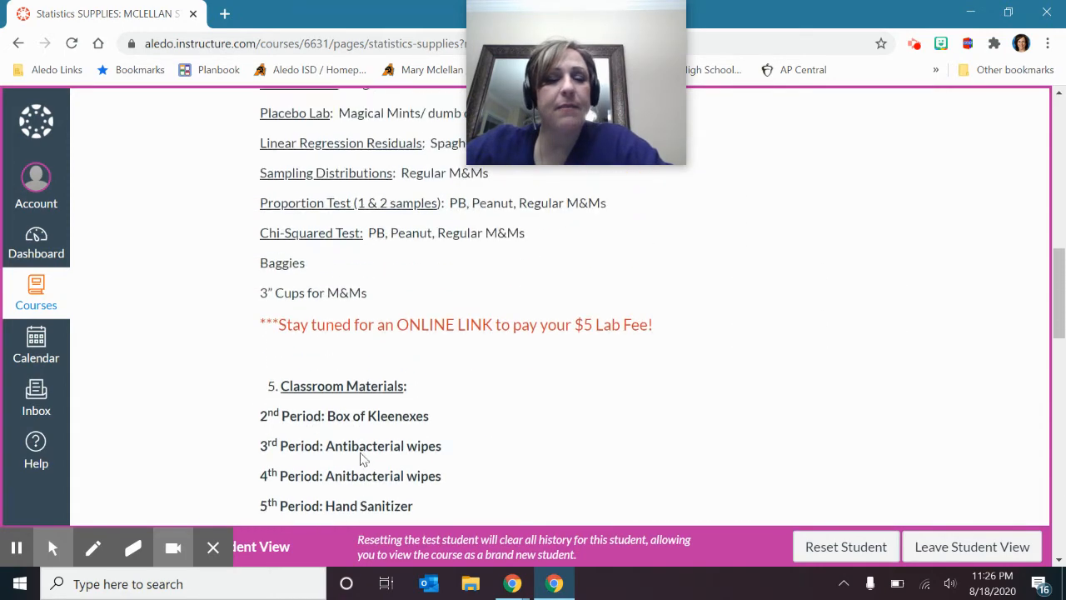
scroll("up", 3)
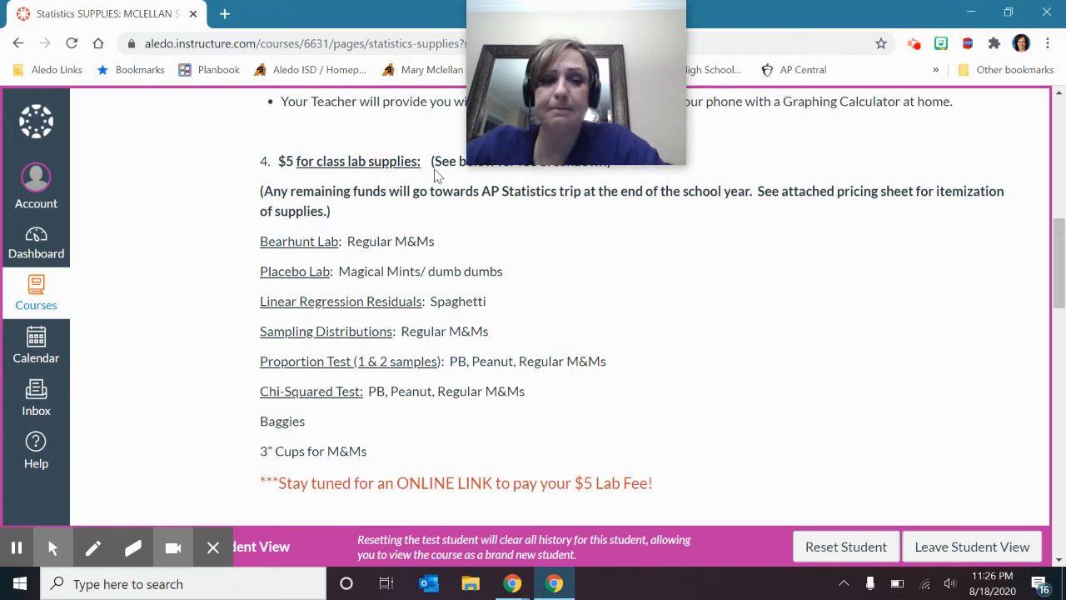
scroll("down", 3)
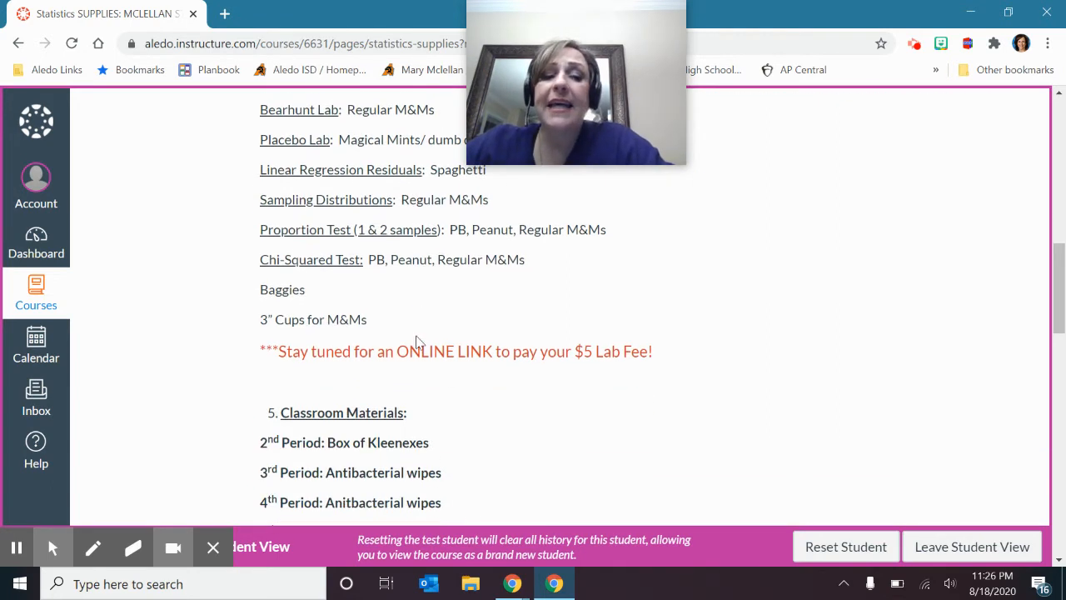
mouse_move(335, 370)
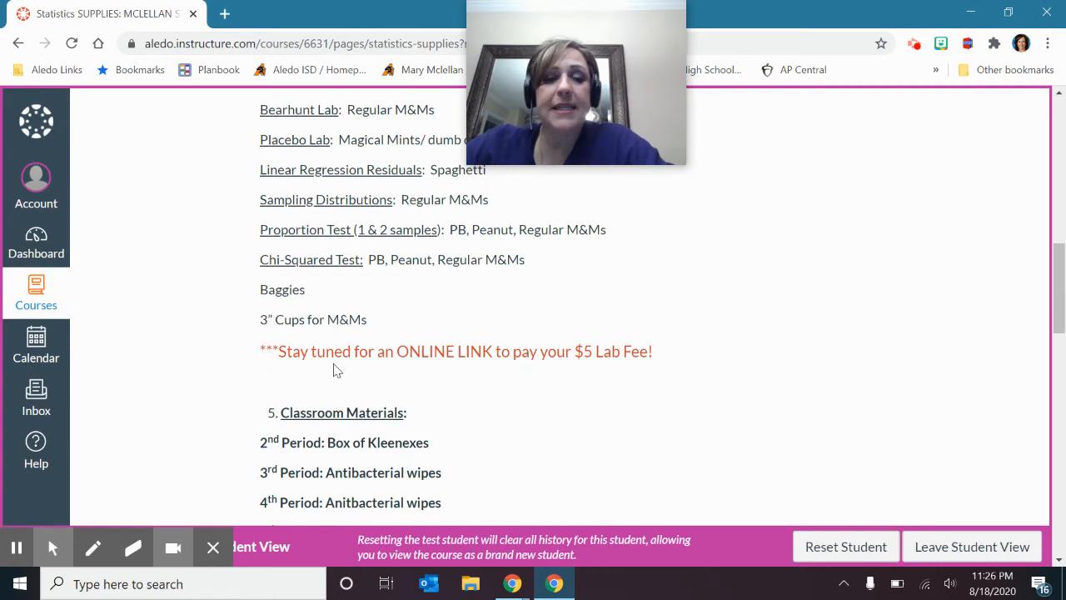
mouse_move(351, 370)
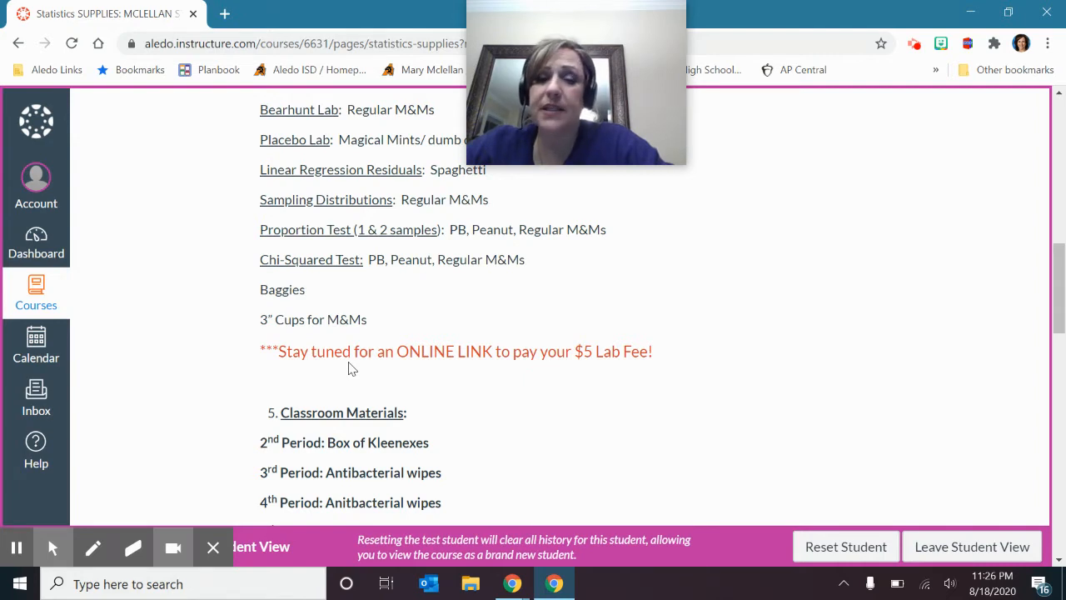
scroll("down", 3)
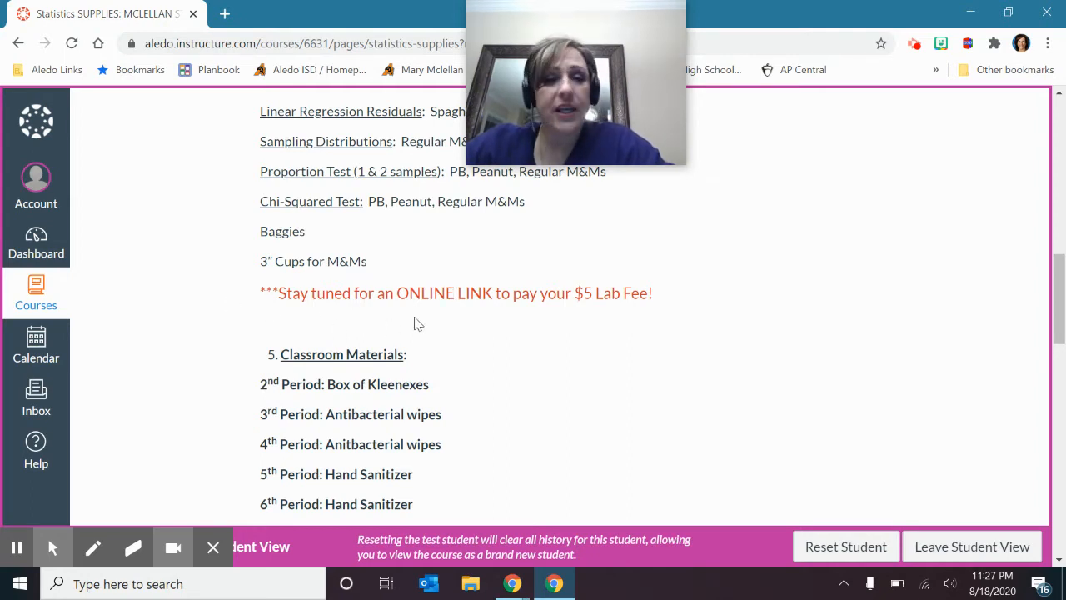
mouse_move(543, 290)
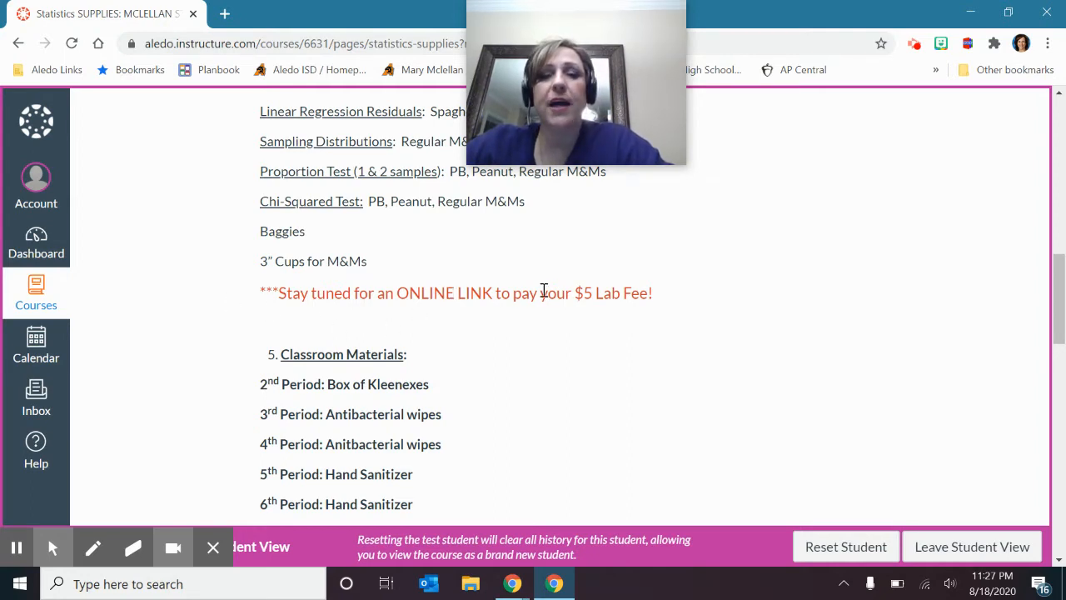
scroll("down", 3)
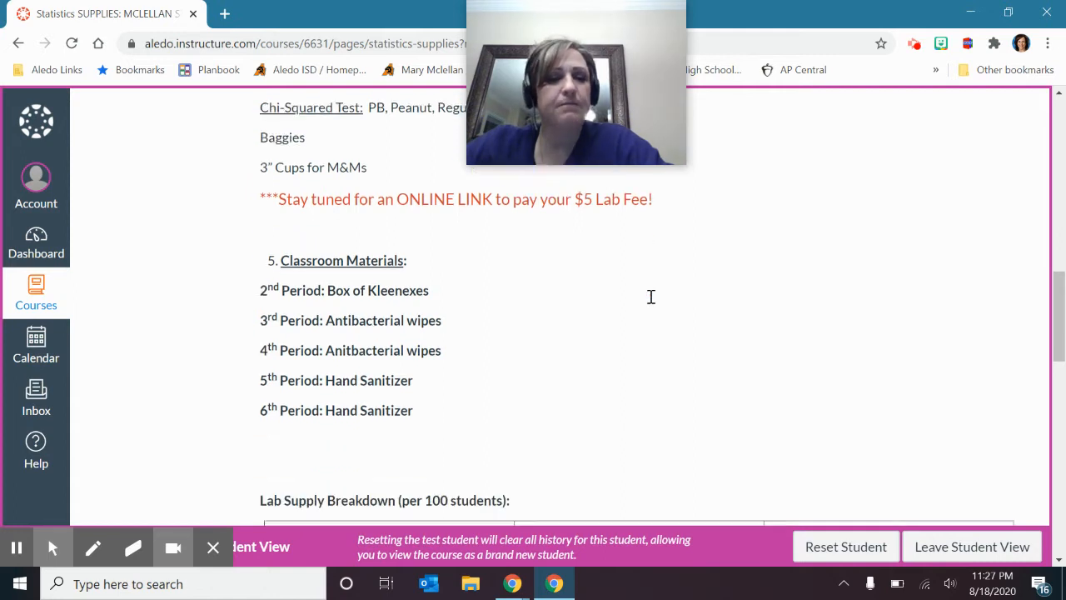
scroll("down", 3)
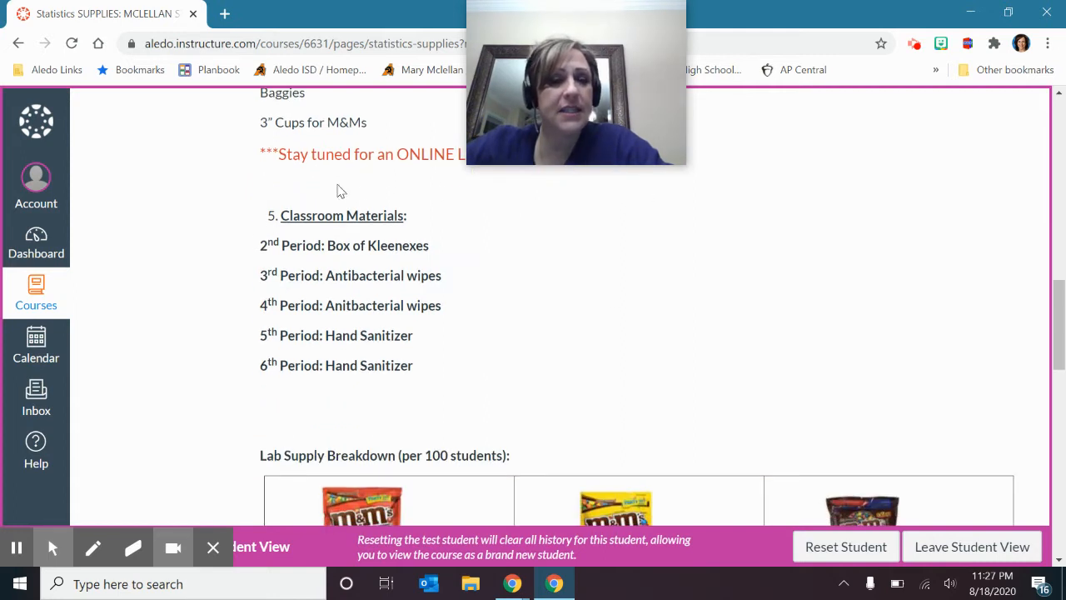
mouse_move(257, 243)
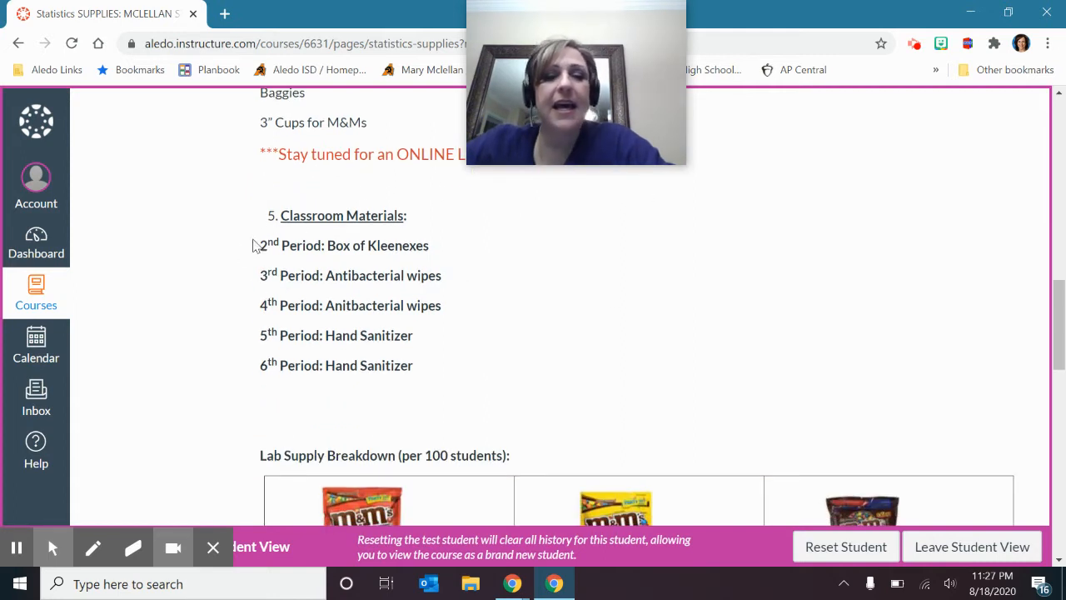
mouse_move(391, 236)
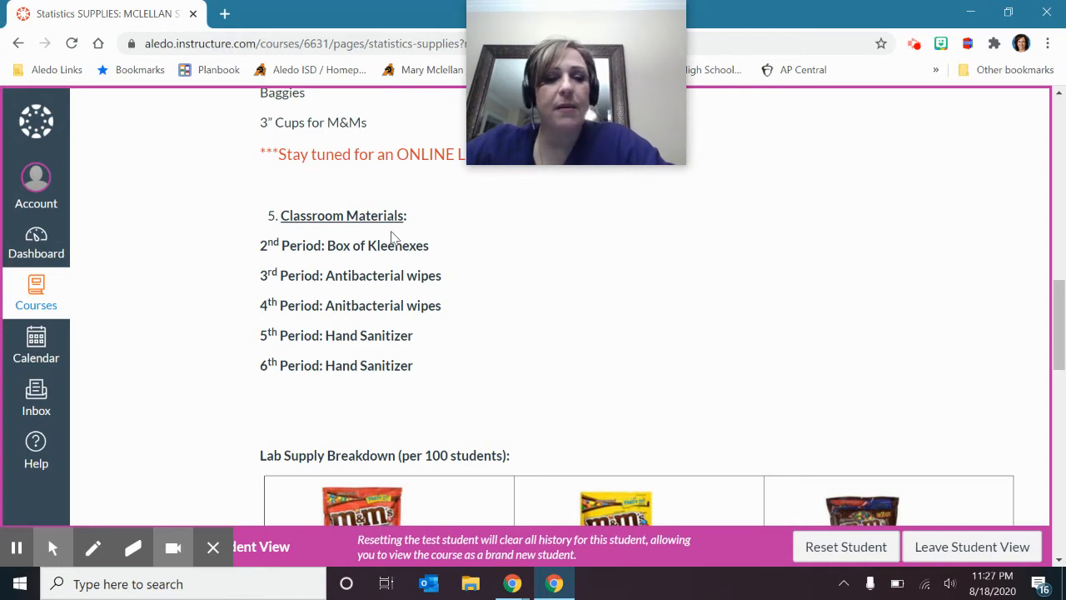
mouse_move(310, 235)
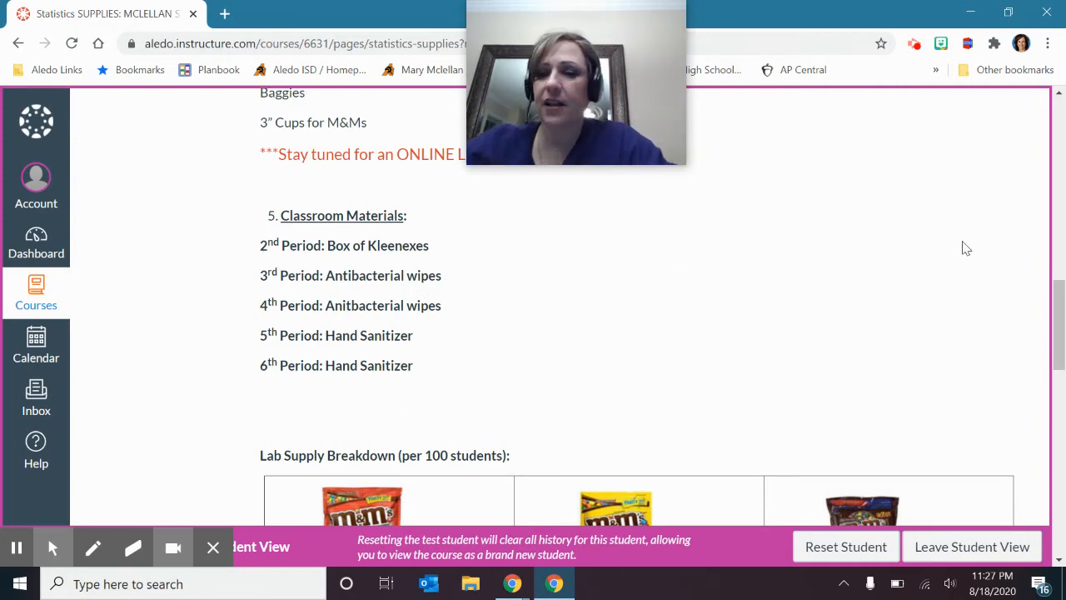
scroll("down", 3)
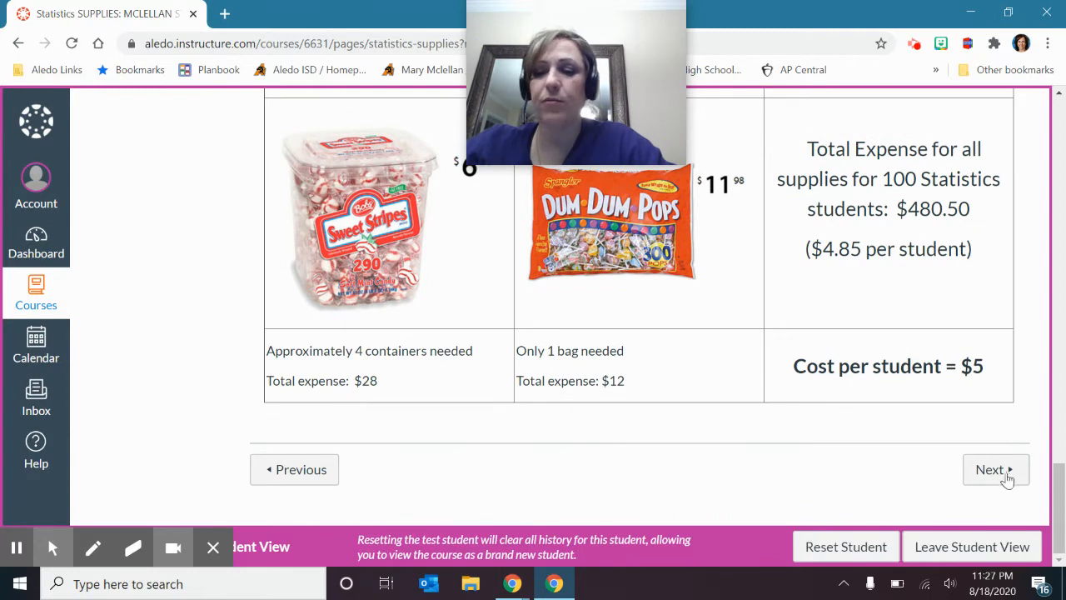
left_click(996, 470)
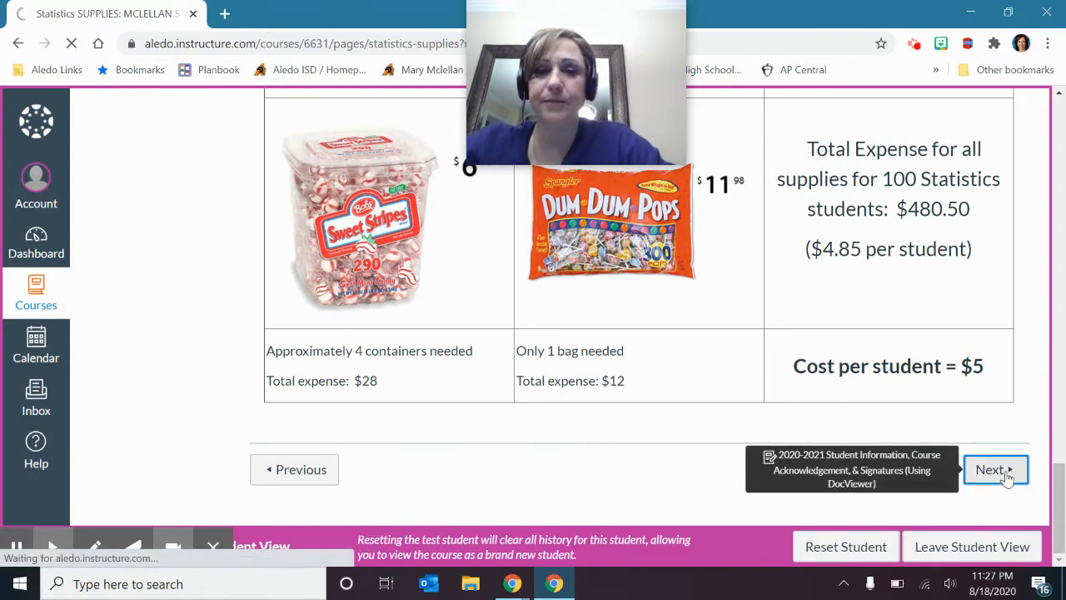
left_click(996, 470)
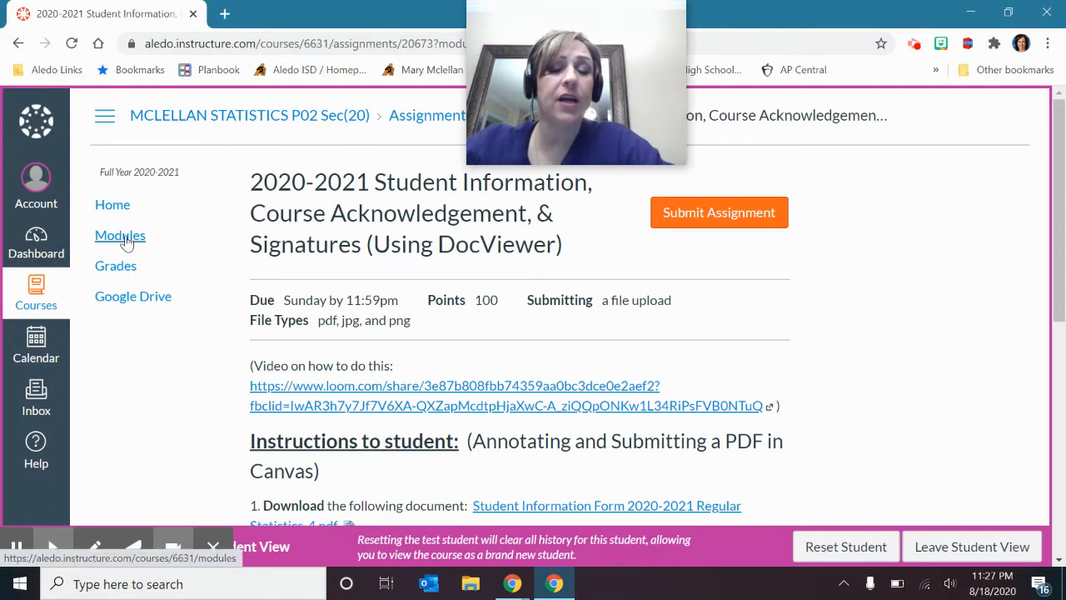
Return to the Modules page and scroll to the First Day of School: August 19, 2020 items and Unit 1 module
left_click(120, 235)
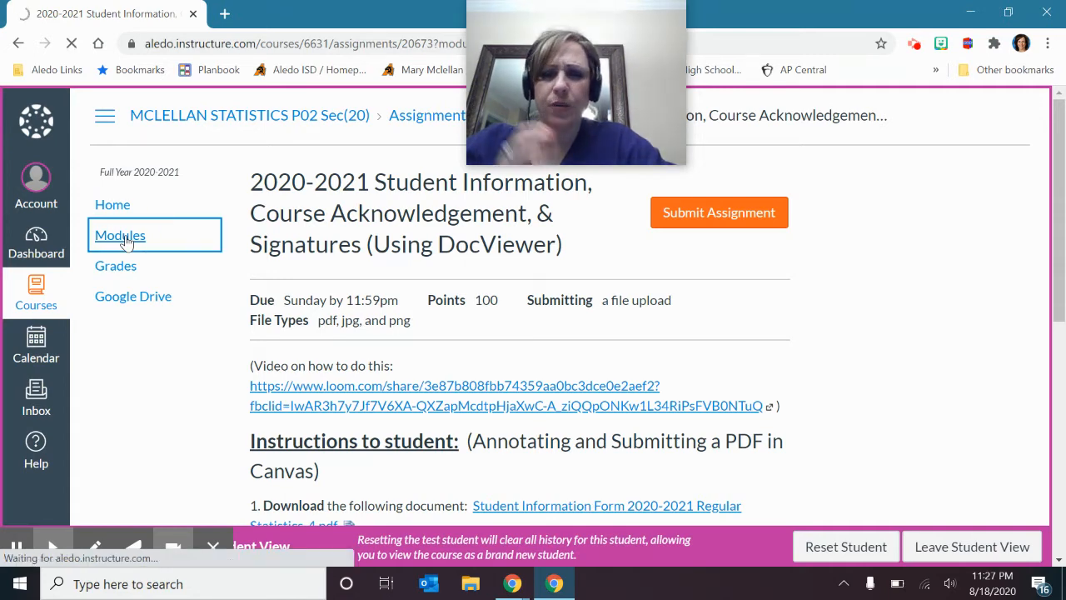
left_click(120, 235)
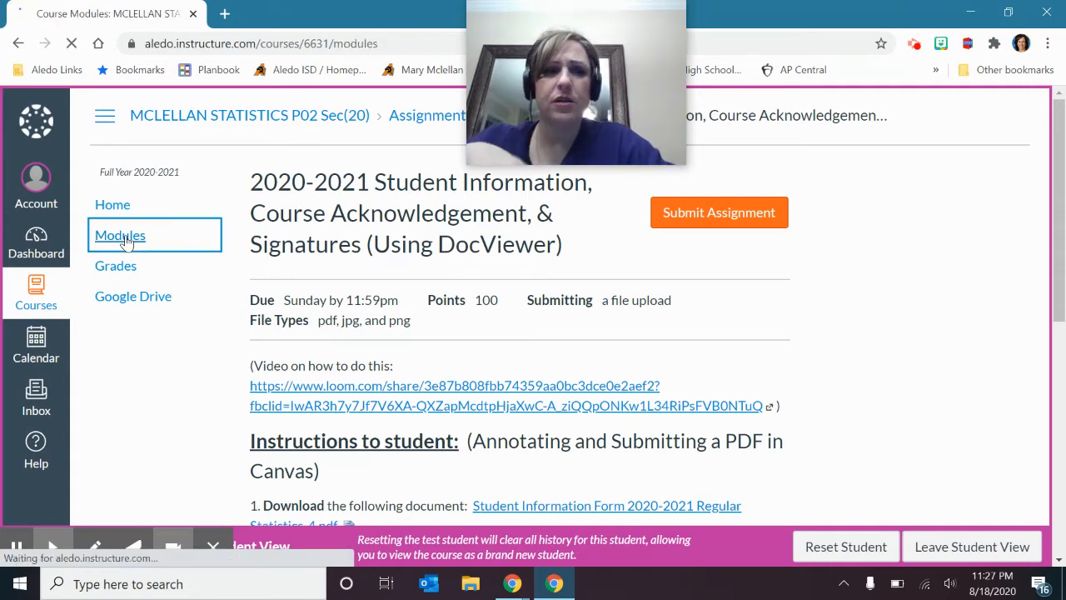
left_click(120, 235)
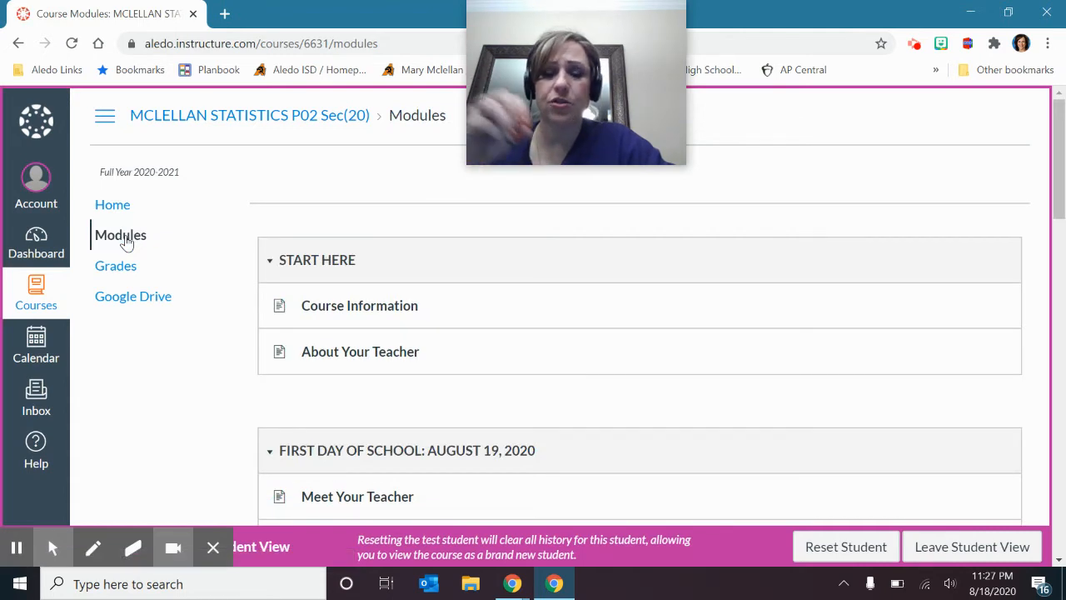
scroll("down", 3)
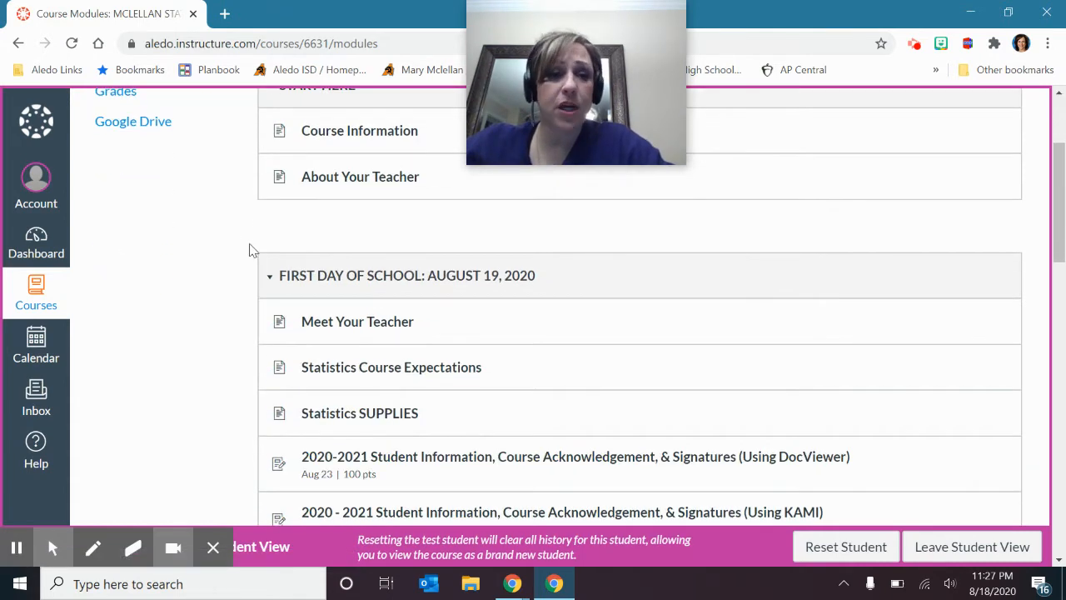
scroll("down", 3)
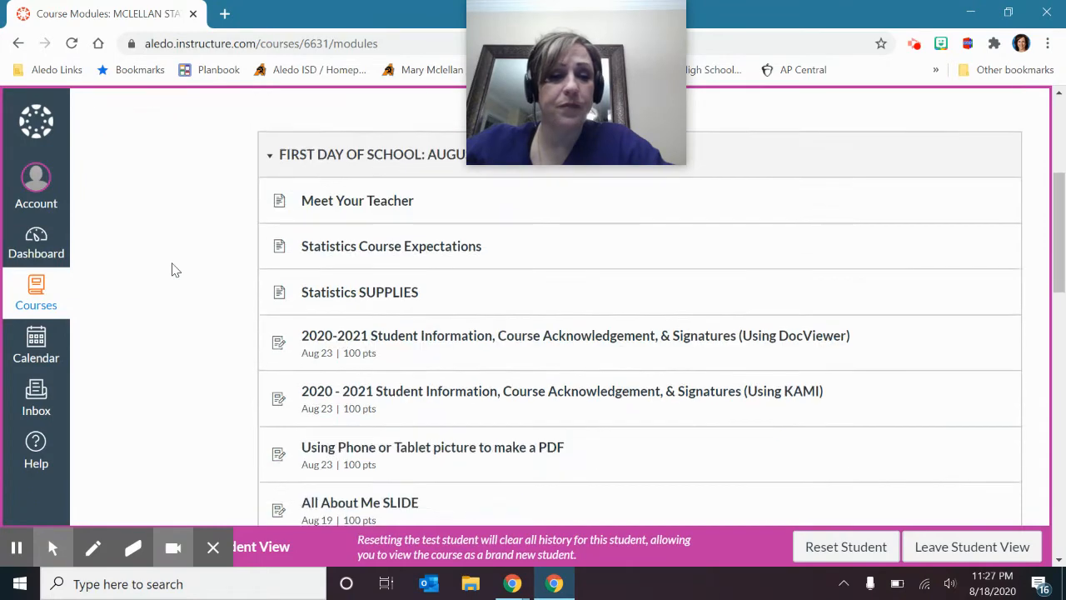
scroll("down", 3)
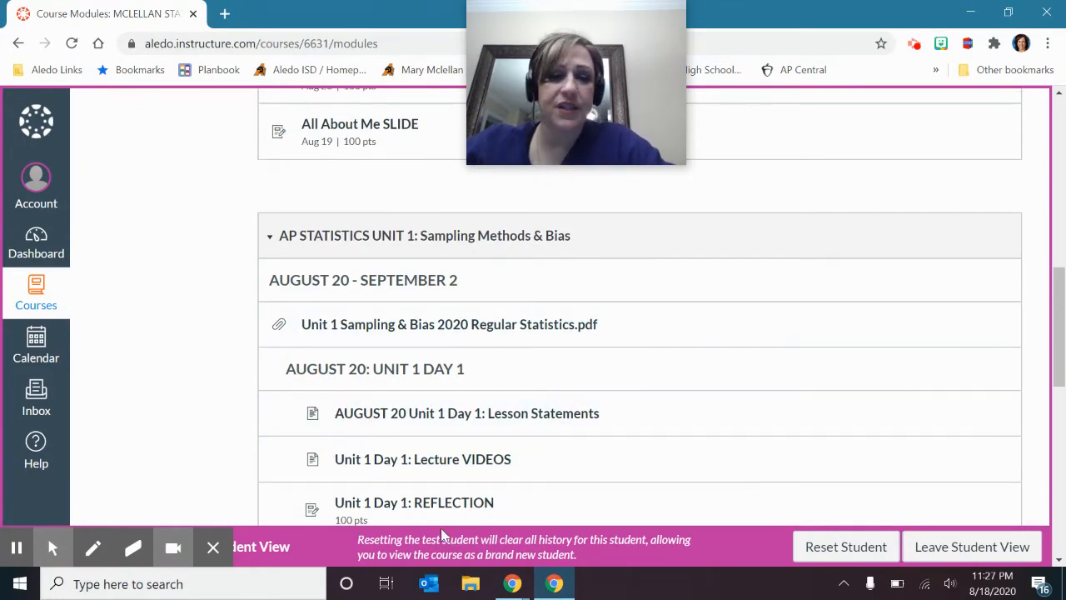
scroll("up", 3)
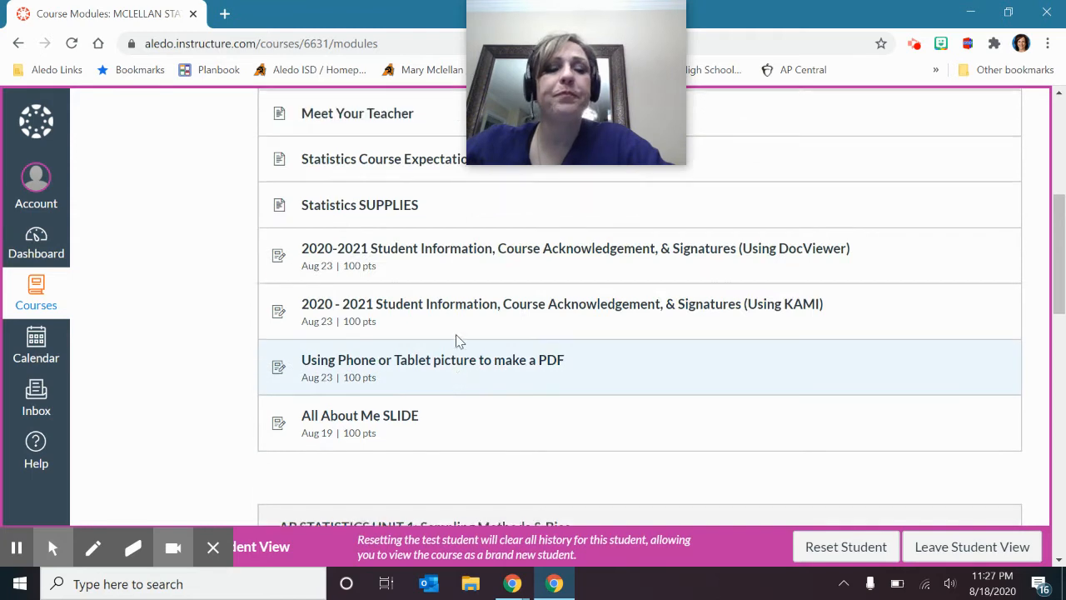
scroll("up", 3)
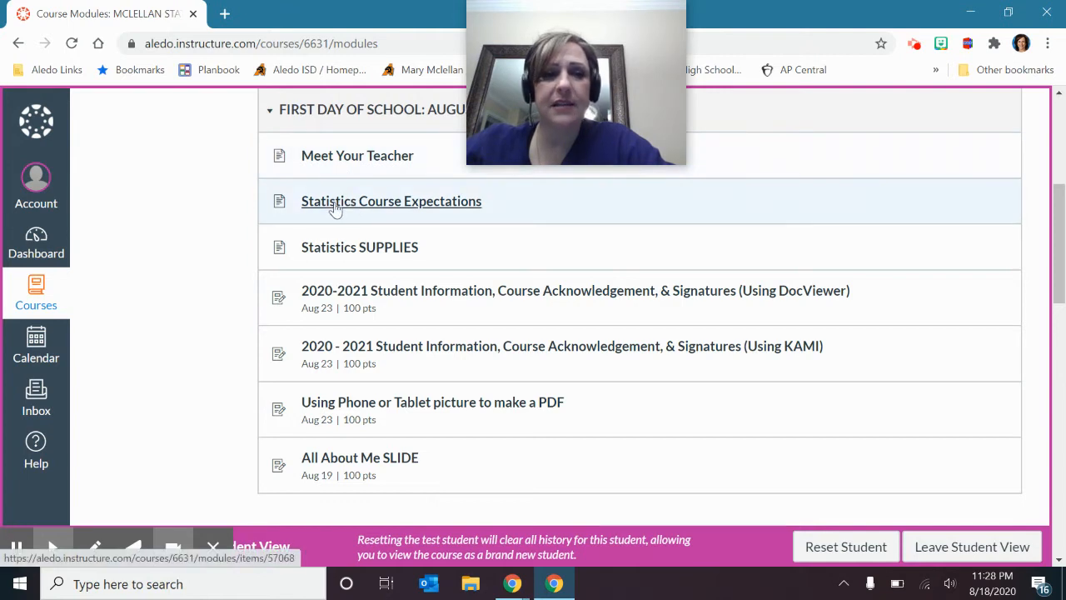
mouse_move(350, 200)
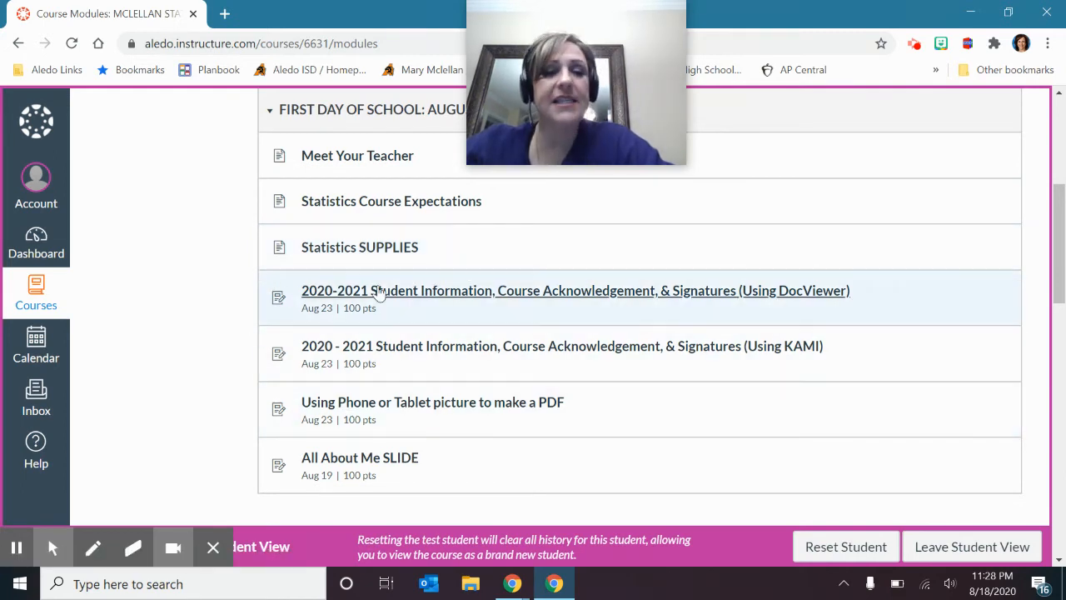
mouse_move(387, 376)
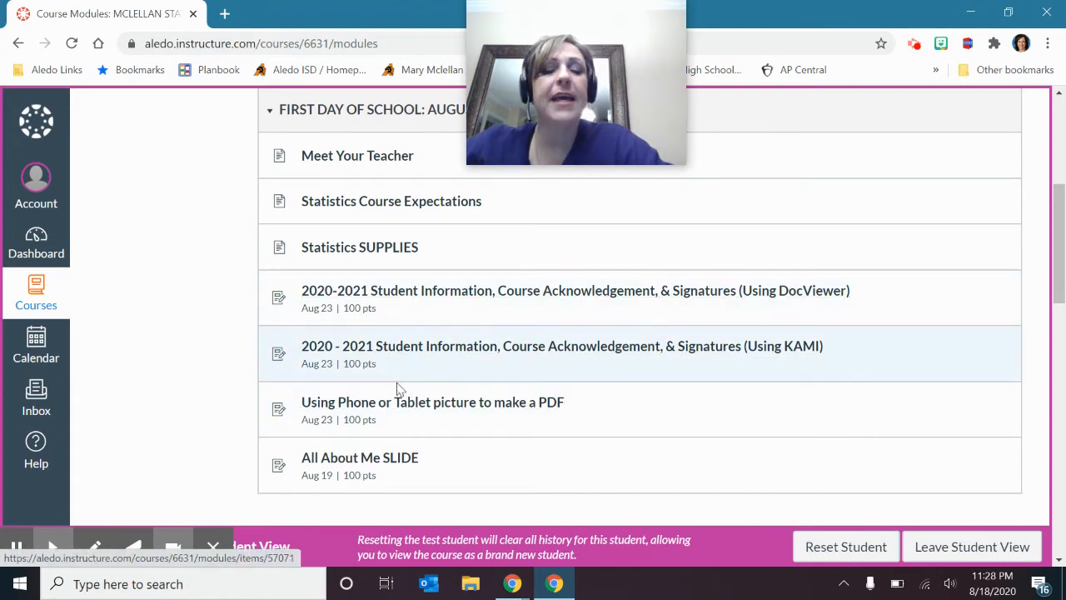
mouse_move(403, 290)
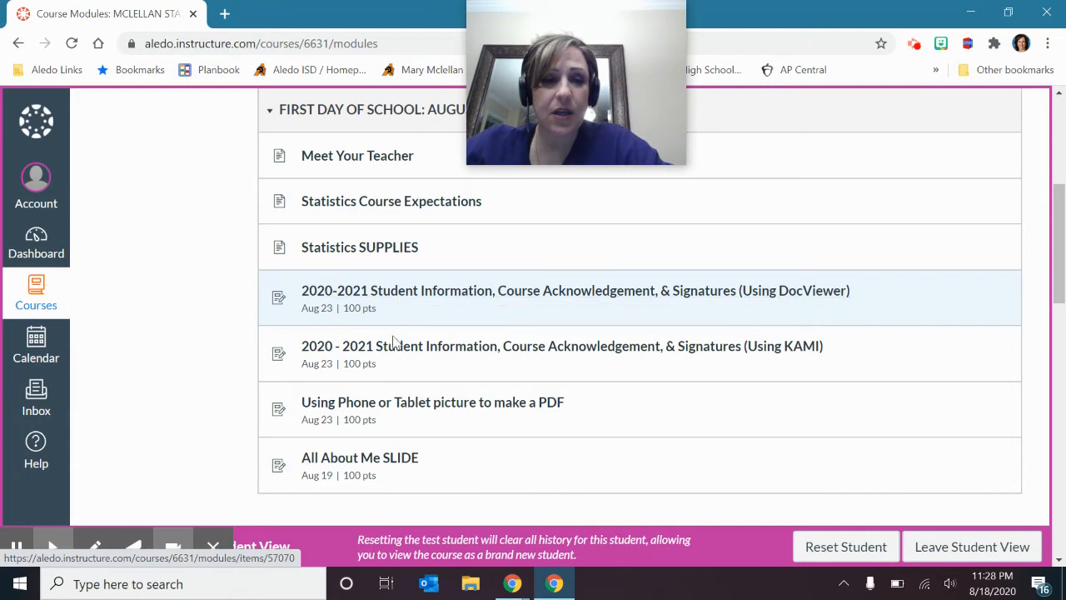
mouse_move(408, 408)
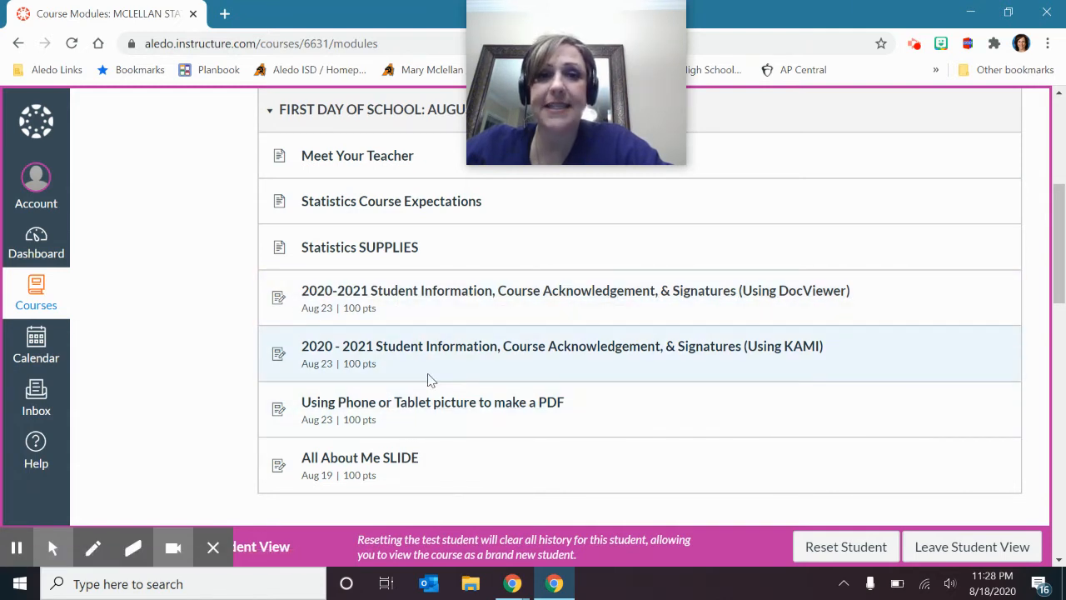
mouse_move(443, 303)
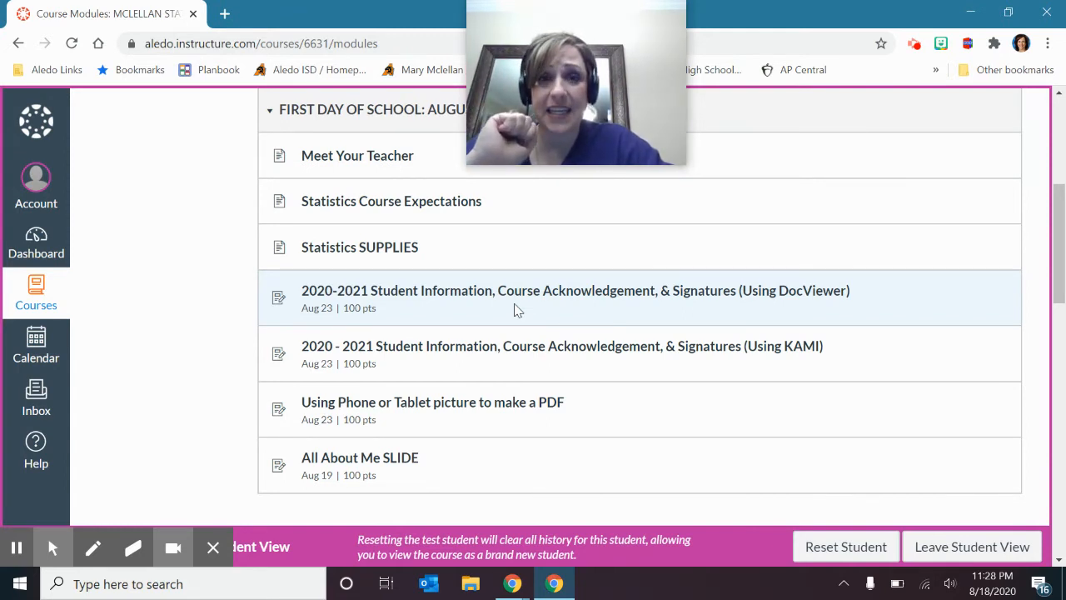
mouse_move(719, 320)
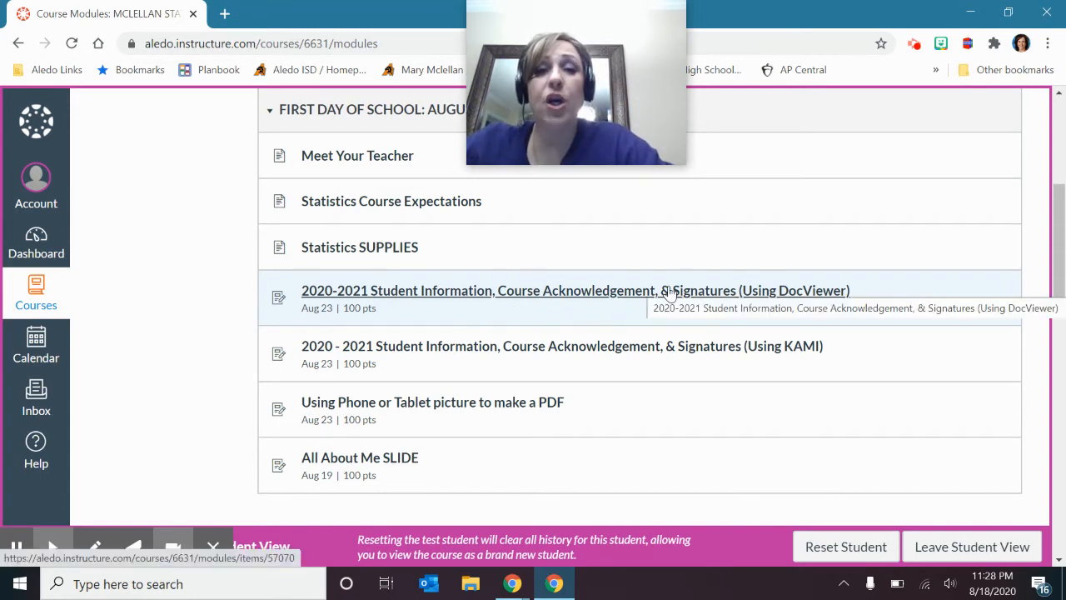
mouse_move(644, 416)
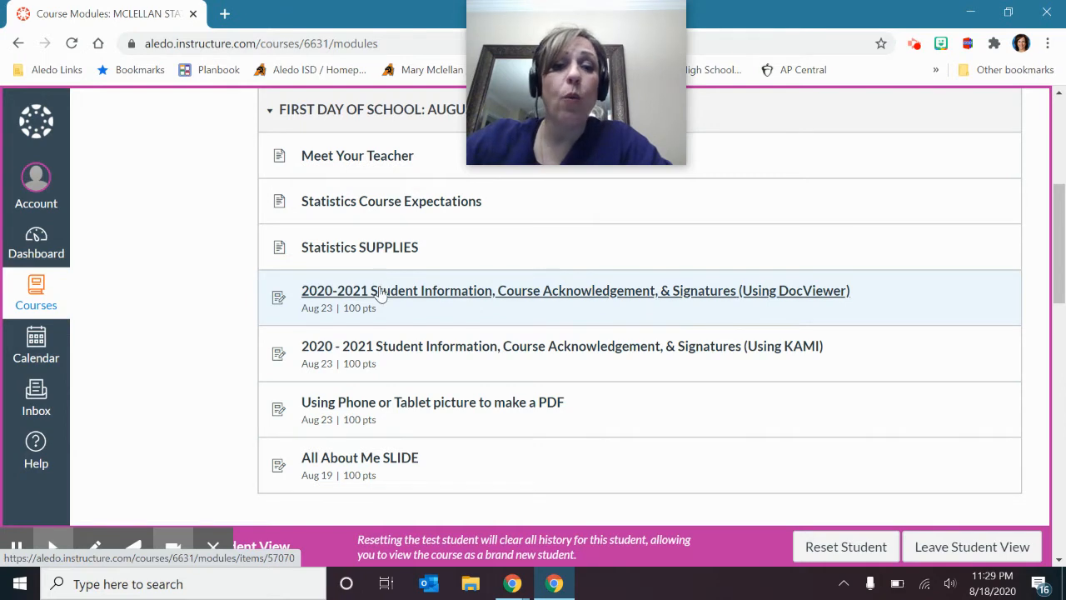
mouse_move(399, 420)
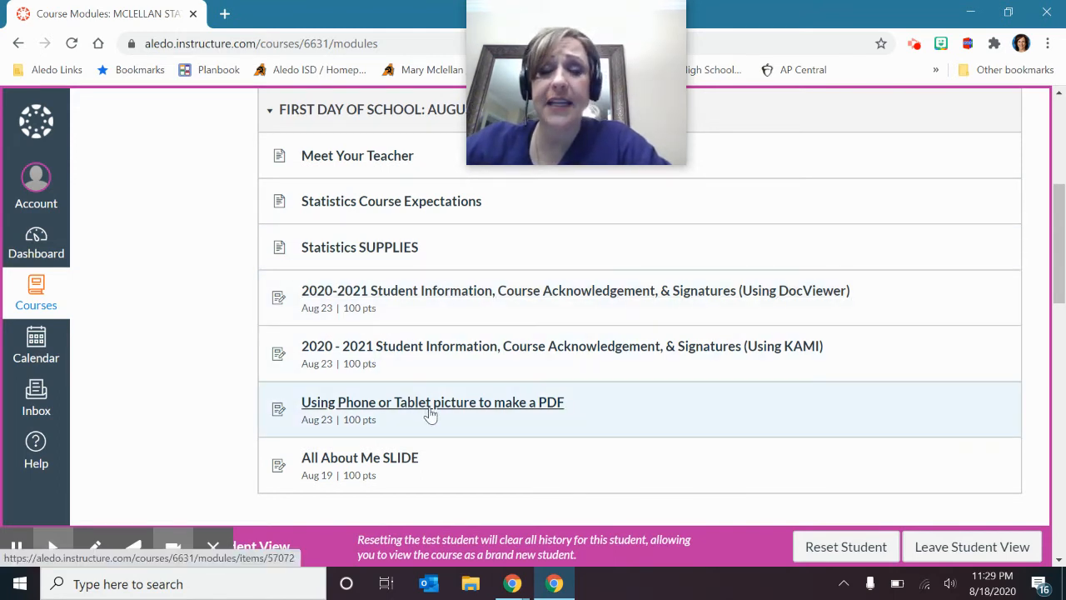
mouse_move(433, 408)
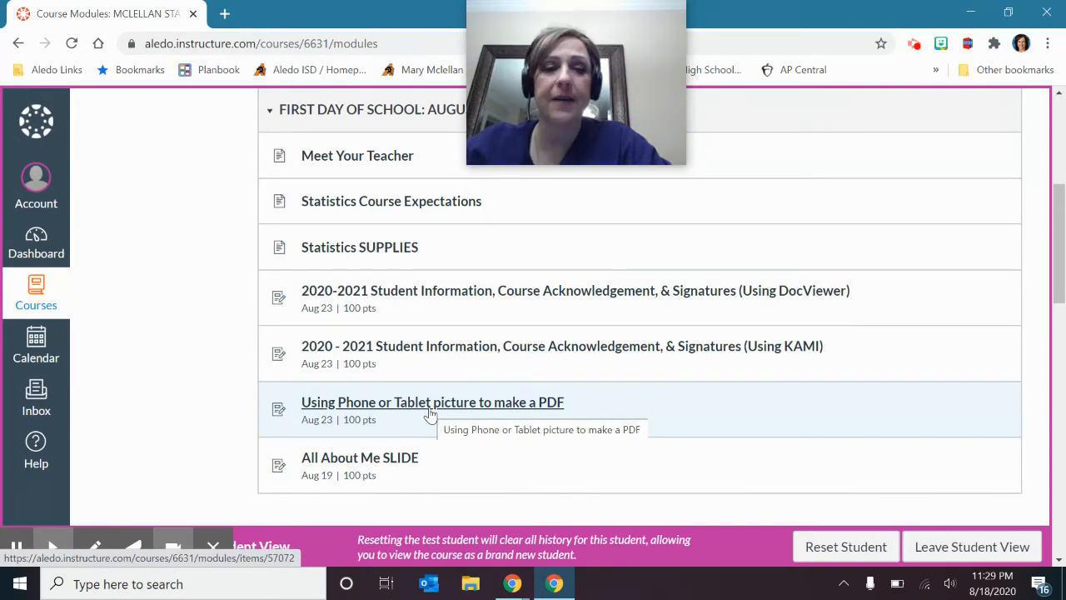
mouse_move(390, 200)
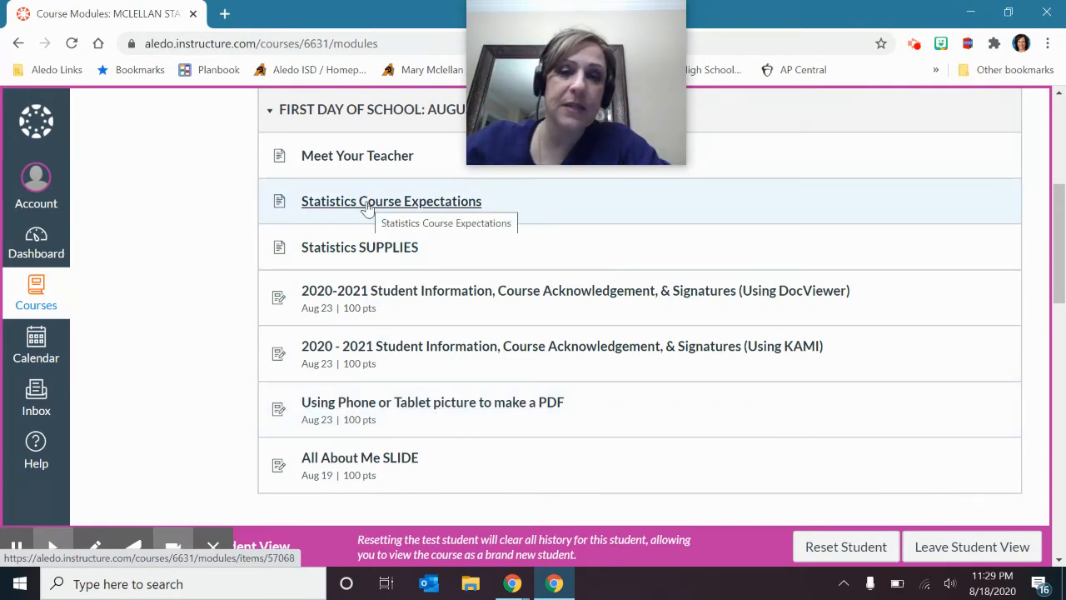
mouse_move(387, 247)
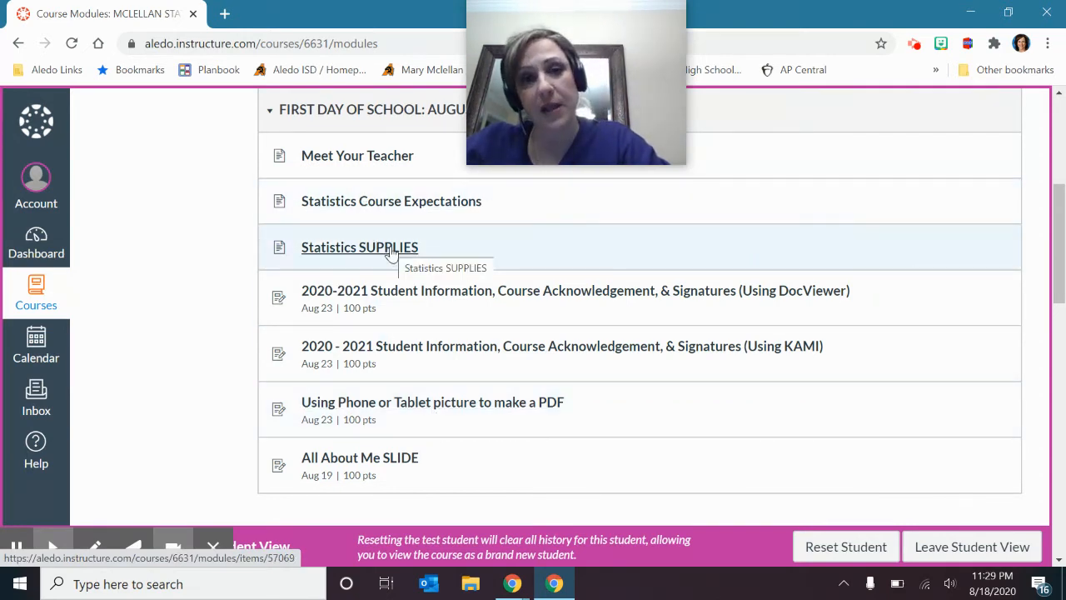
mouse_move(424, 290)
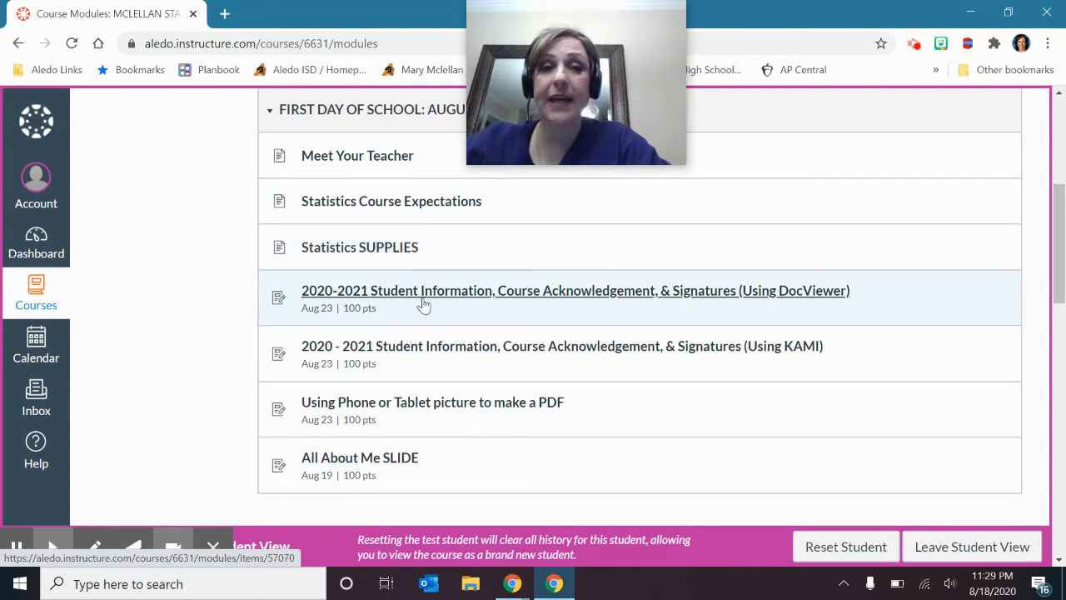
mouse_move(423, 303)
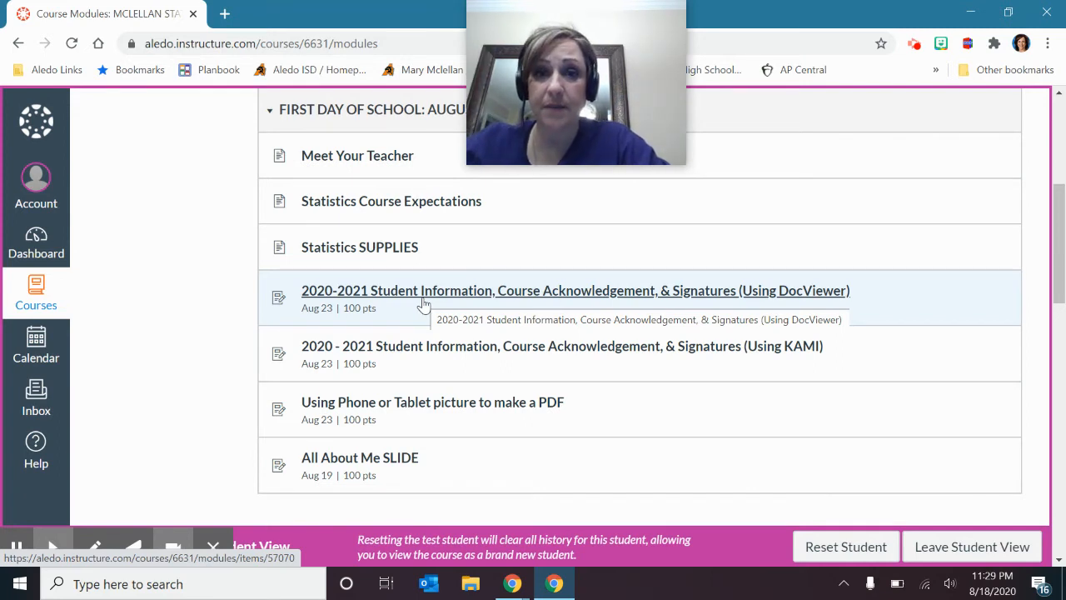
mouse_move(340, 305)
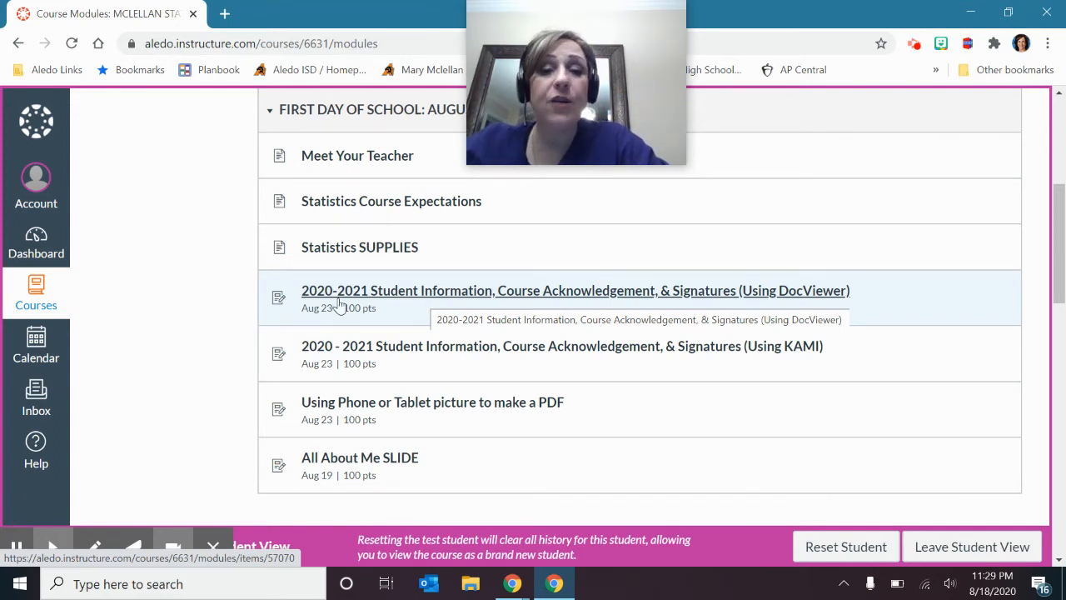
mouse_move(383, 357)
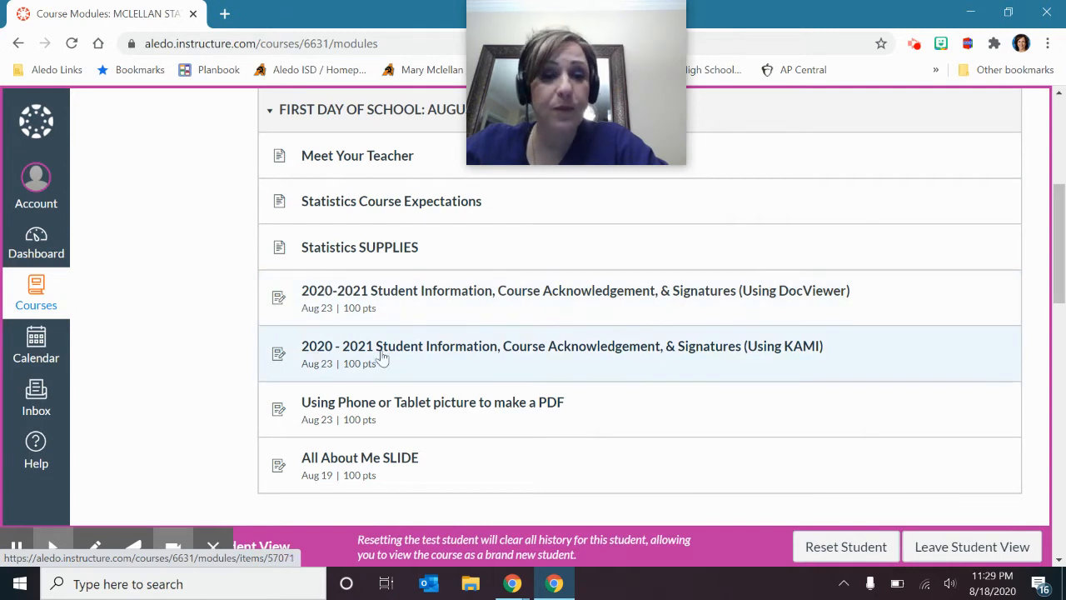
mouse_move(374, 307)
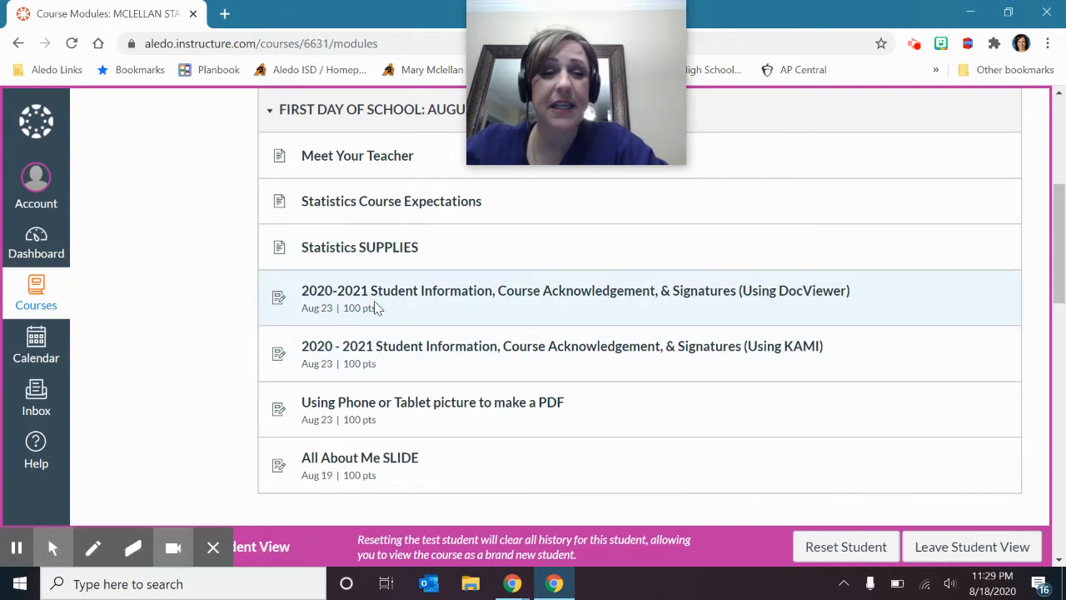
mouse_move(396, 357)
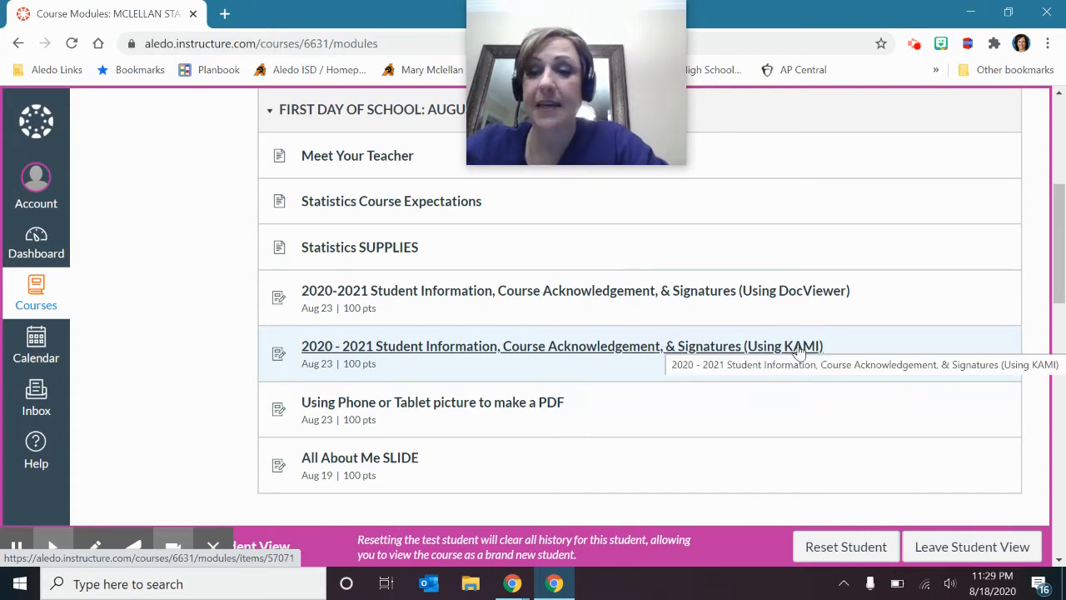
mouse_move(801, 357)
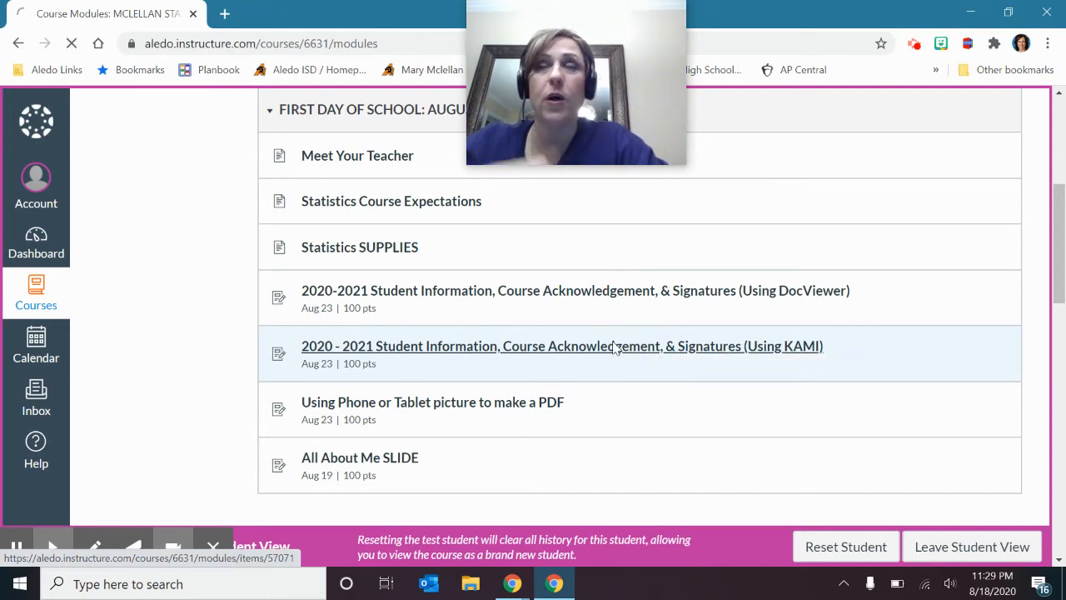
Open the KAMI Student Information assignment, read its five annotation steps, and continue to the next item
left_click(561, 345)
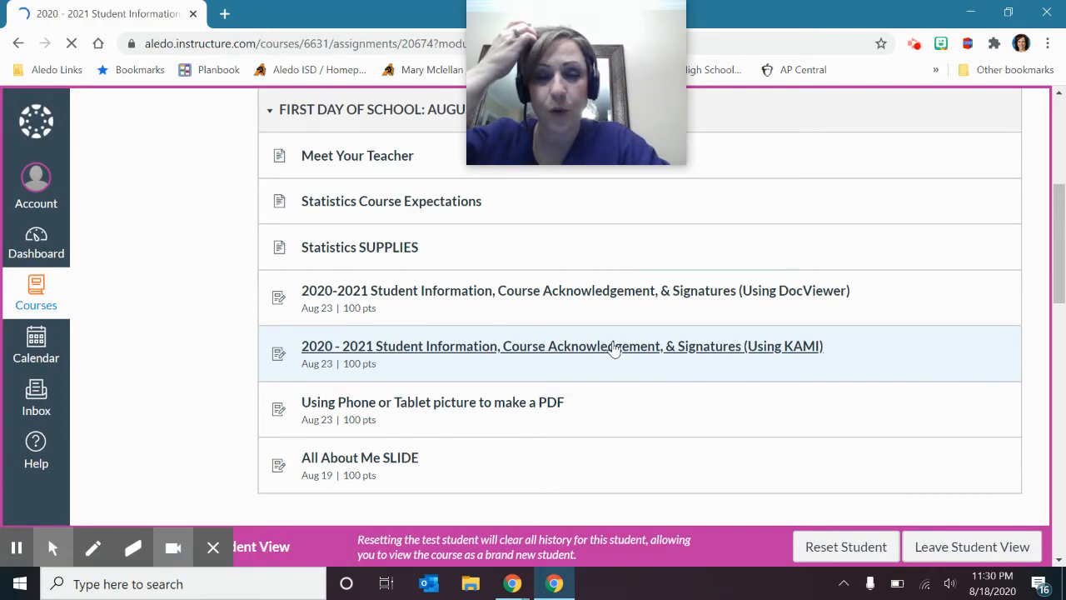
left_click(563, 345)
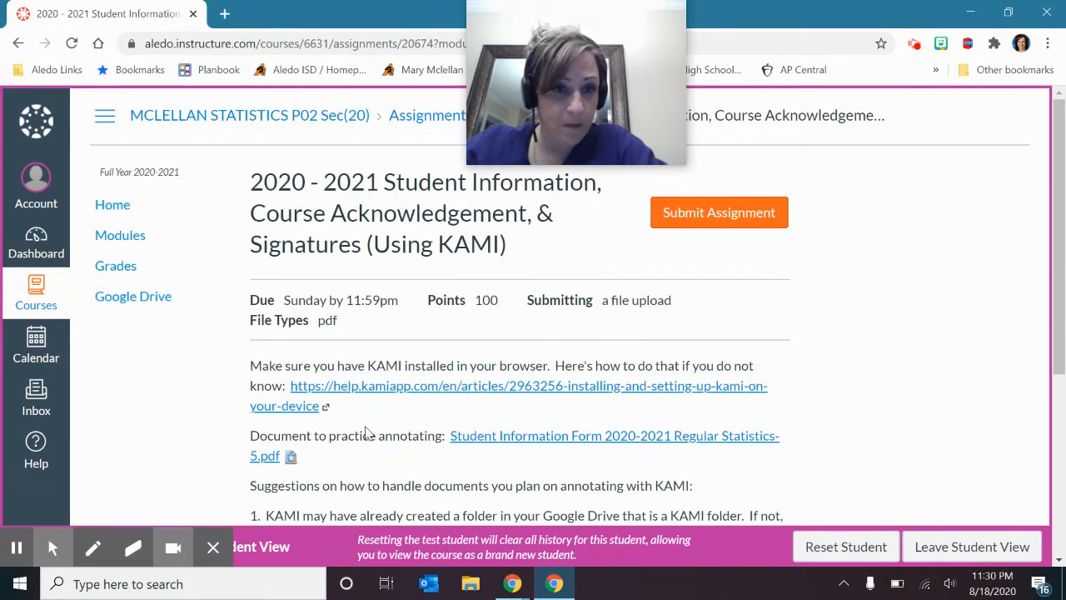
scroll("down", 3)
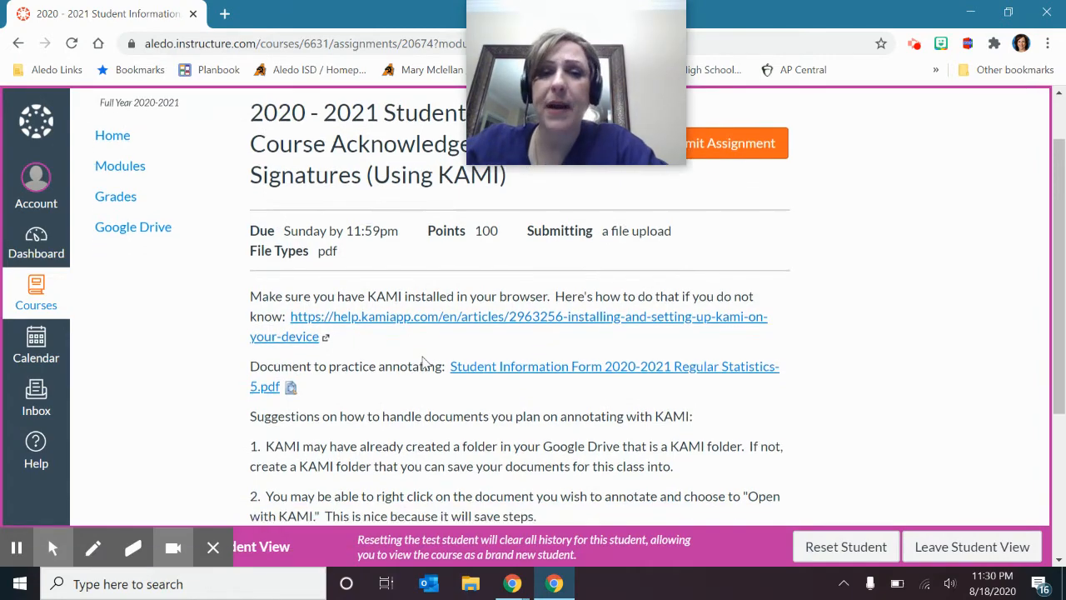
scroll("up", 3)
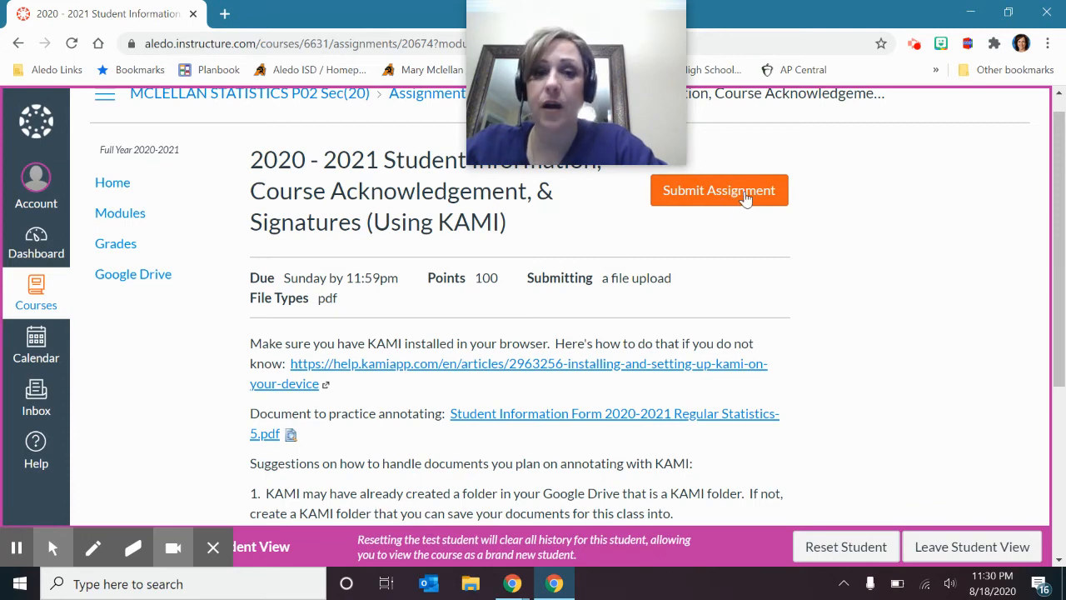
scroll("down", 3)
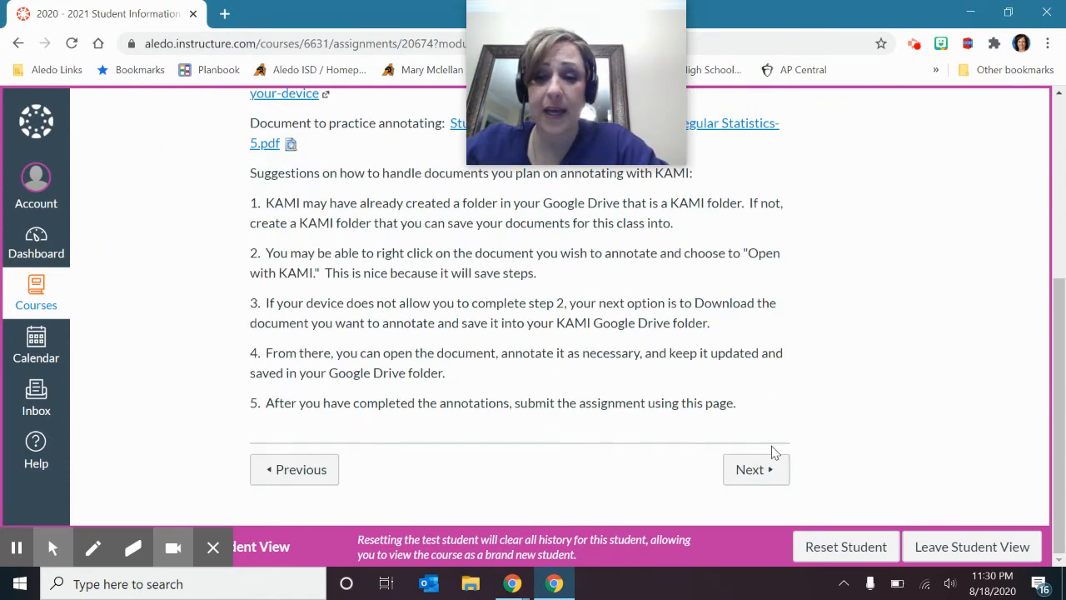
left_click(753, 470)
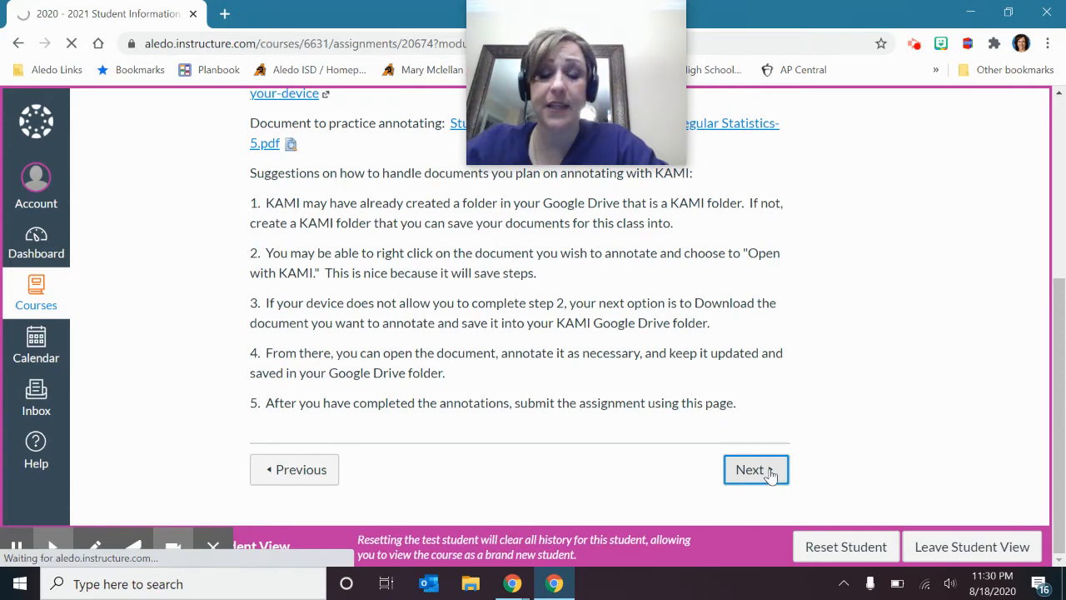
Load the Using Phone or Tablet picture to make a PDF assignment and scroll to Using iPhone to Scan Documents
left_click(750, 470)
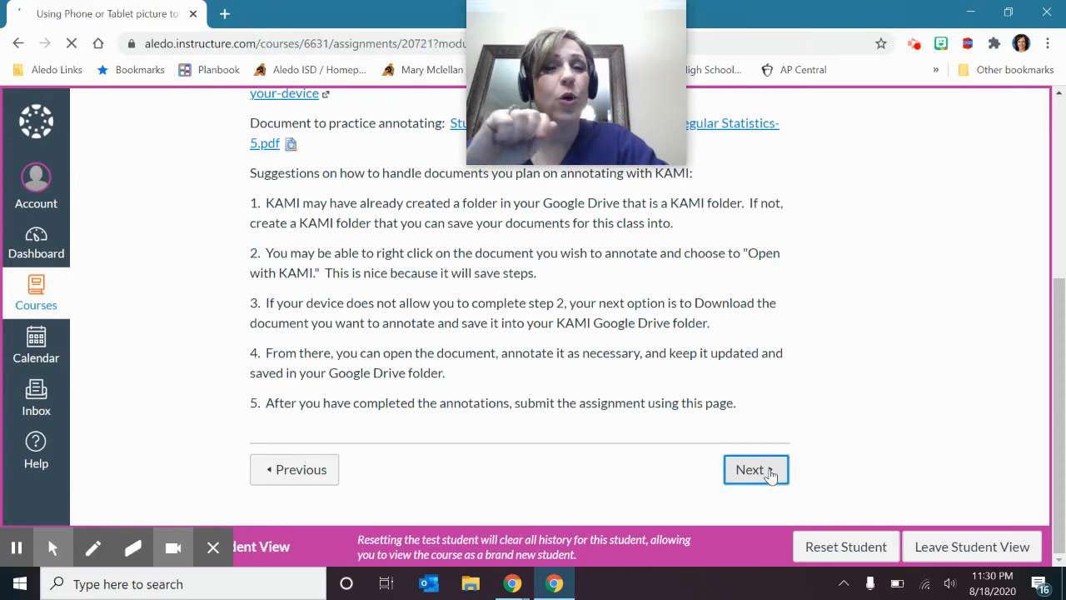
left_click(755, 469)
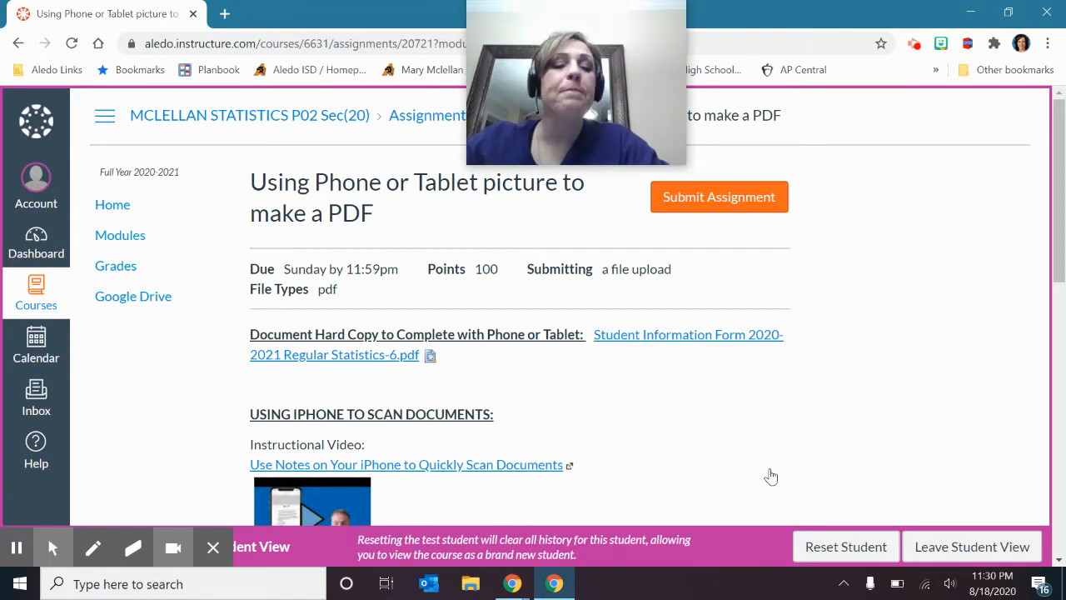
scroll("down", 3)
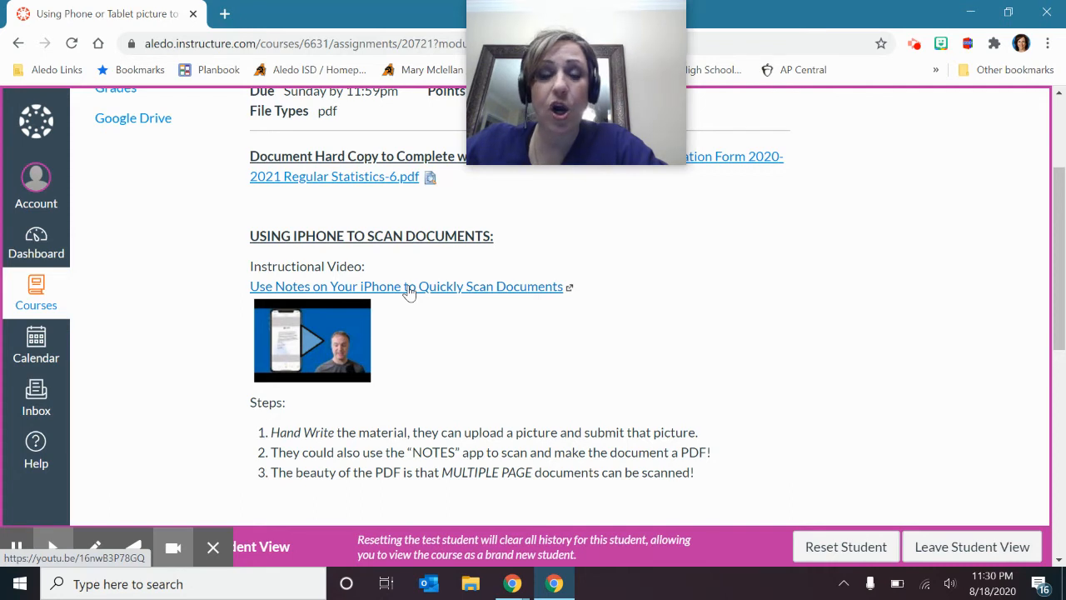
mouse_move(440, 299)
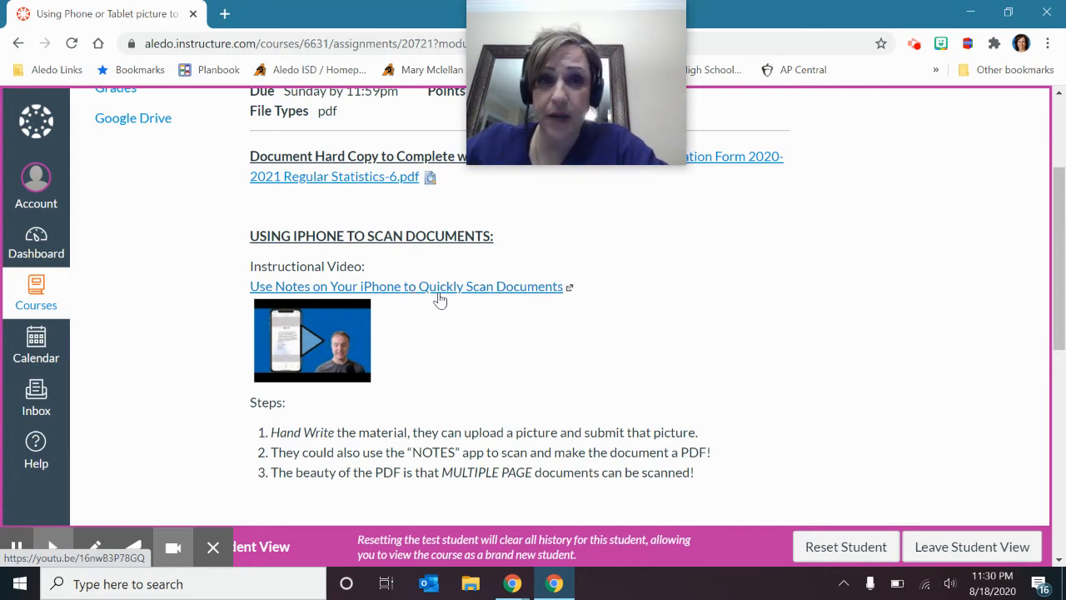
scroll("down", 3)
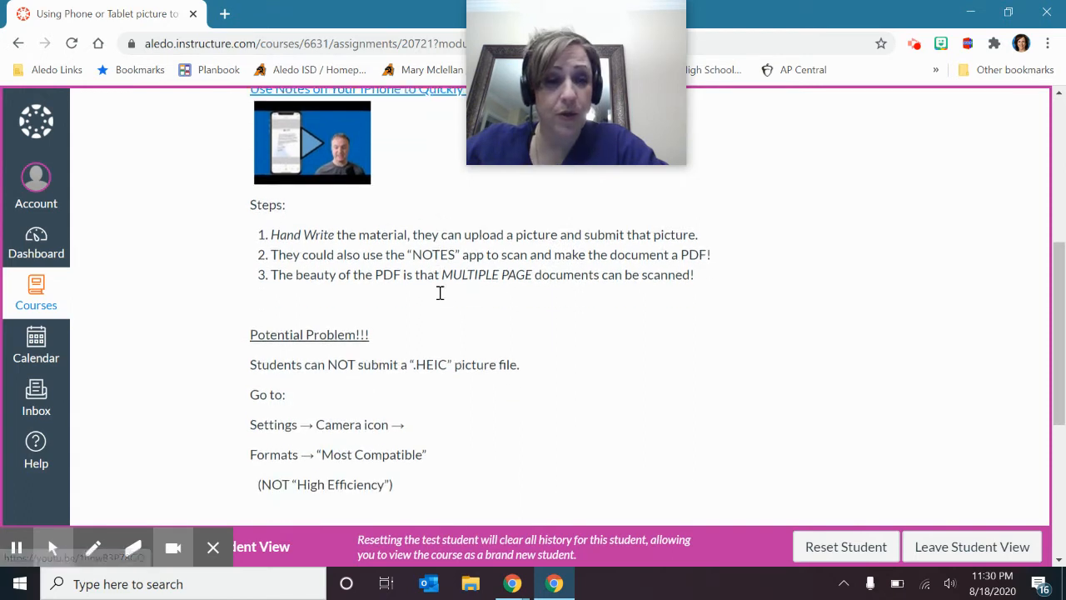
scroll("down", 3)
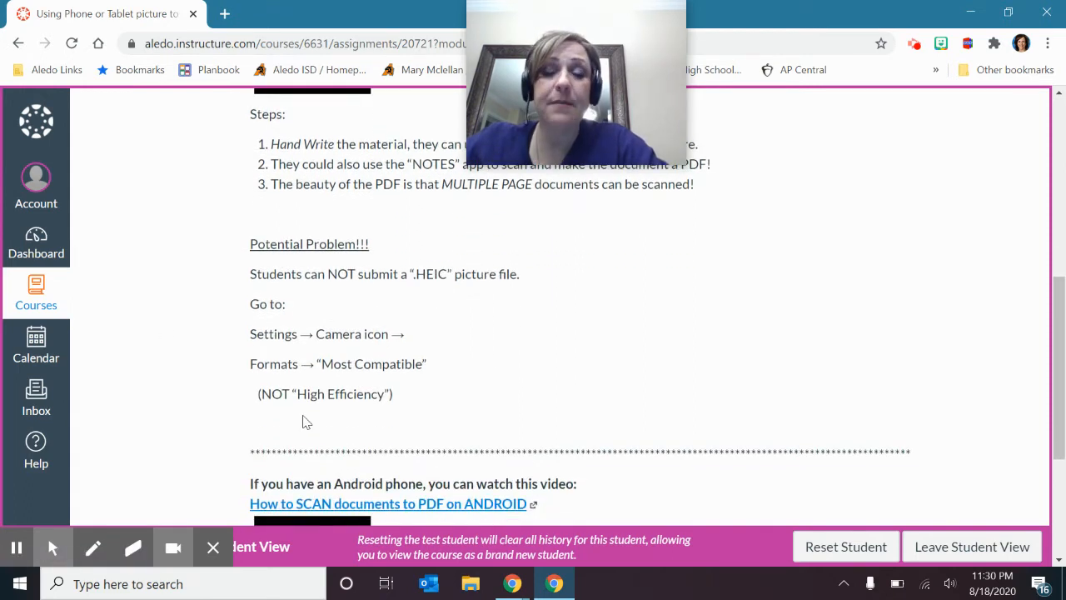
mouse_move(465, 371)
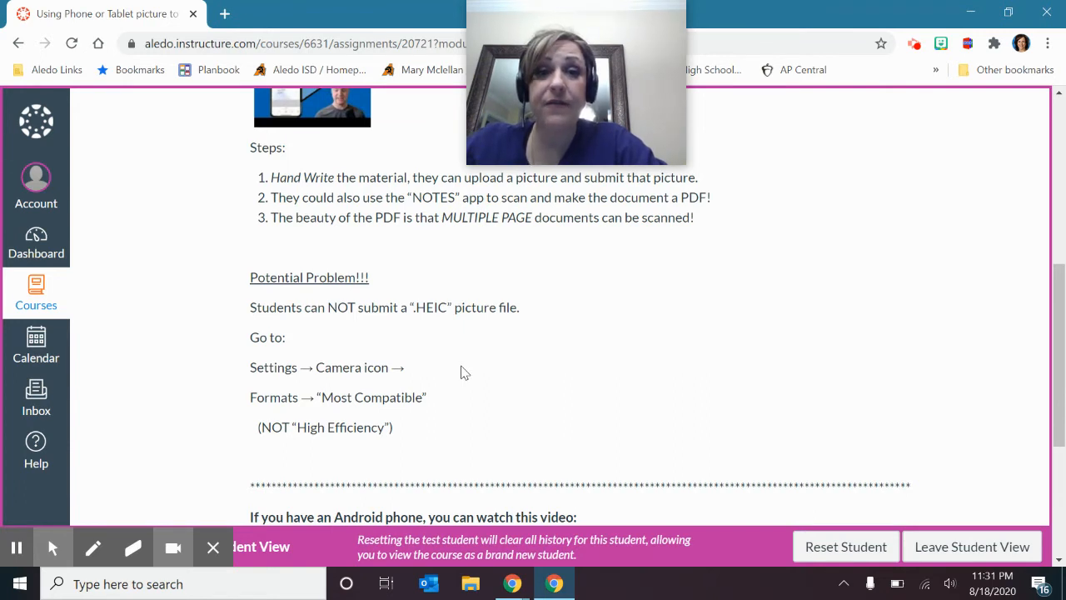
mouse_move(410, 444)
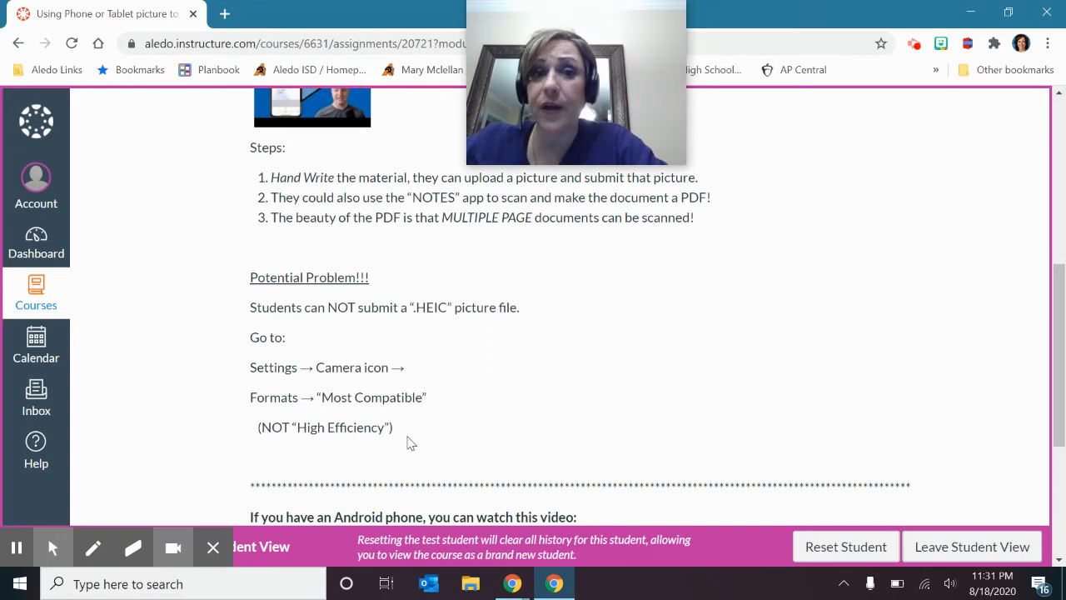
mouse_move(240, 290)
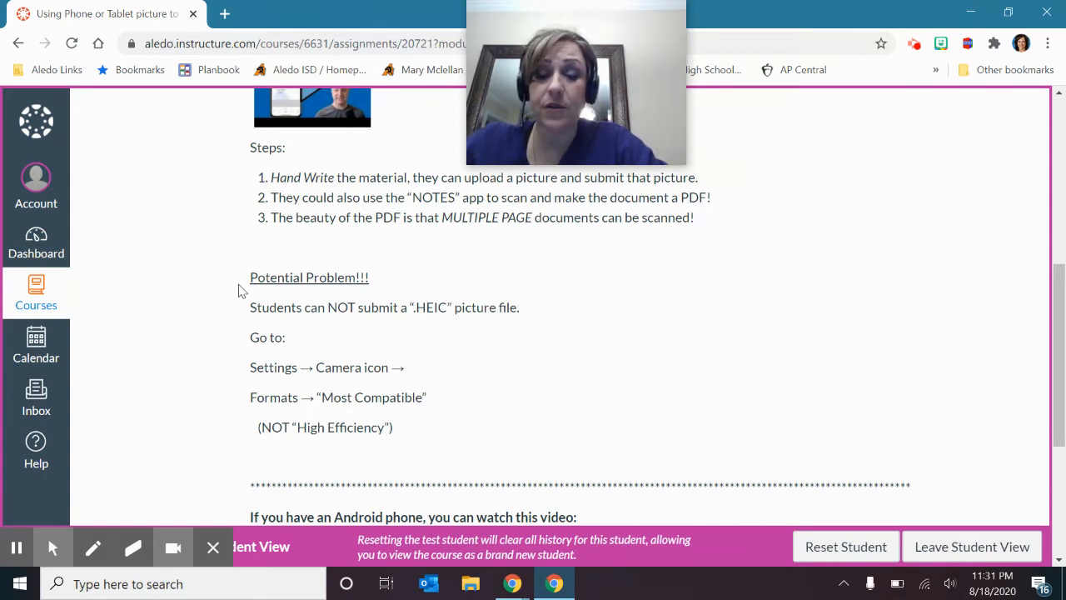
mouse_move(269, 443)
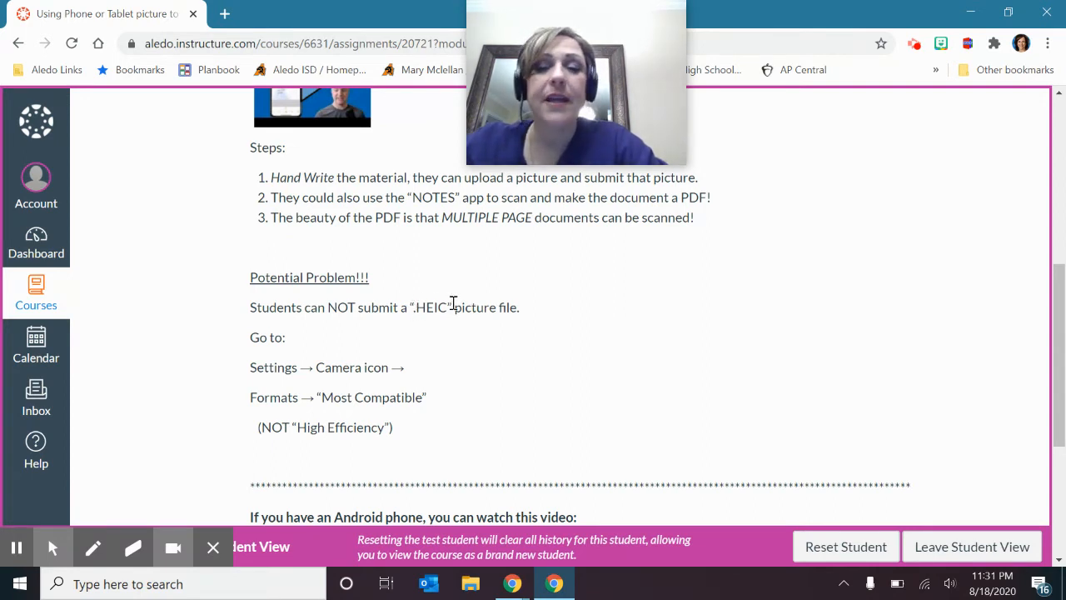
mouse_move(296, 446)
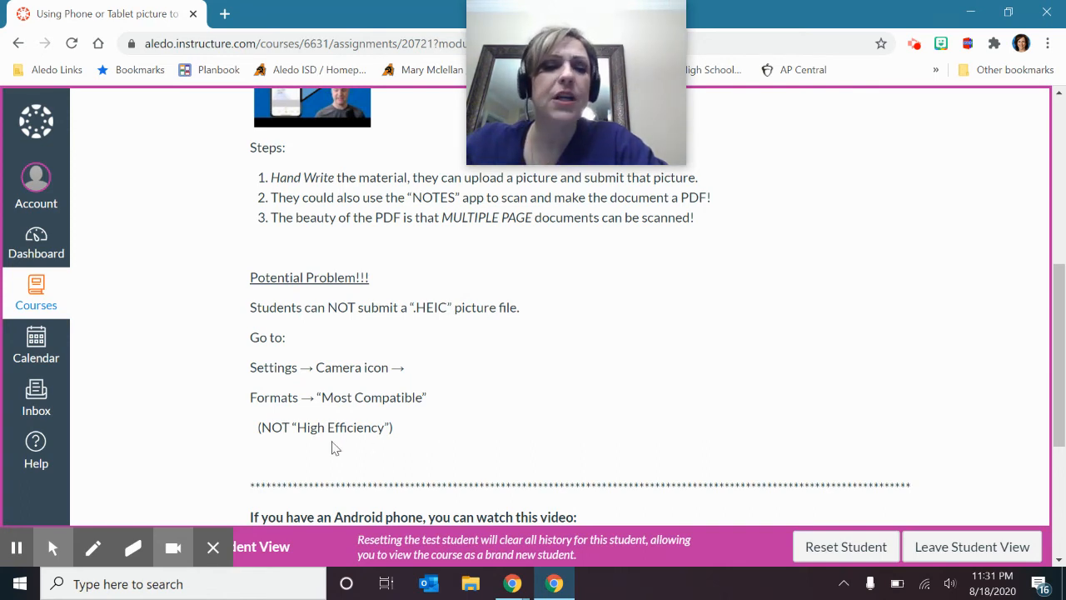
mouse_move(443, 350)
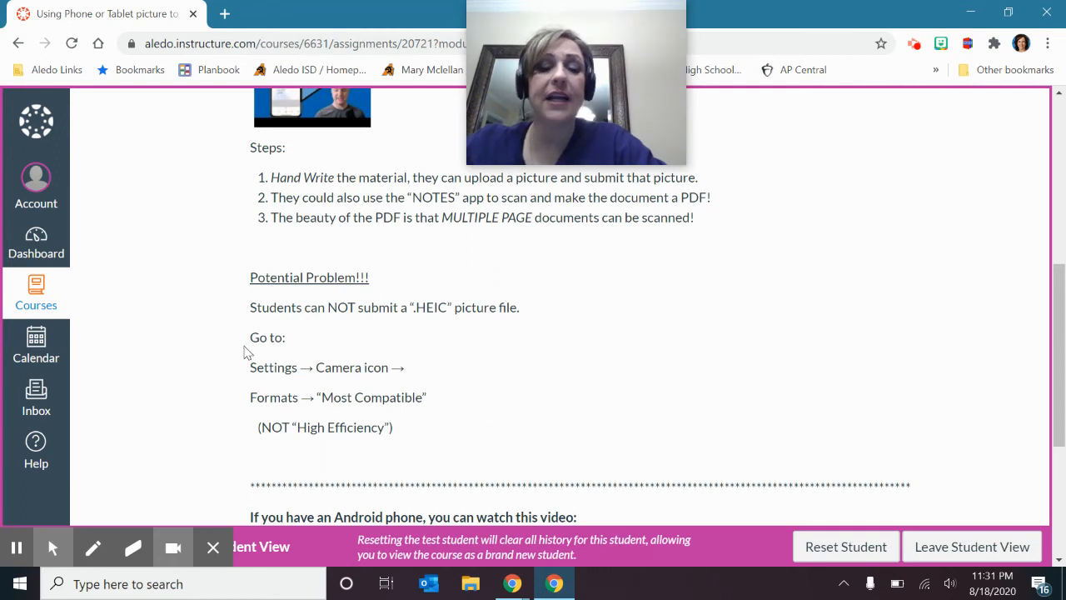
mouse_move(398, 385)
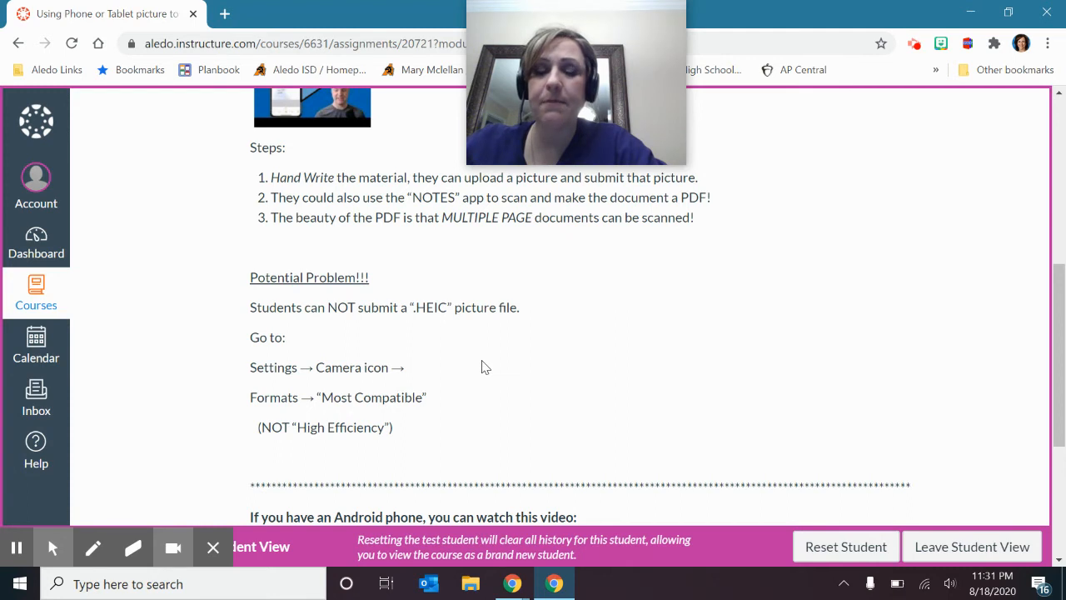
mouse_move(327, 358)
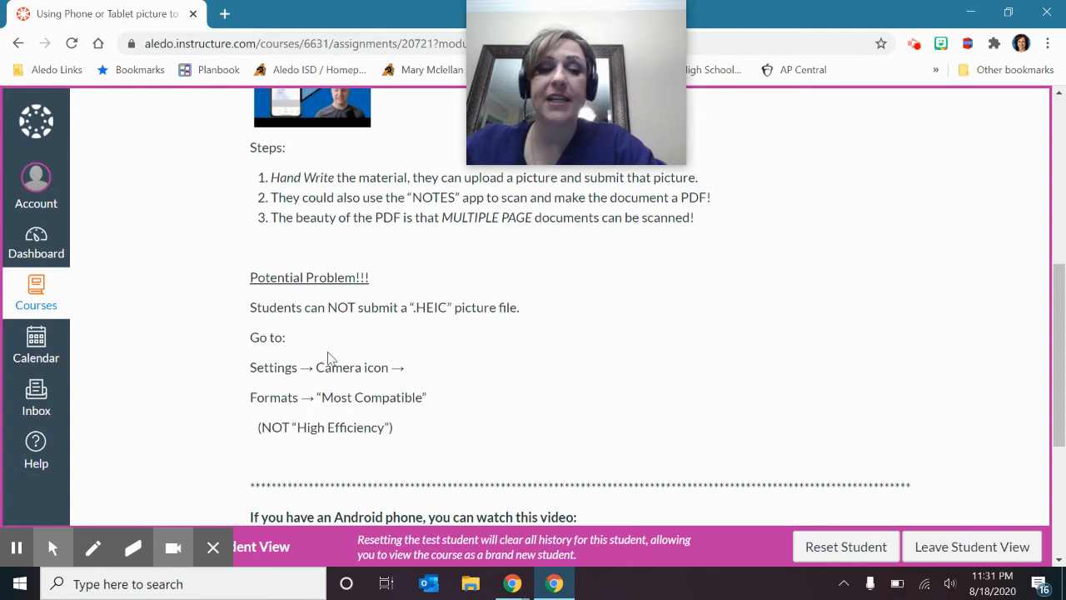
mouse_move(583, 383)
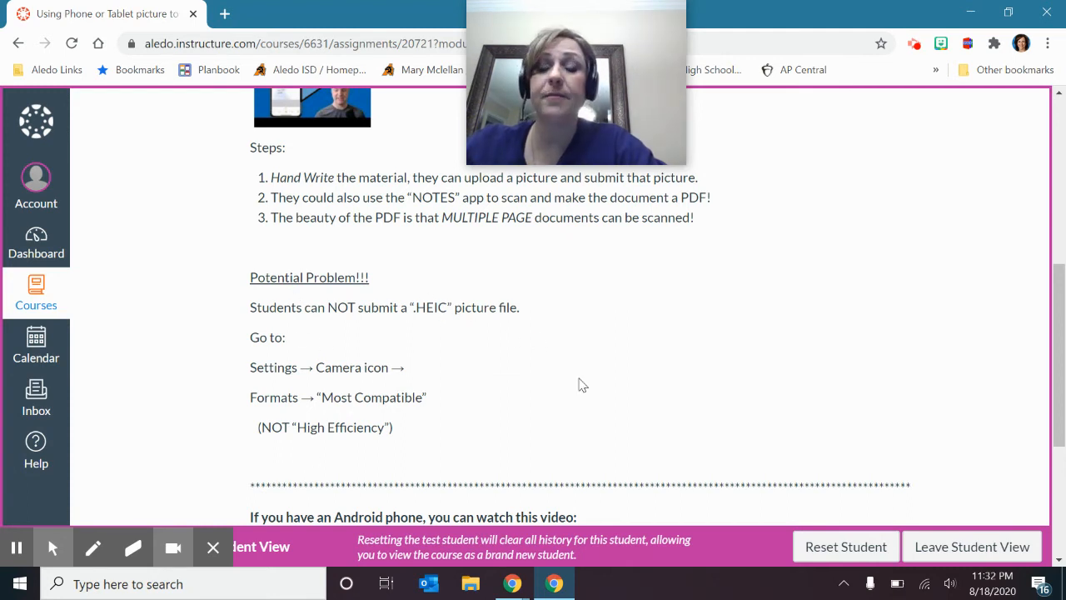
scroll("down", 3)
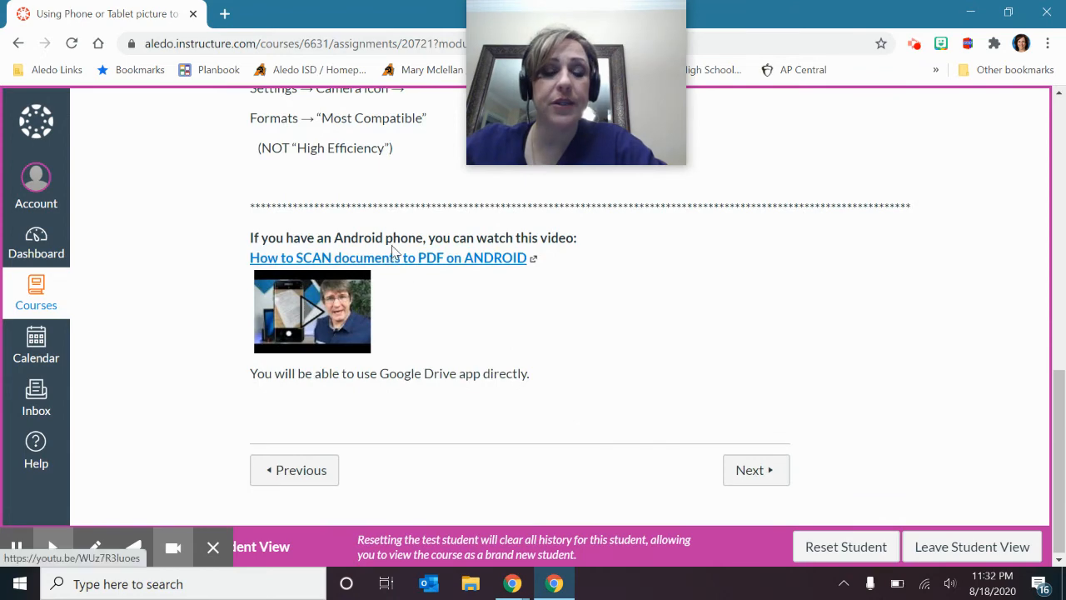
mouse_move(668, 270)
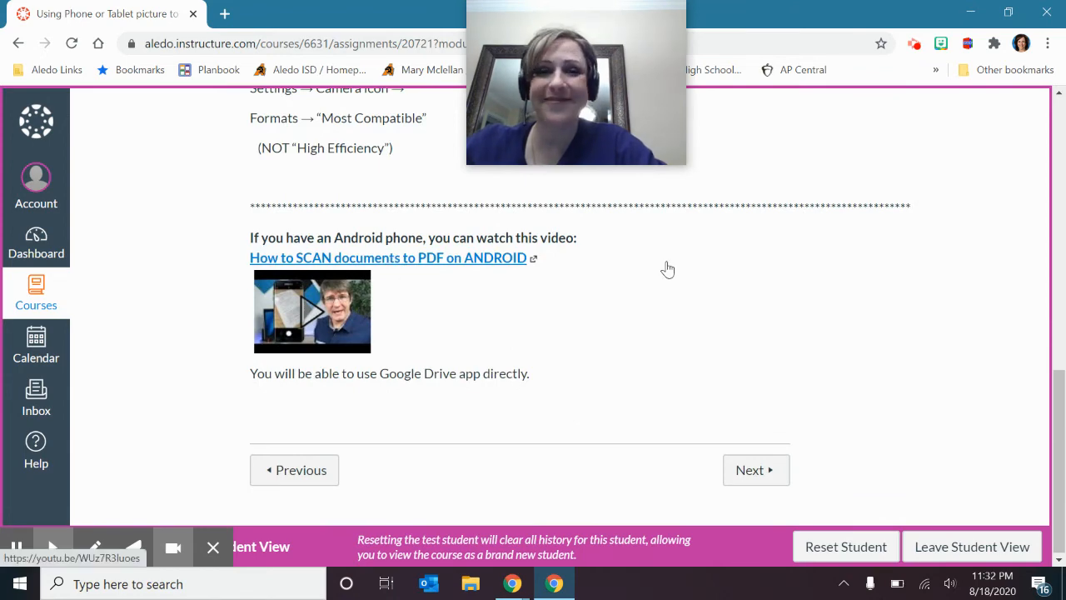
scroll("up", 3)
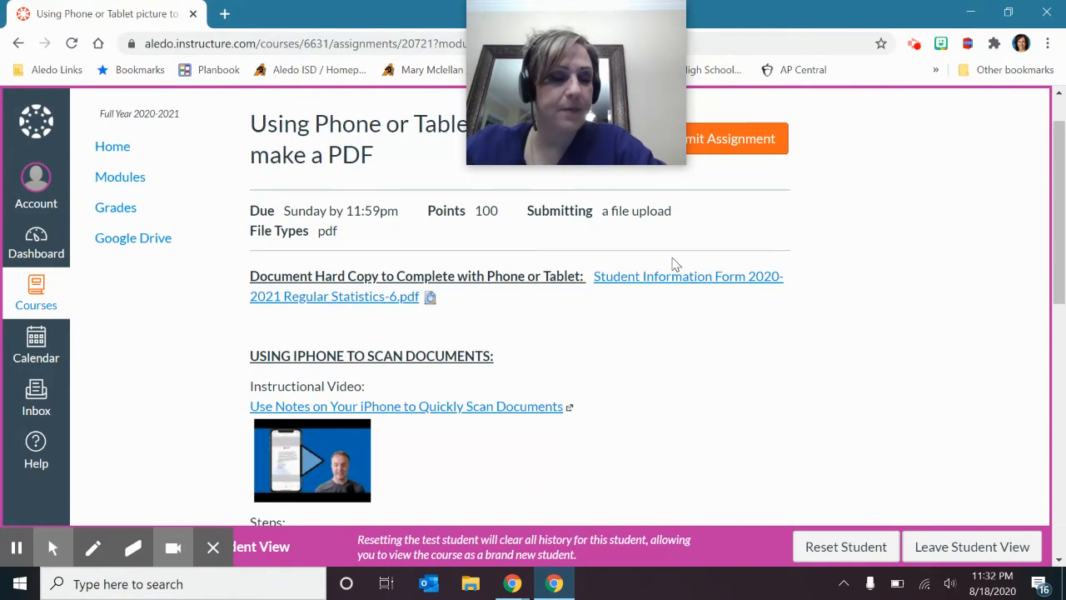
mouse_move(120, 177)
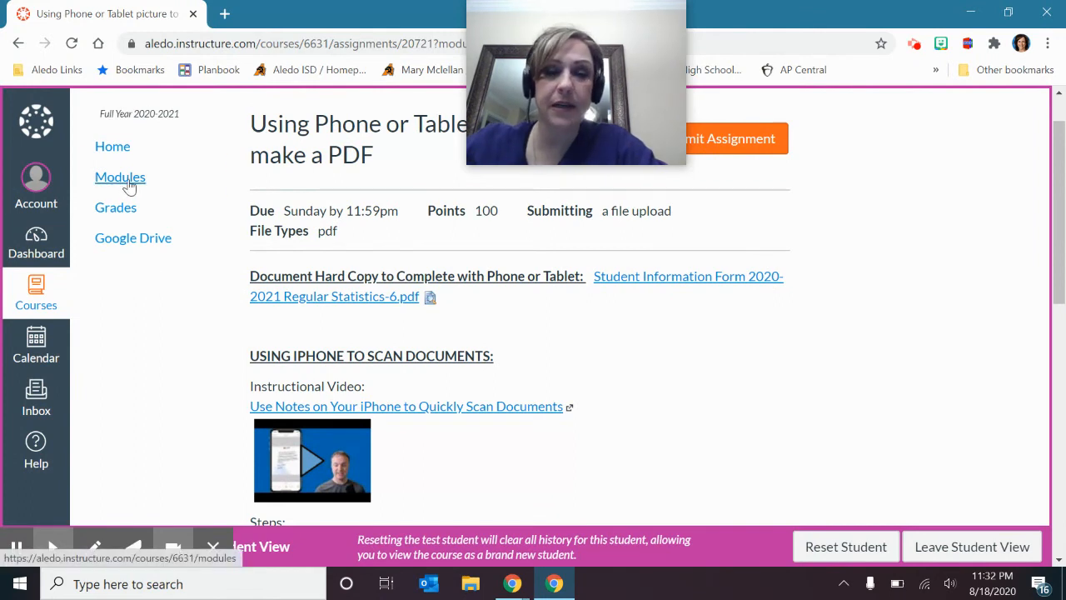
Return to Modules, scroll to the first-day items, and start opening the All About Me SLIDE assignment
left_click(120, 177)
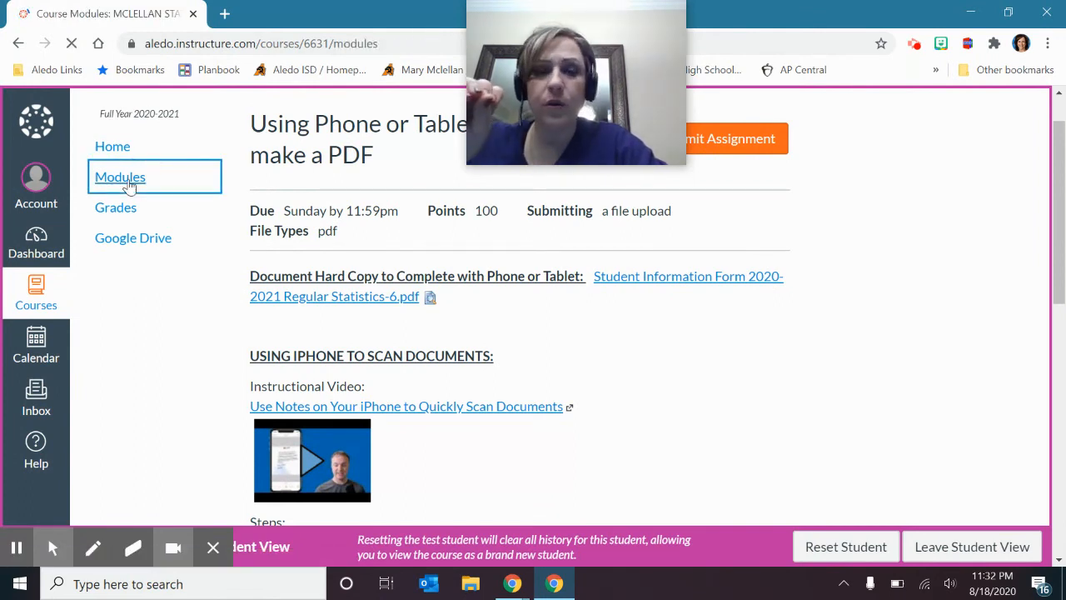
left_click(120, 177)
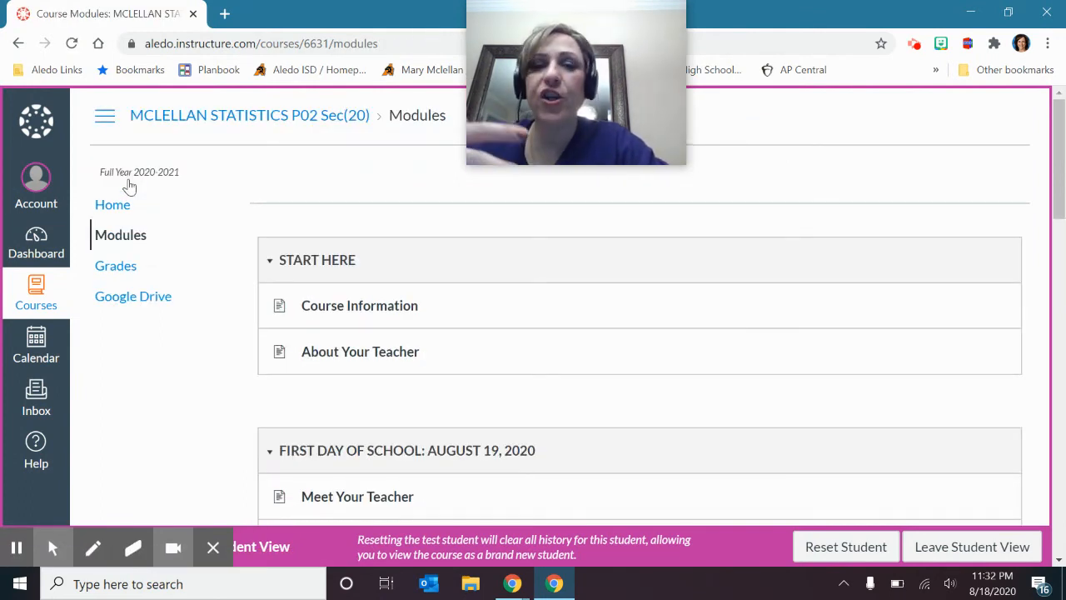
scroll("down", 3)
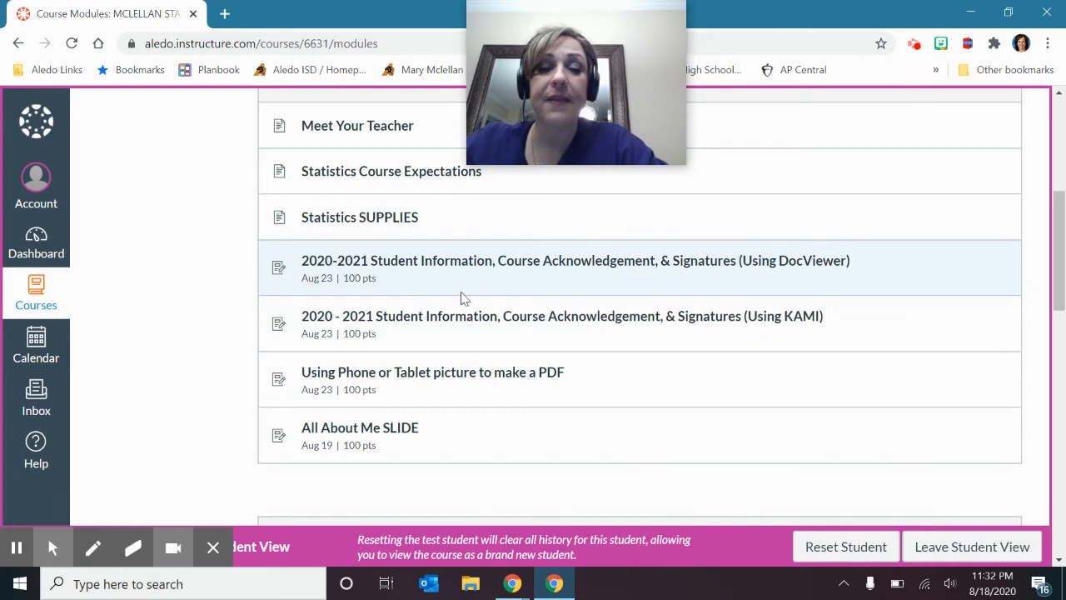
mouse_move(464, 380)
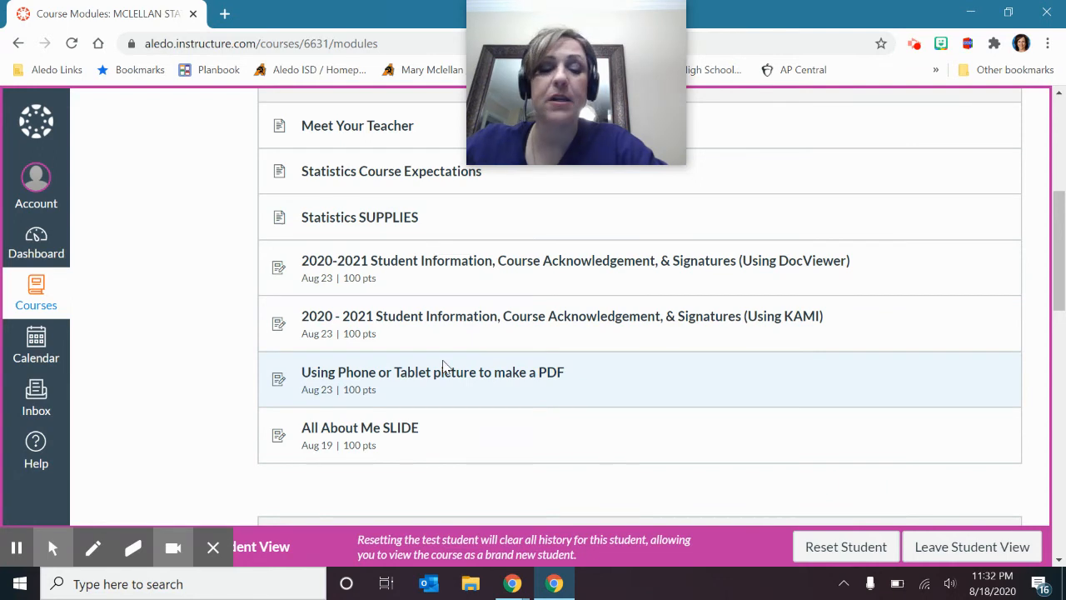
mouse_move(292, 298)
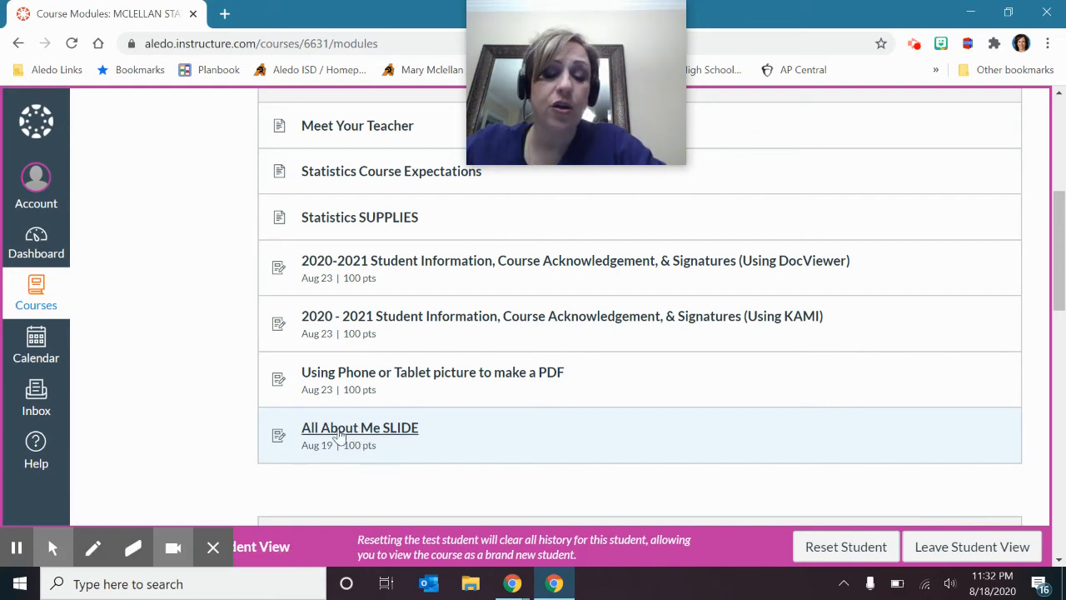
left_click(360, 426)
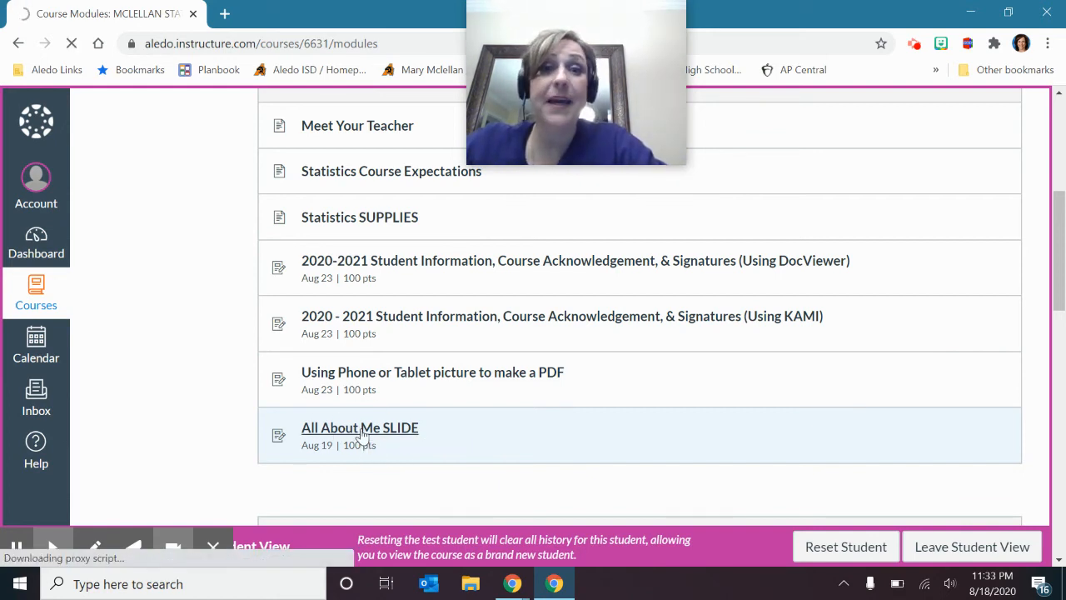
Open the All About Me SLIDE assignment and scroll through its instructions and Google Slide template link
left_click(360, 427)
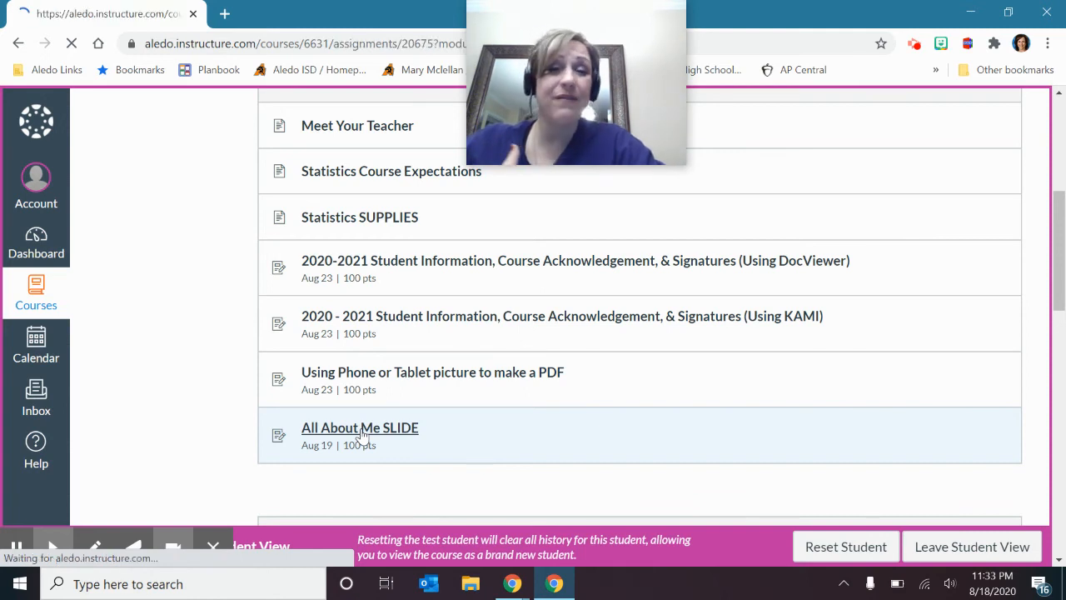
left_click(360, 426)
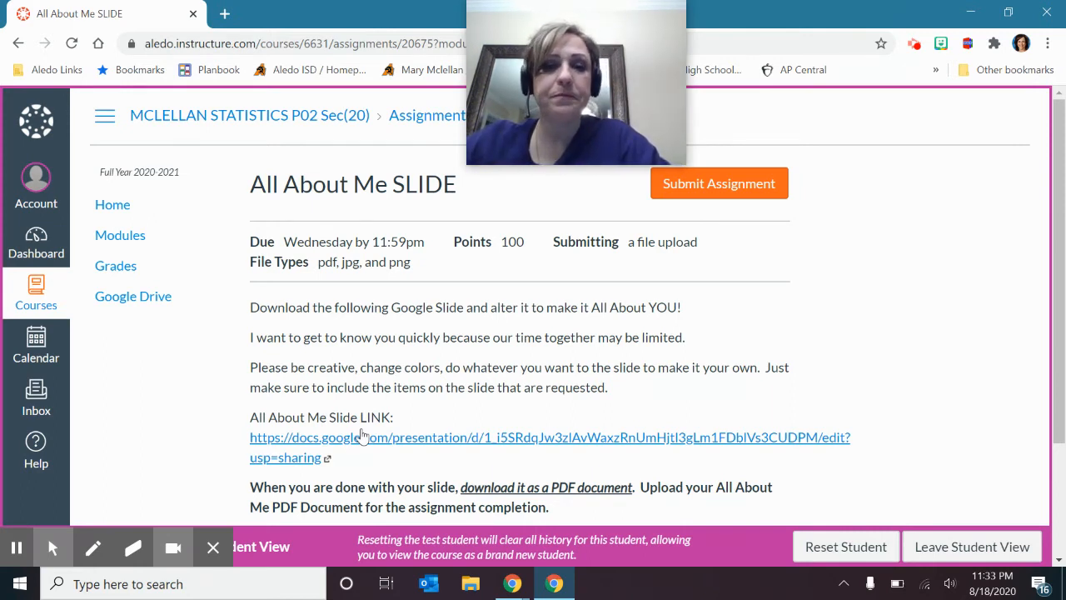
scroll("down", 3)
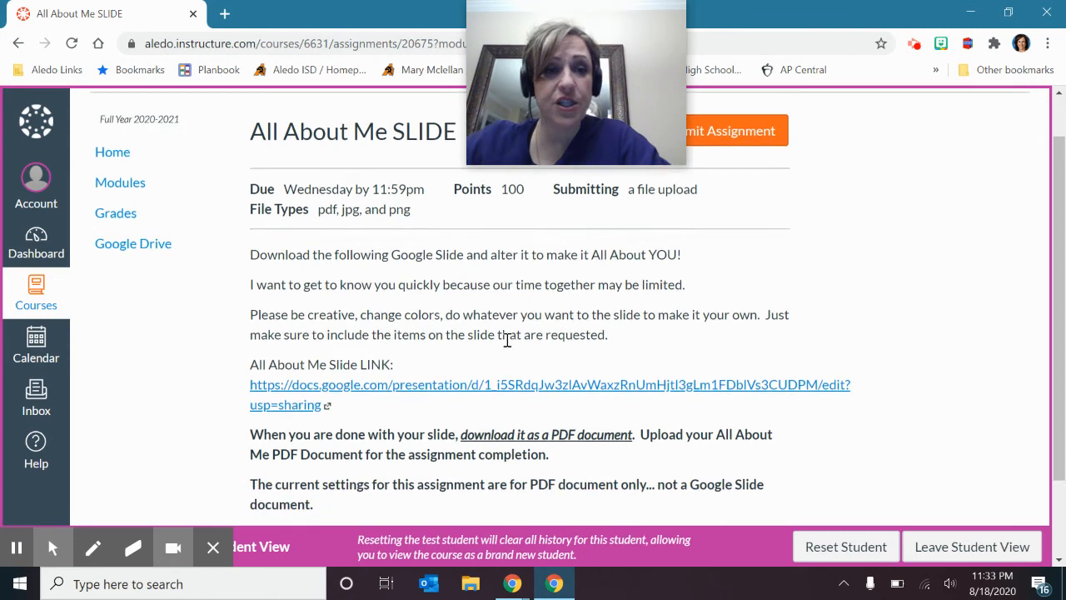
scroll("down", 3)
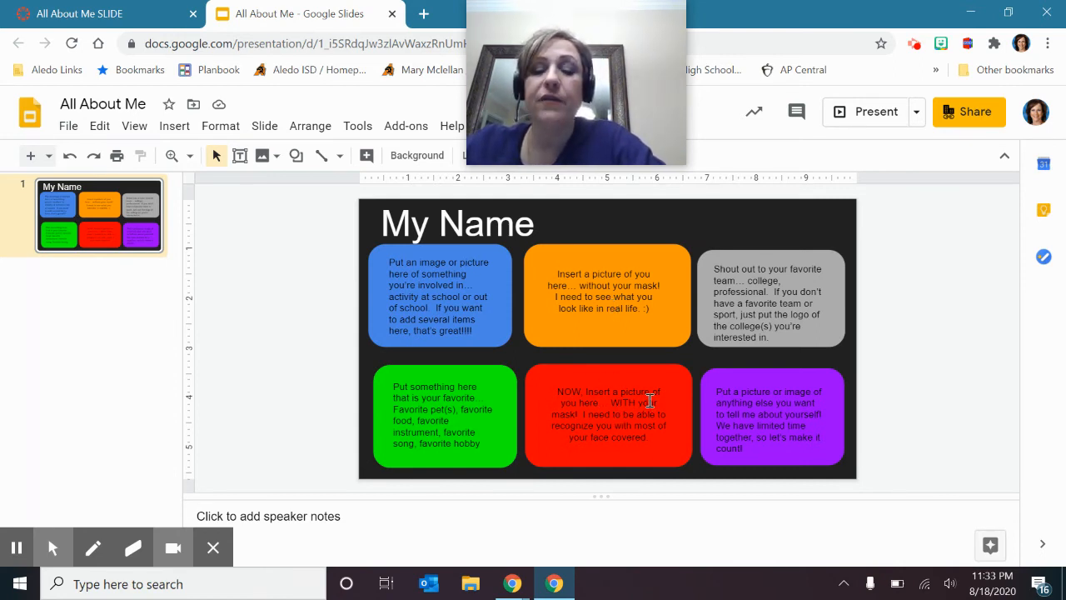
mouse_move(647, 408)
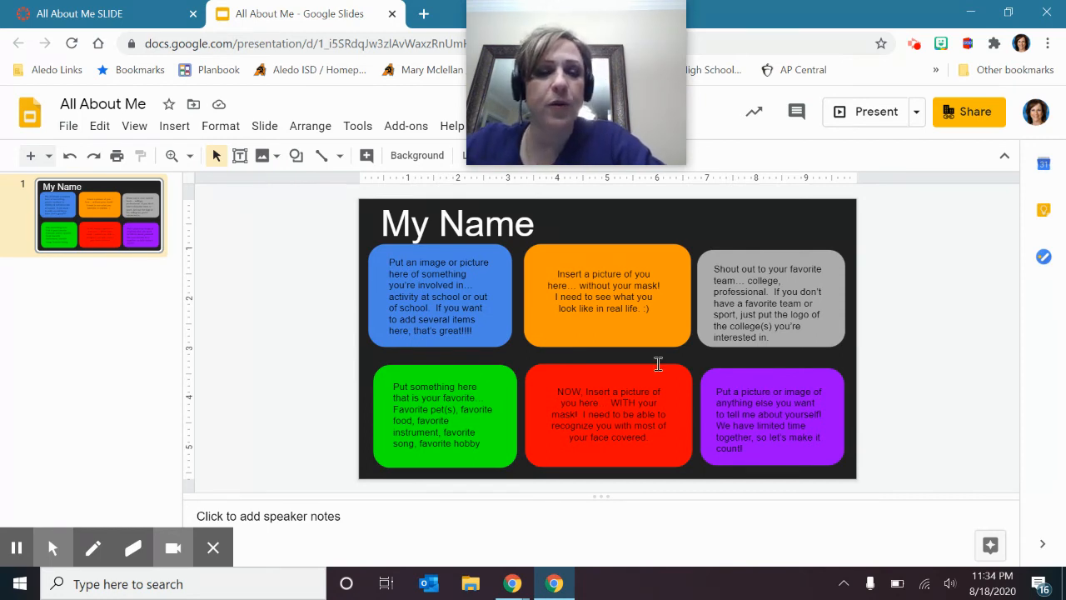
mouse_move(599, 444)
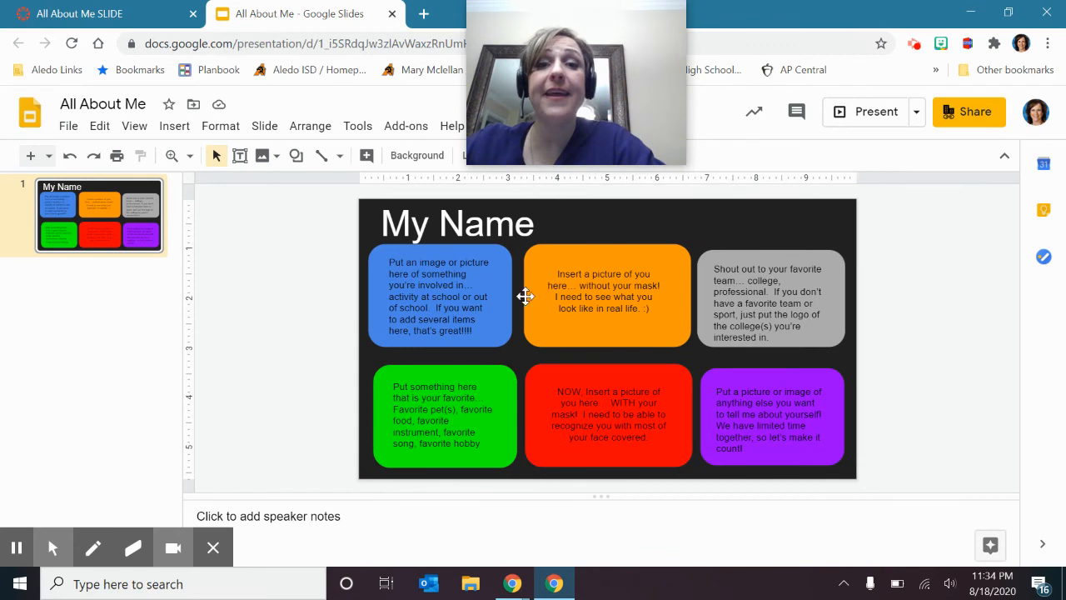
mouse_move(150, 137)
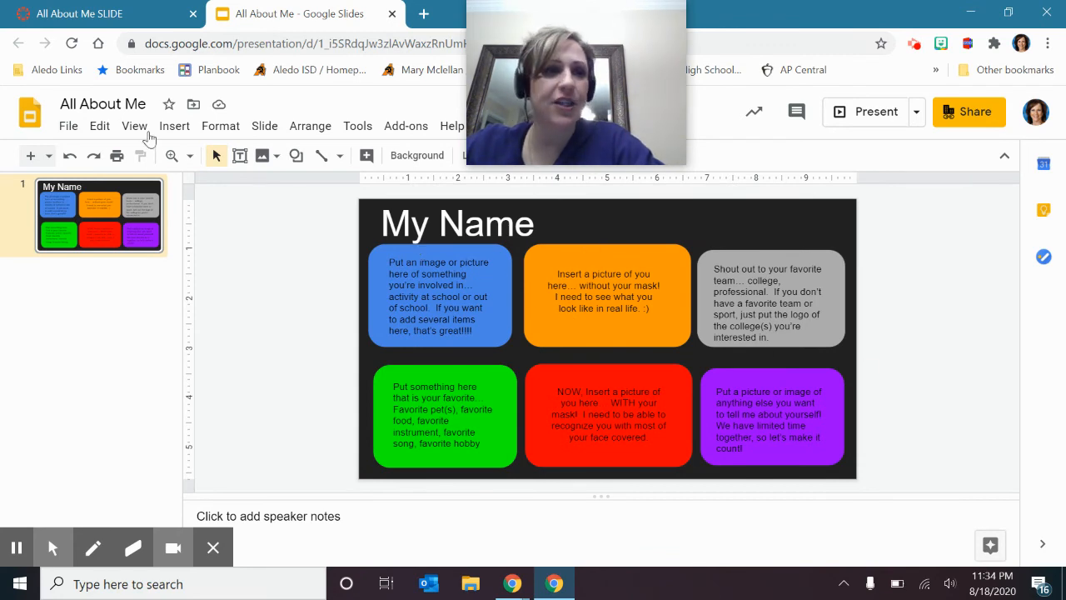
Show the Google Slides File menu with its Download option for the All About Me template
left_click(69, 127)
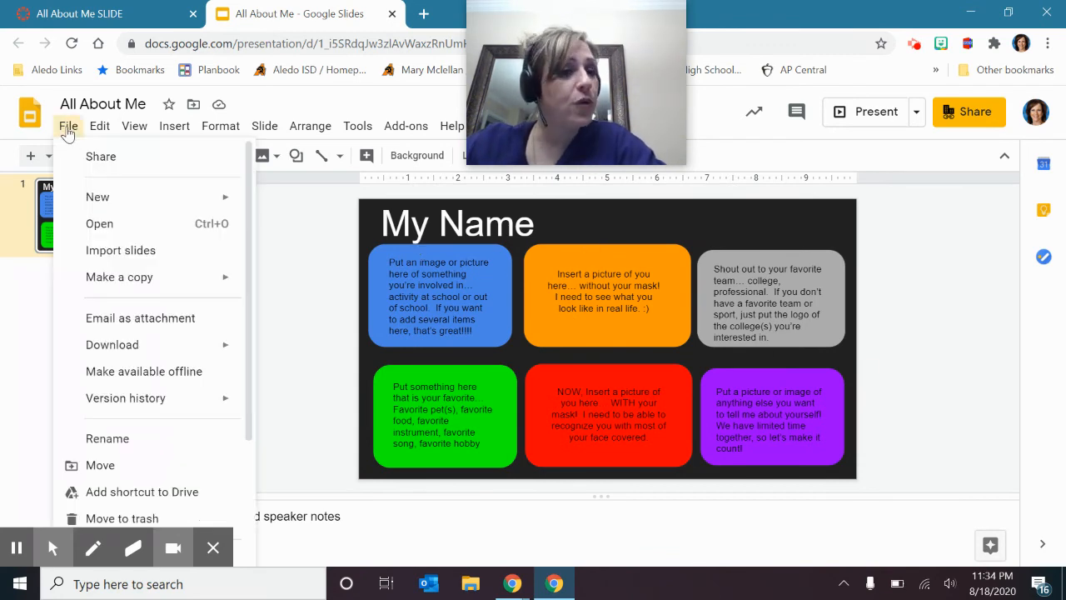
left_click(112, 343)
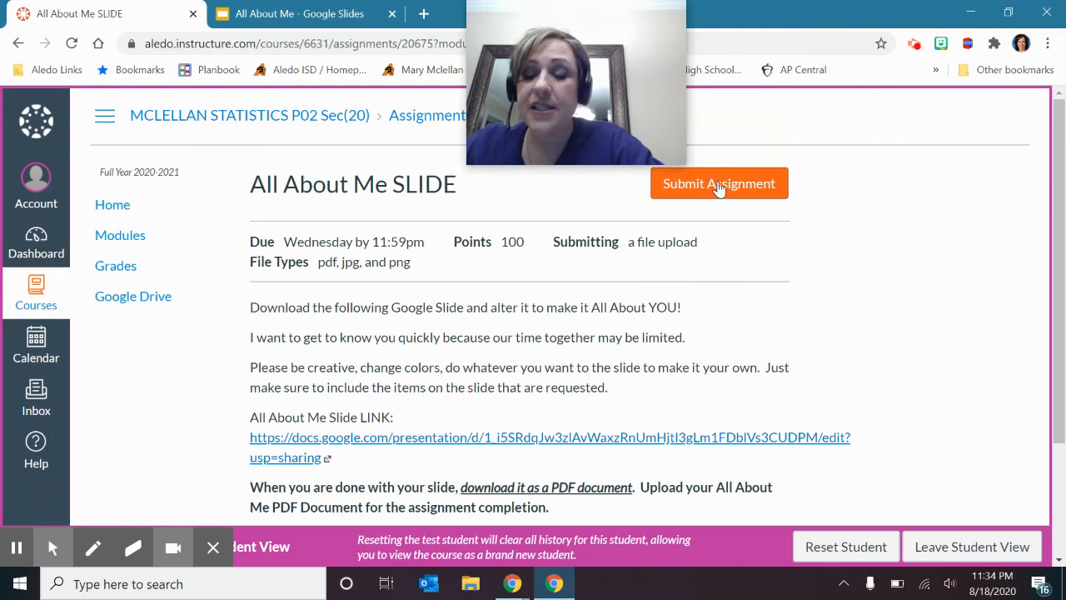
left_click(718, 183)
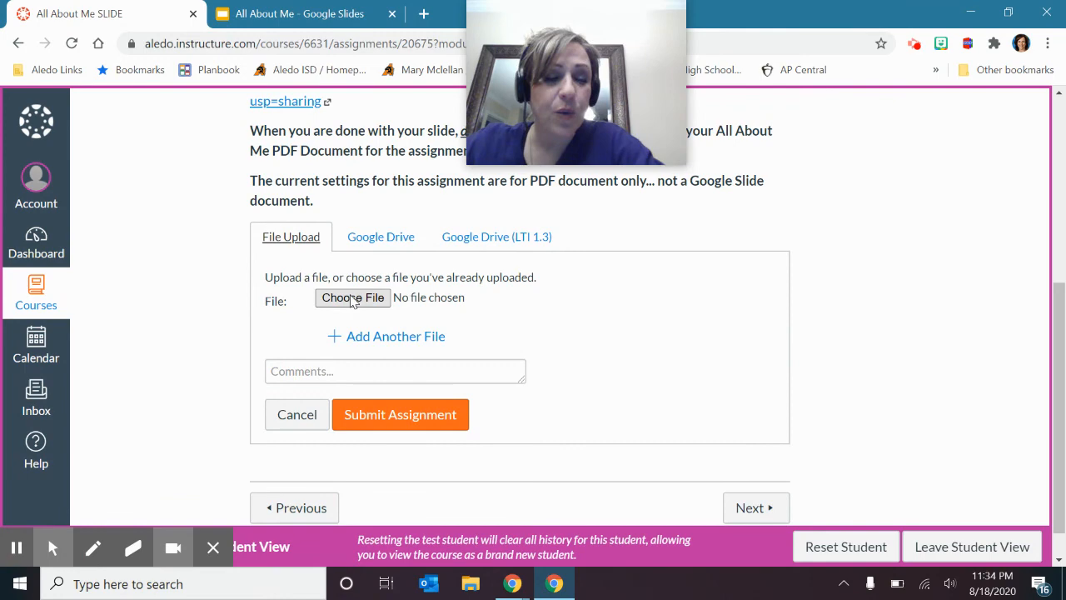
left_click(353, 297)
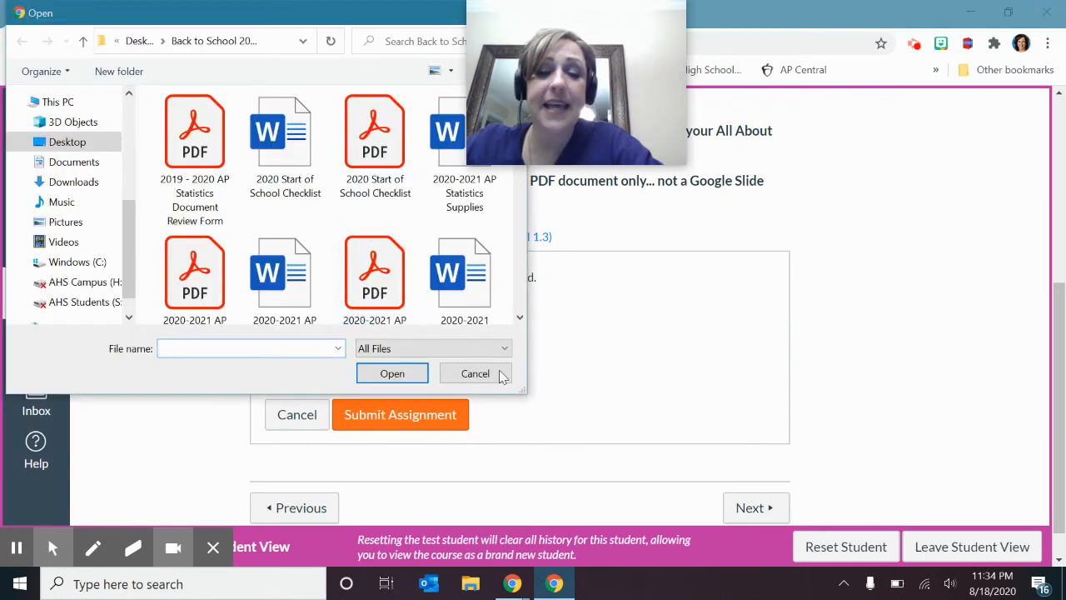
left_click(475, 374)
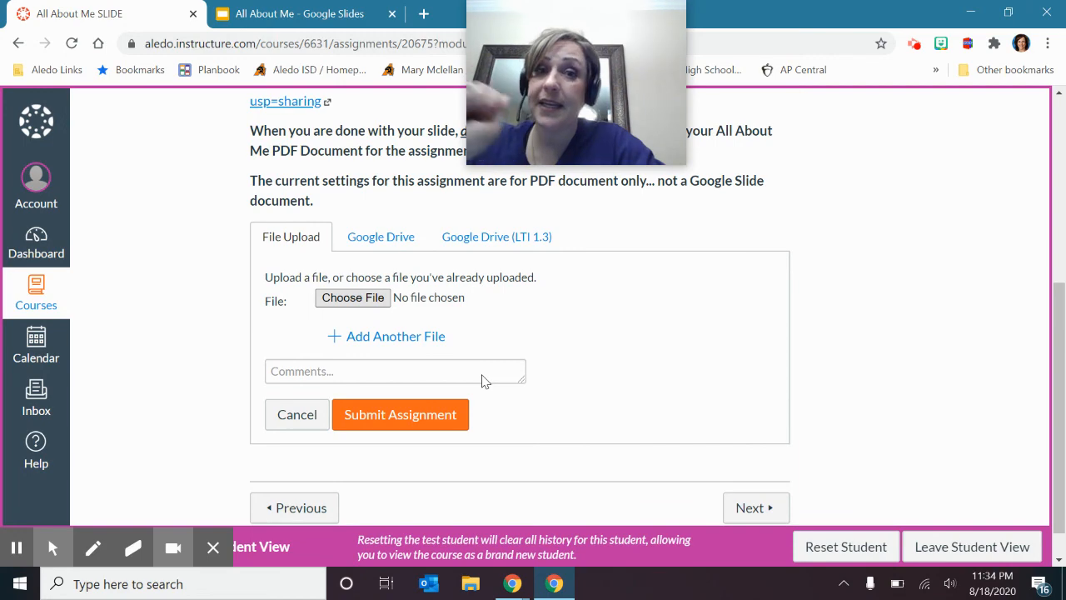
mouse_move(770, 230)
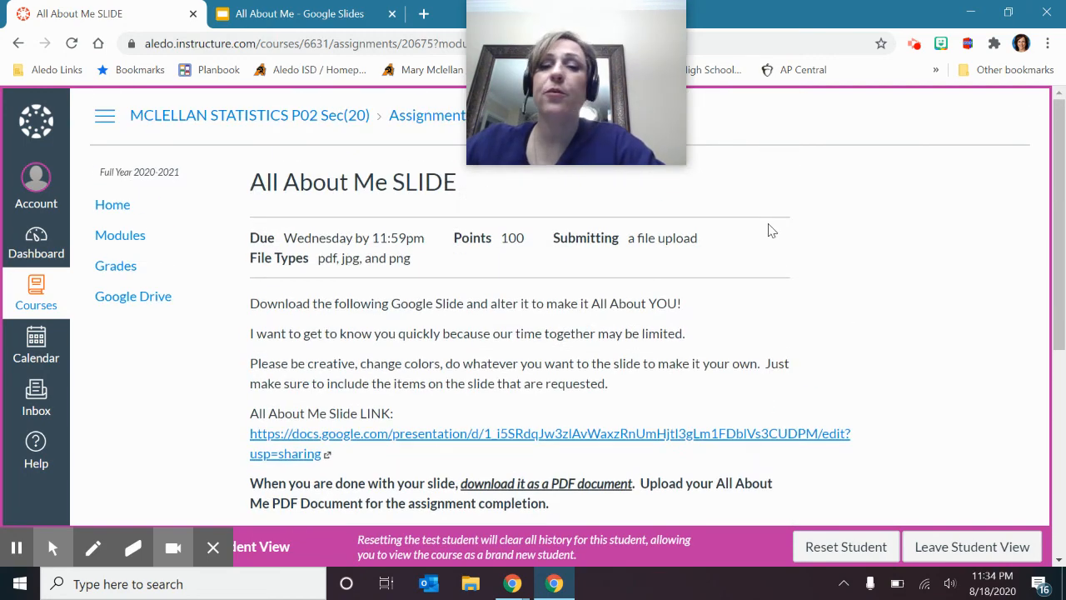
mouse_move(191, 190)
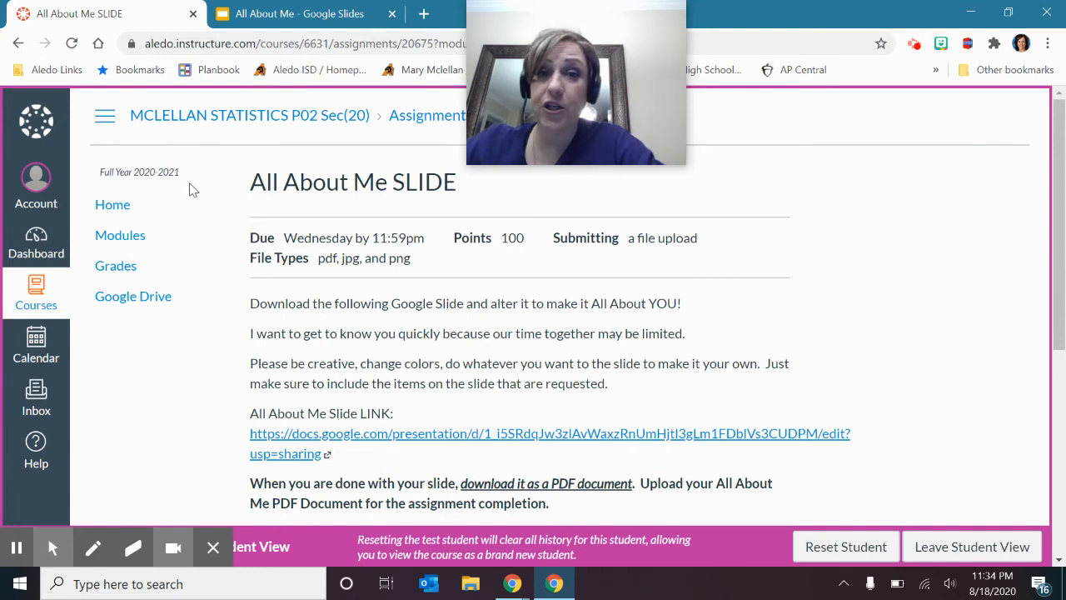
Leave the assignment for the Modules page, scroll through the first-day items, and return to the Start Here section
left_click(120, 235)
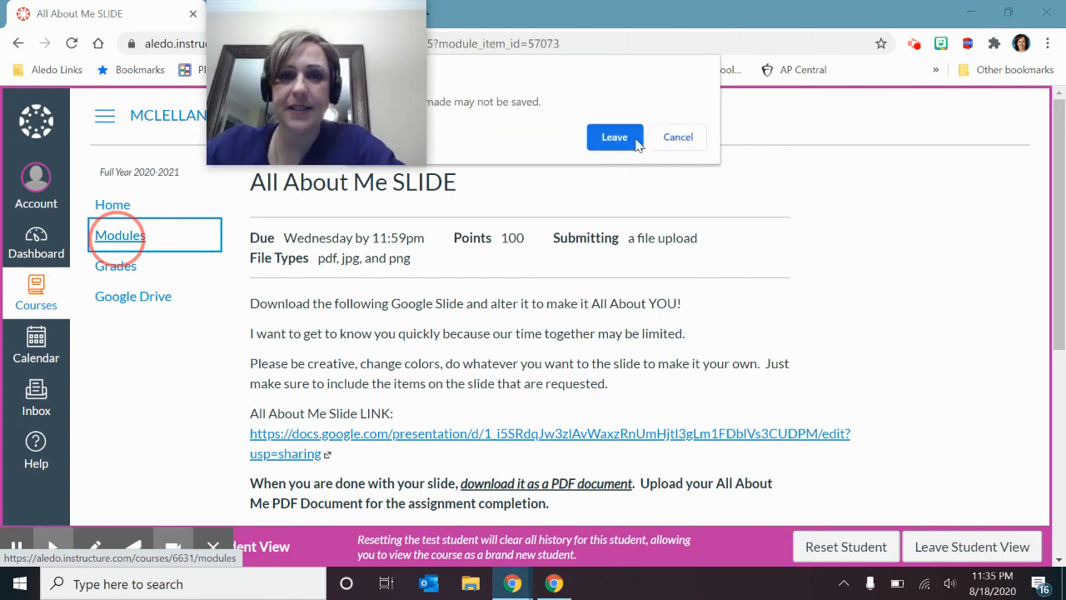
left_click(615, 136)
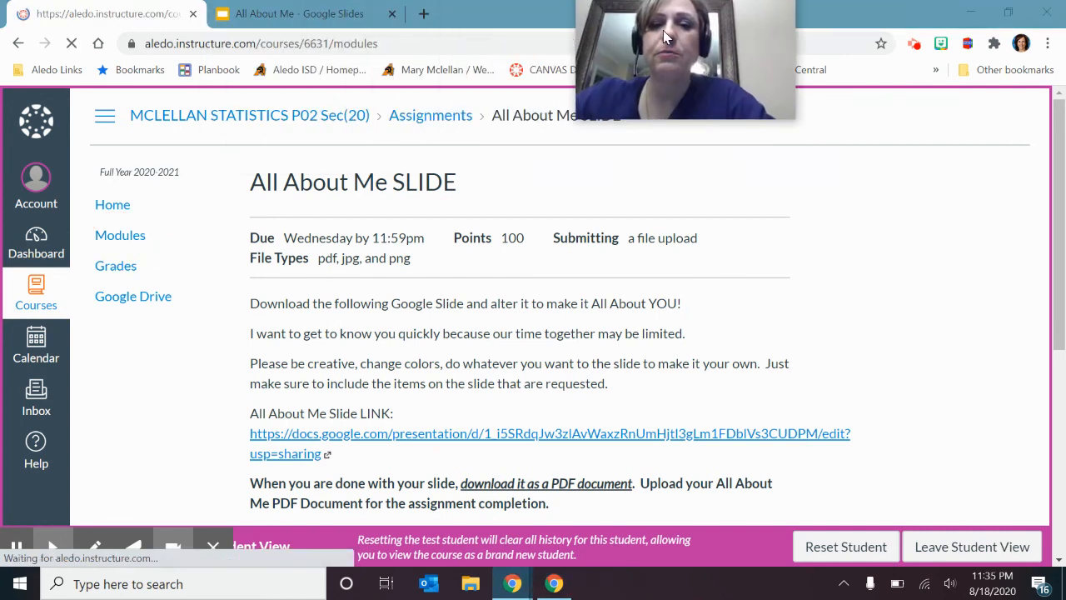
left_click(120, 233)
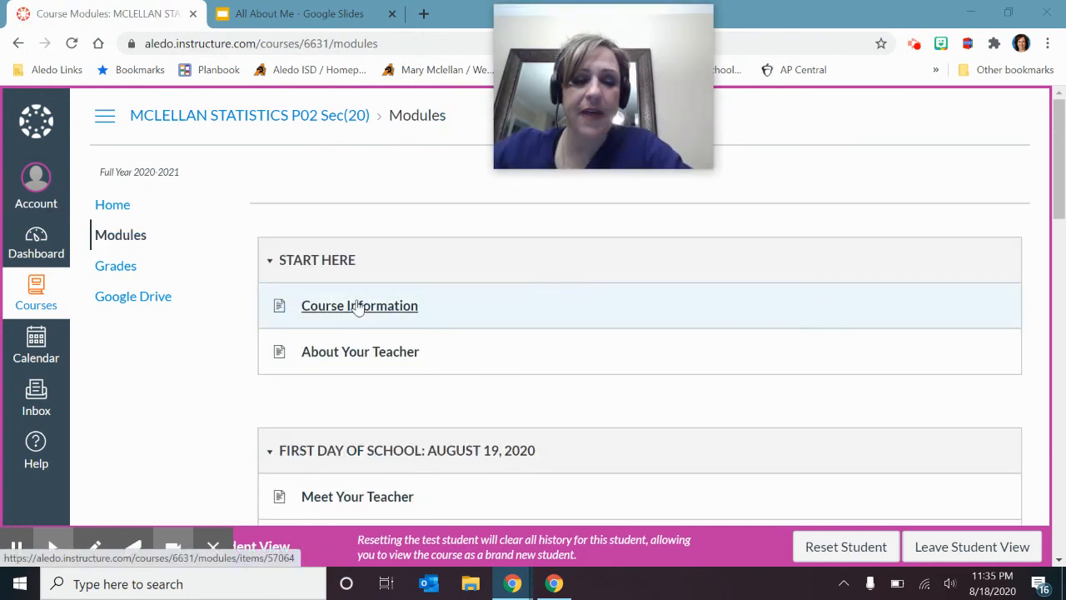
scroll("down", 3)
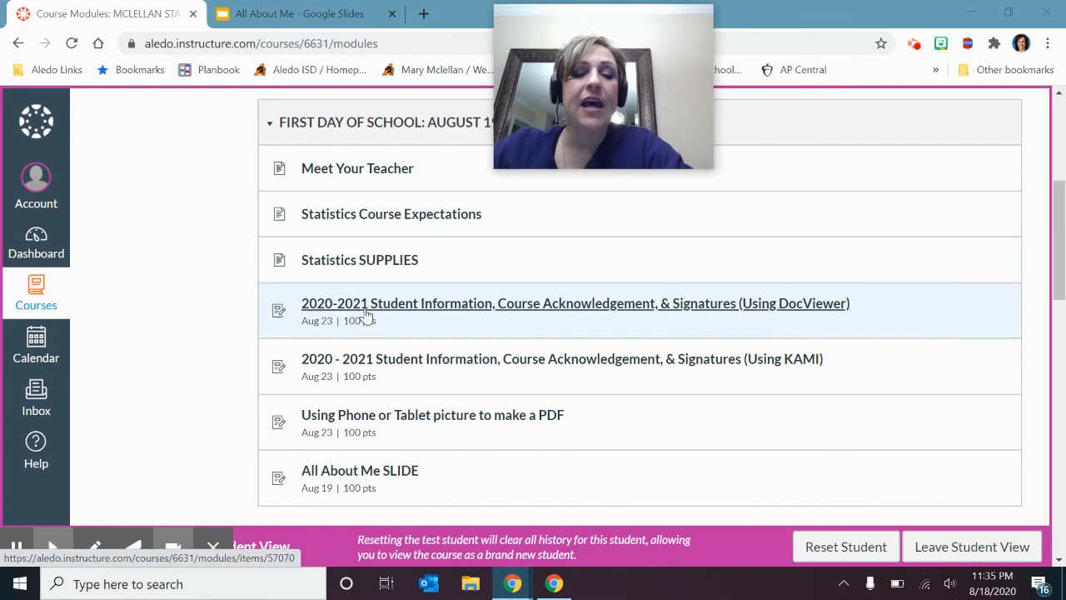
scroll("down", 3)
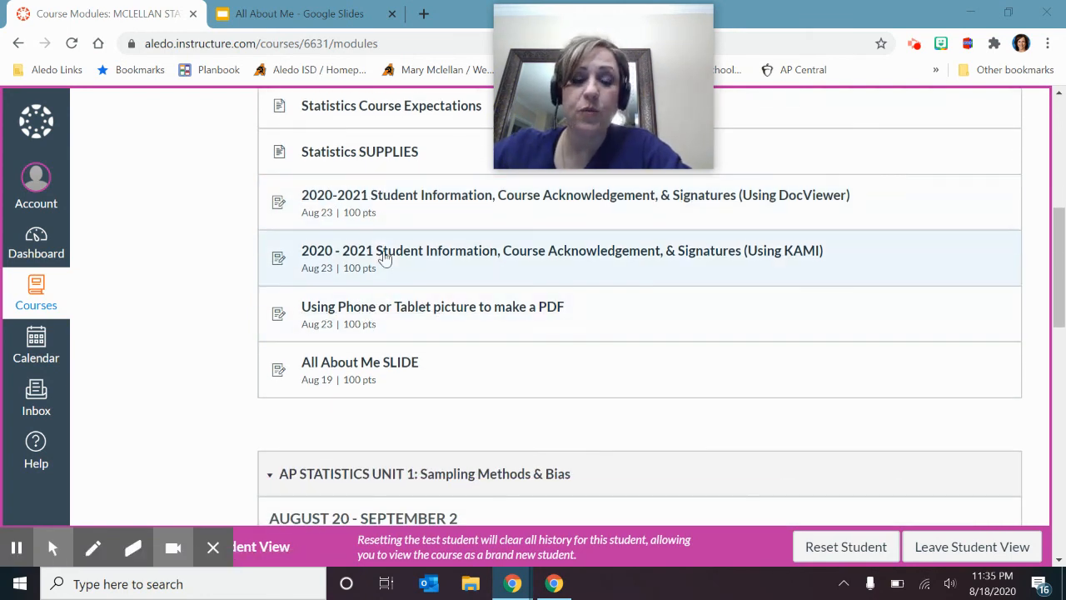
mouse_move(397, 195)
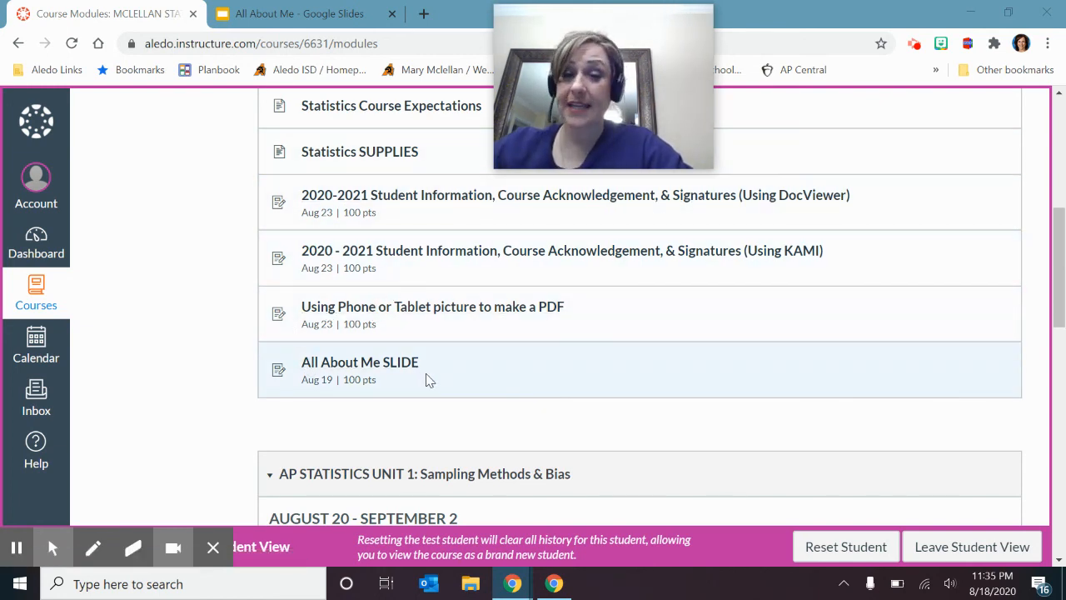
mouse_move(360, 362)
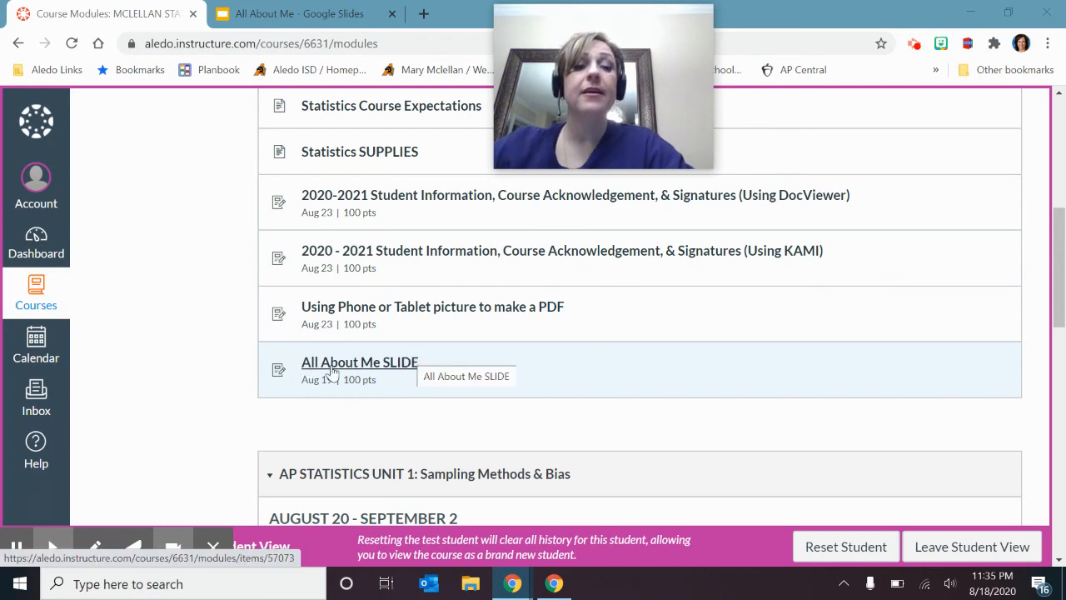
mouse_move(450, 380)
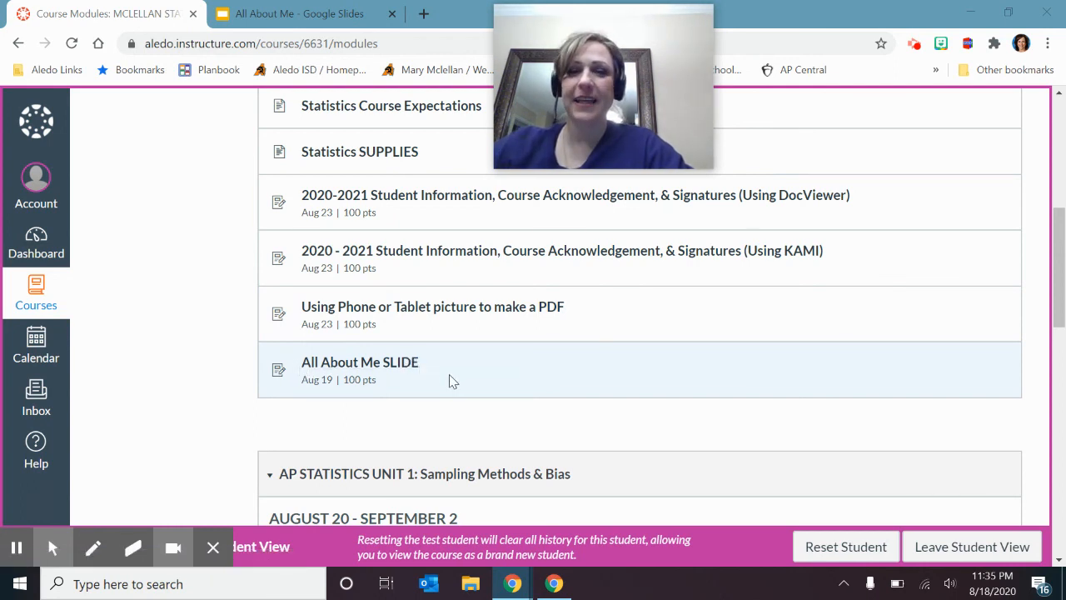
scroll("up", 3)
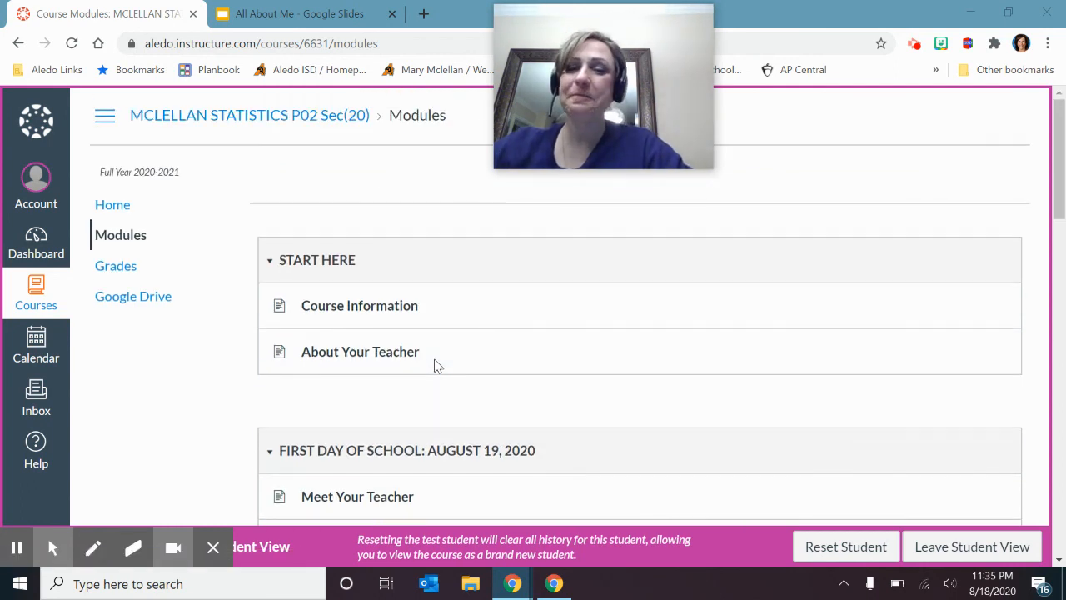
scroll("down", 3)
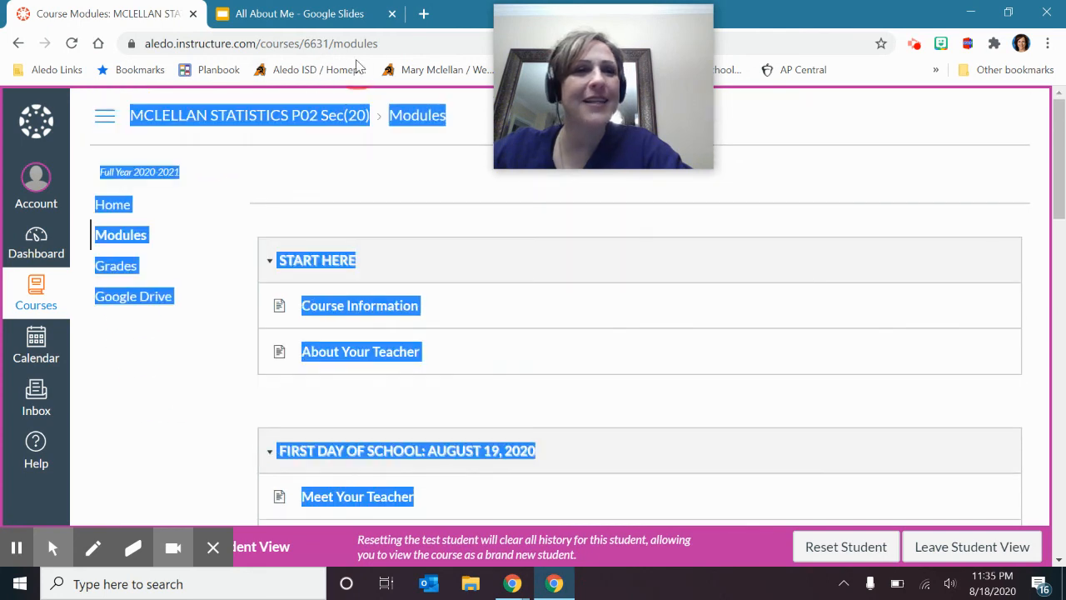
left_click(368, 193)
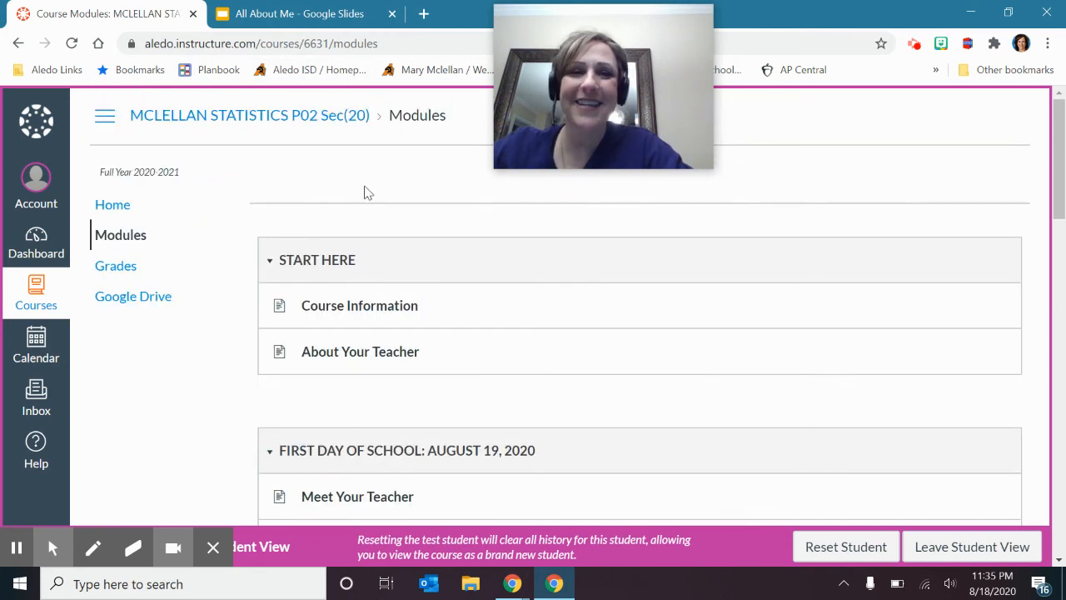